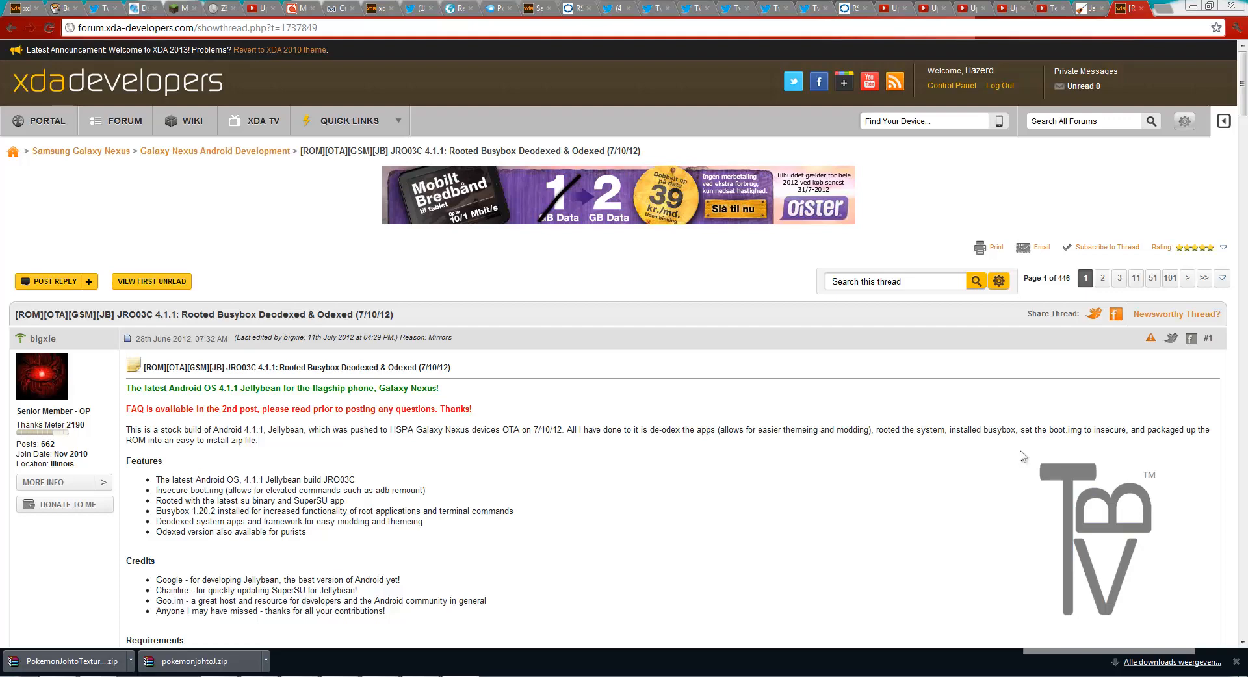
mouse_move(642, 446)
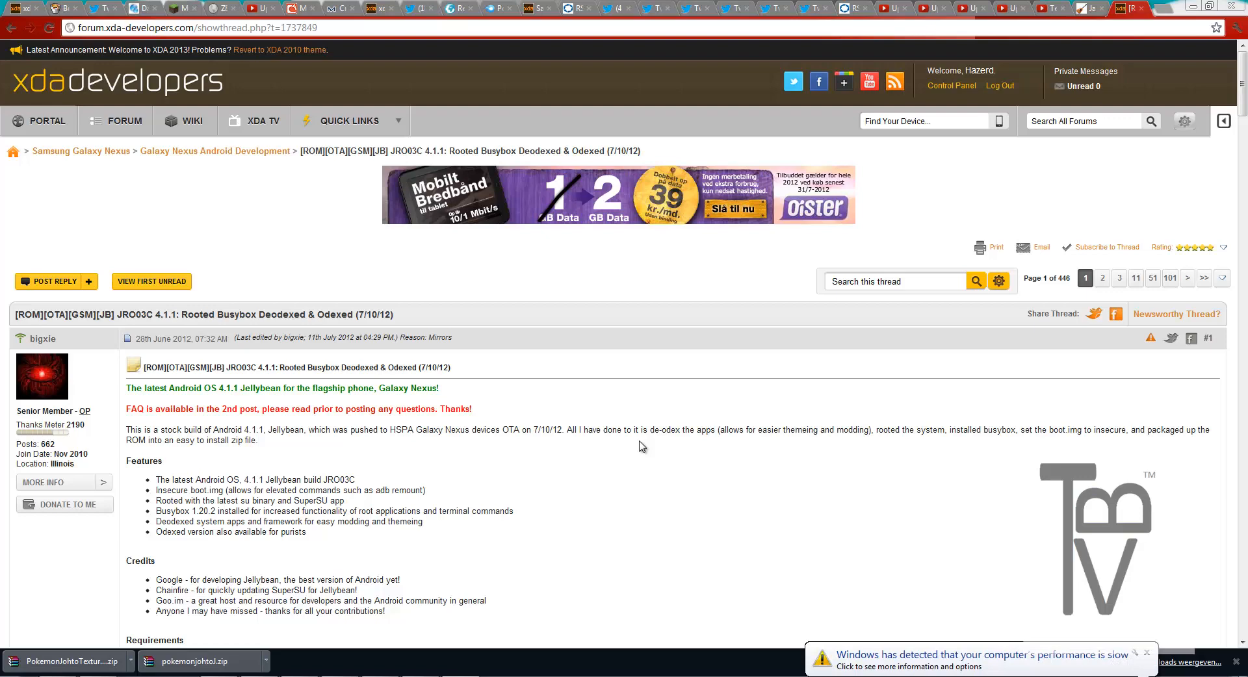
mouse_move(670, 446)
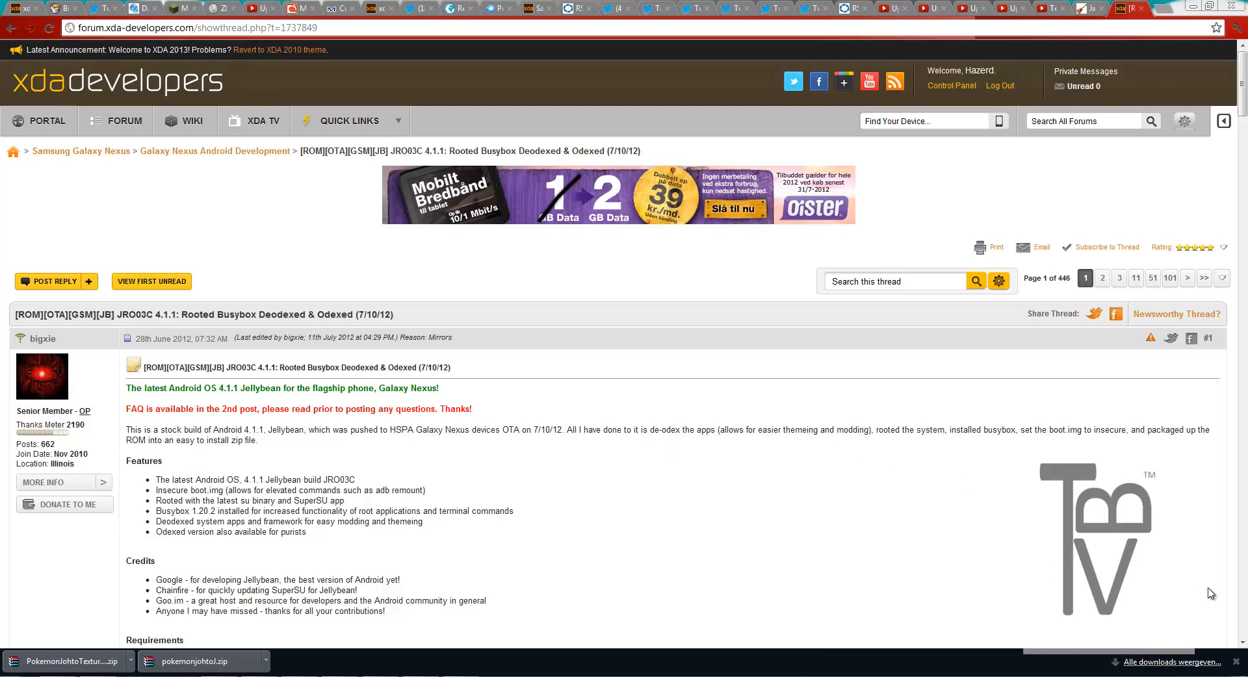
Browse the tut ROM folder, peek into system, and check the boot image file.
scroll("down", 3)
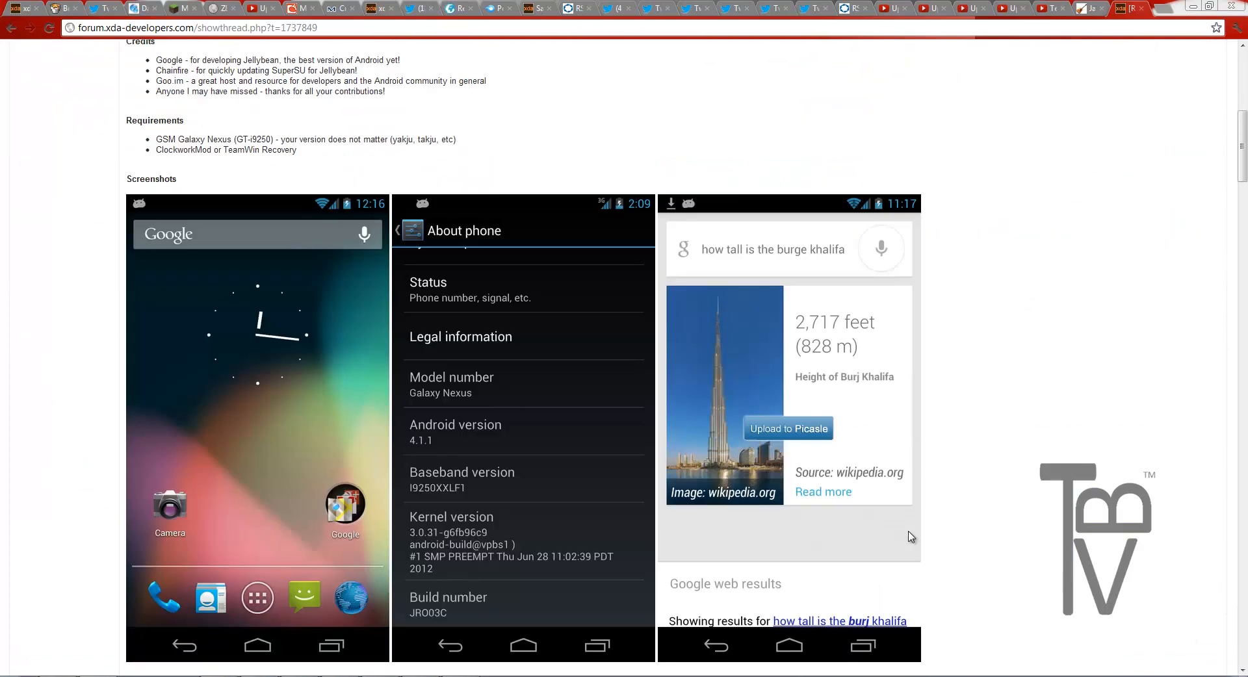
scroll("down", 3)
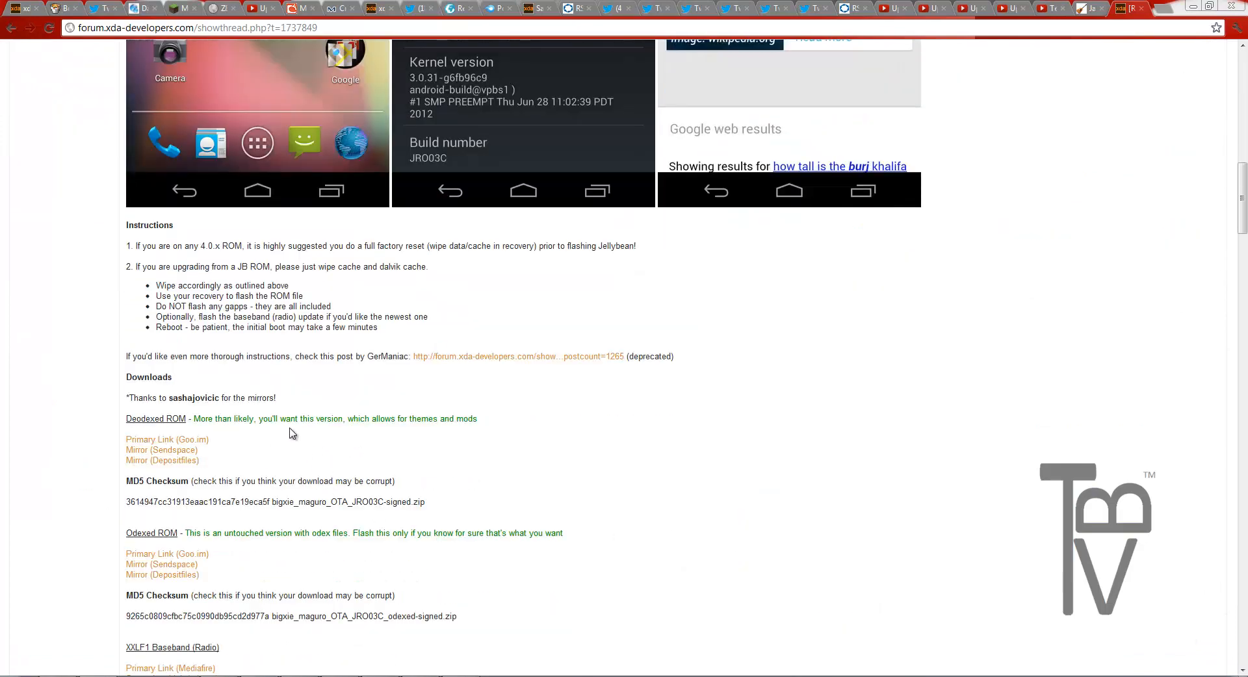
mouse_move(167, 439)
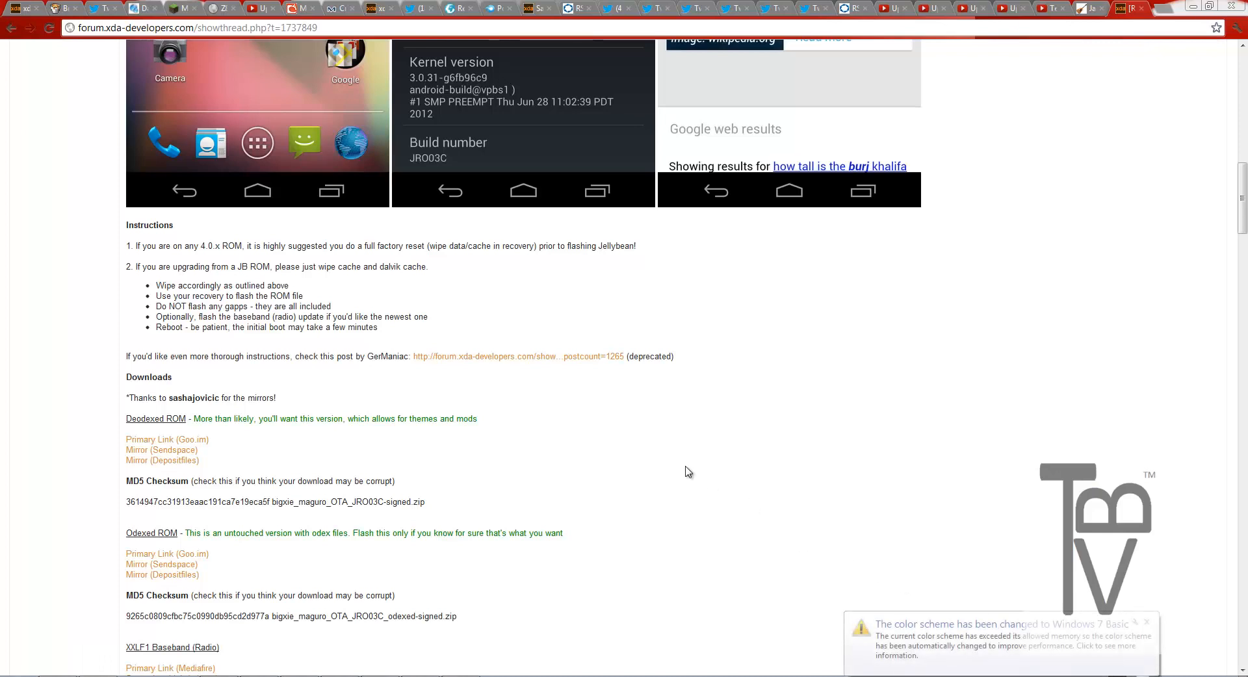
scroll("down", 3)
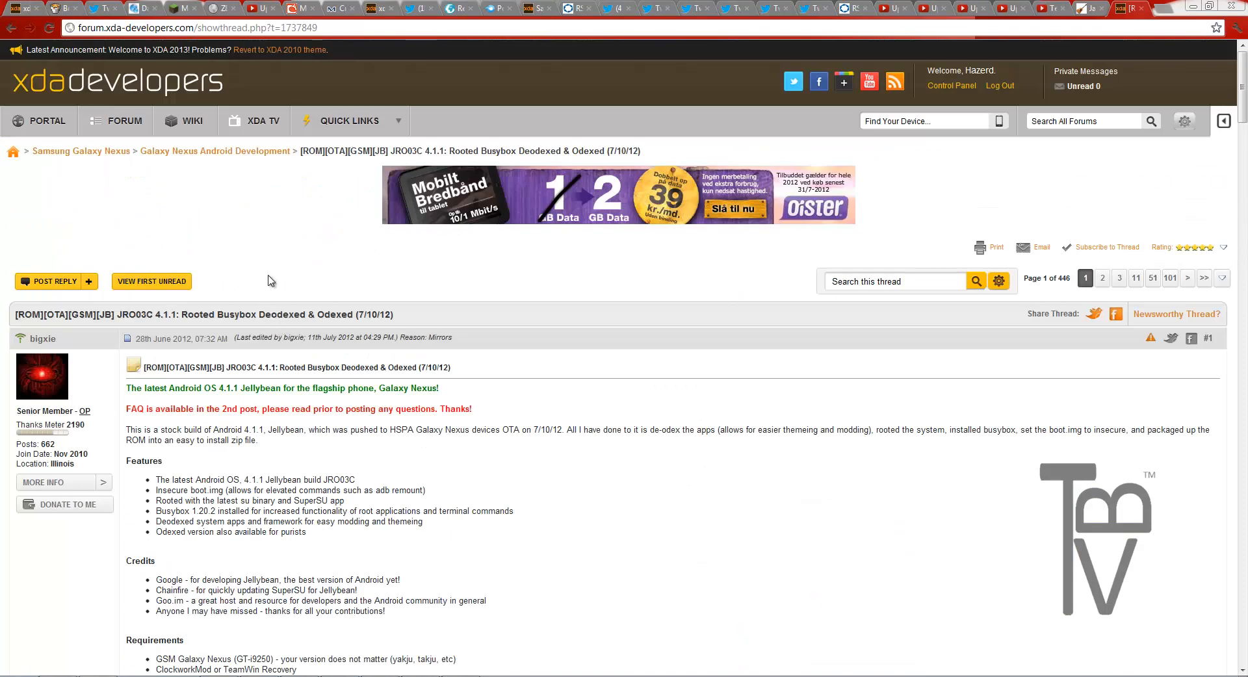
mouse_move(217, 441)
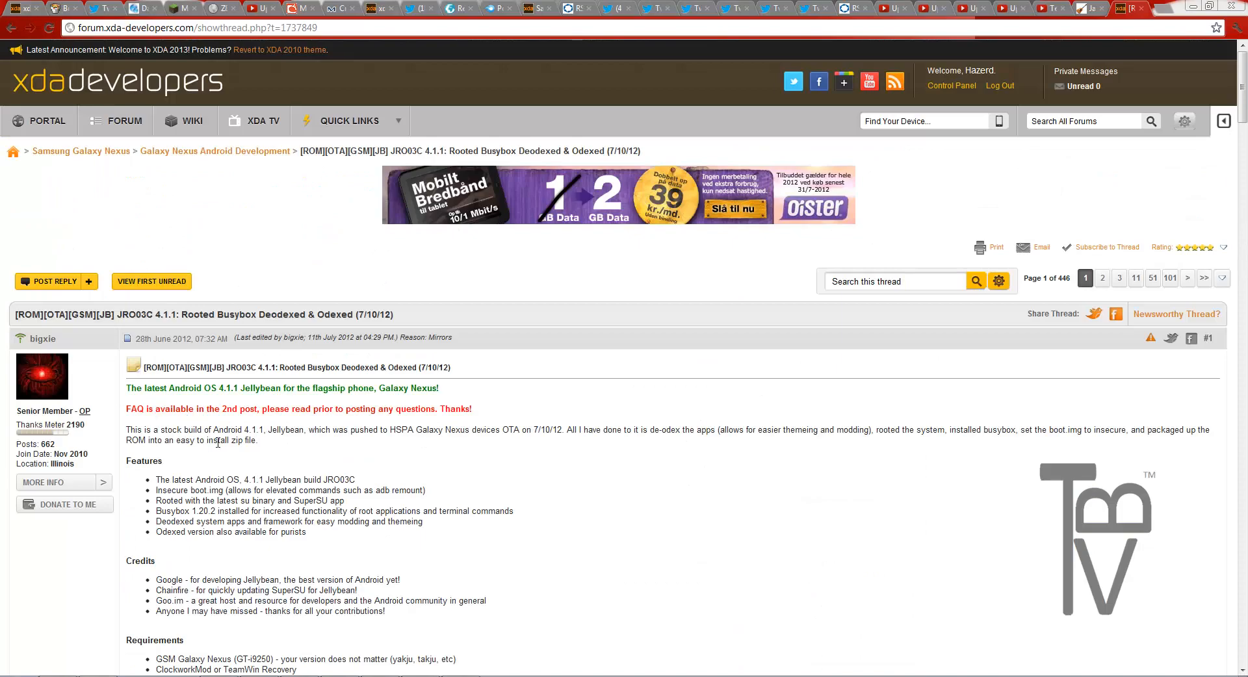
scroll("down", 3)
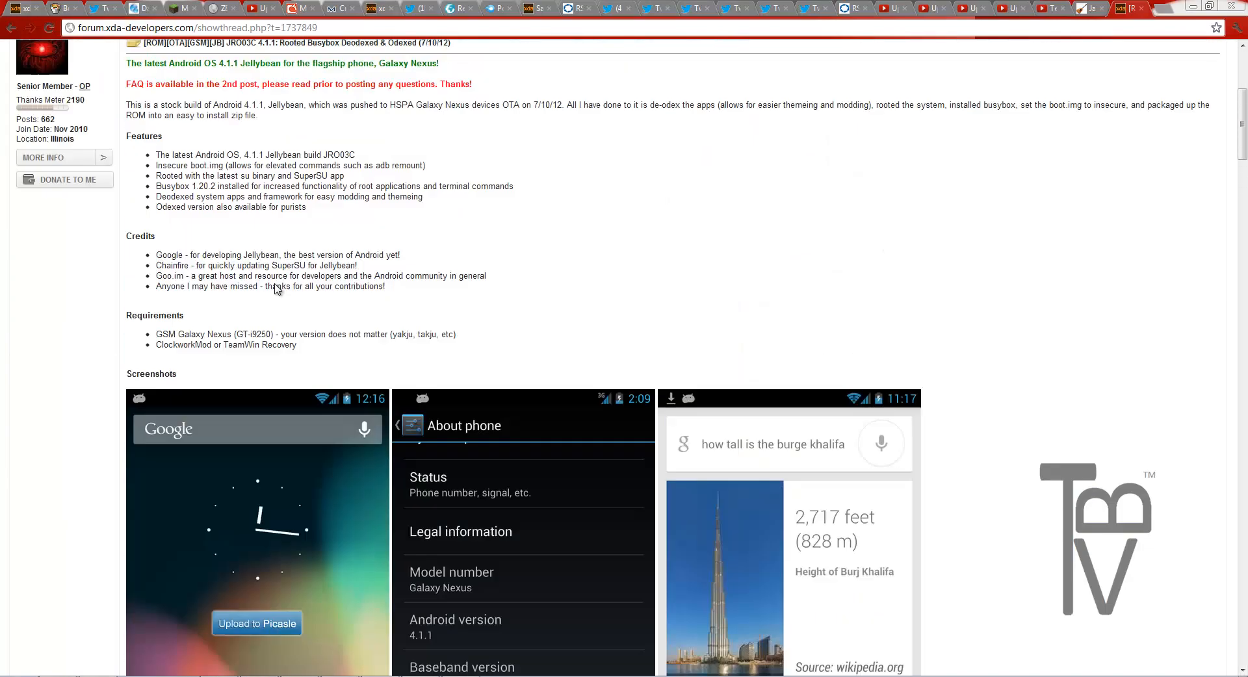
scroll("down", 3)
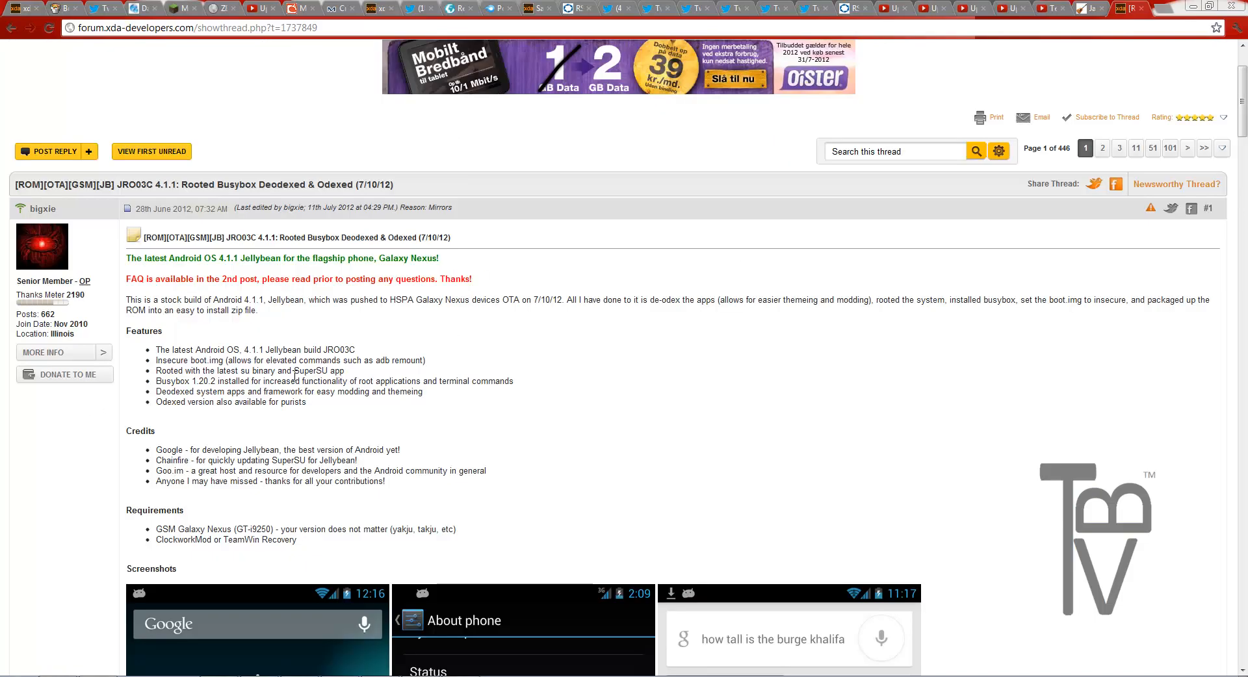
scroll("down", 3)
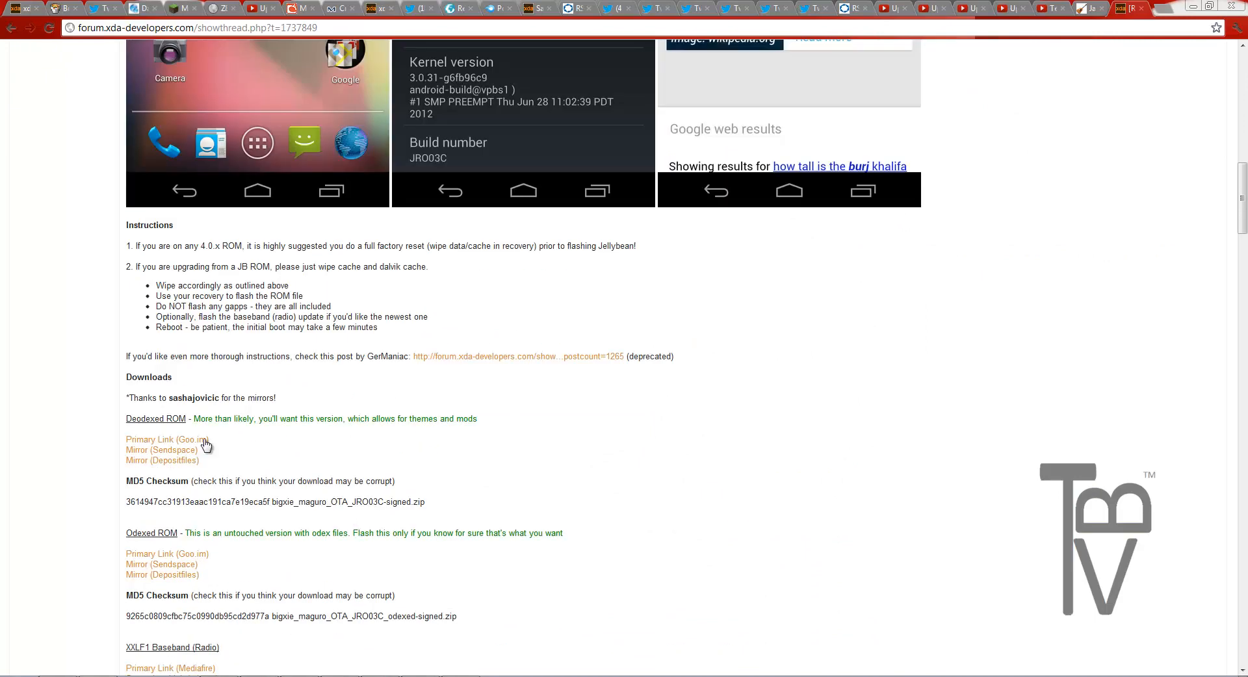
mouse_move(414, 340)
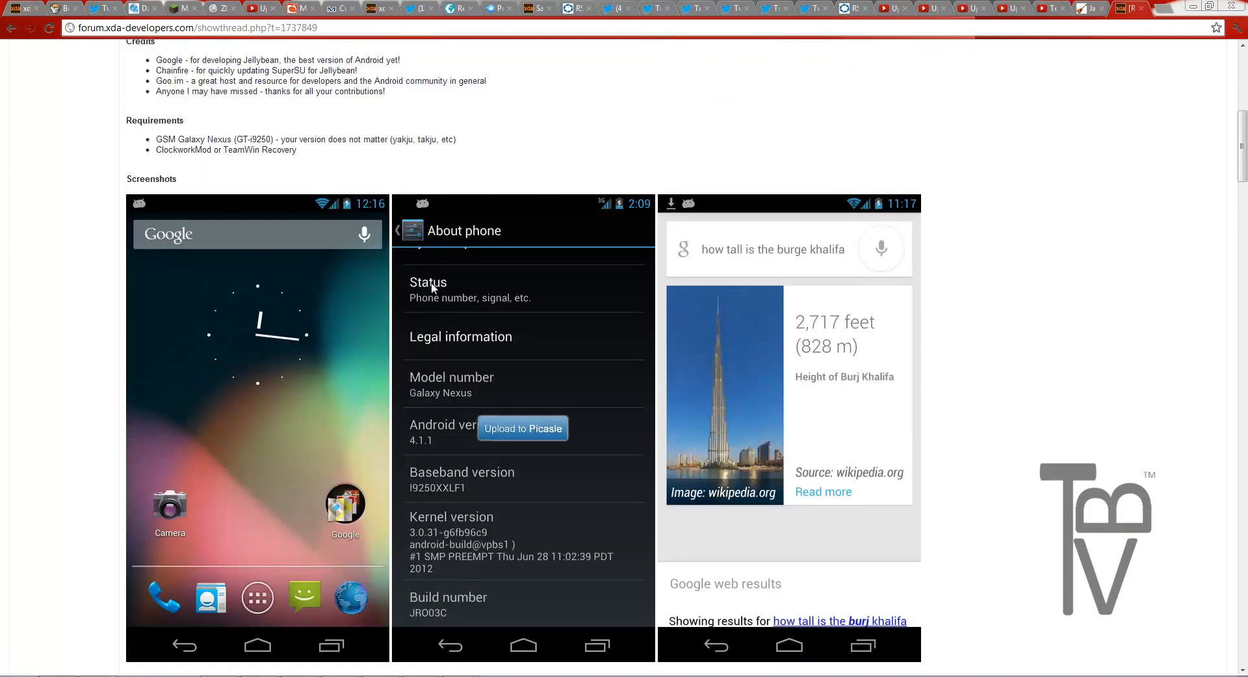
scroll("down", 3)
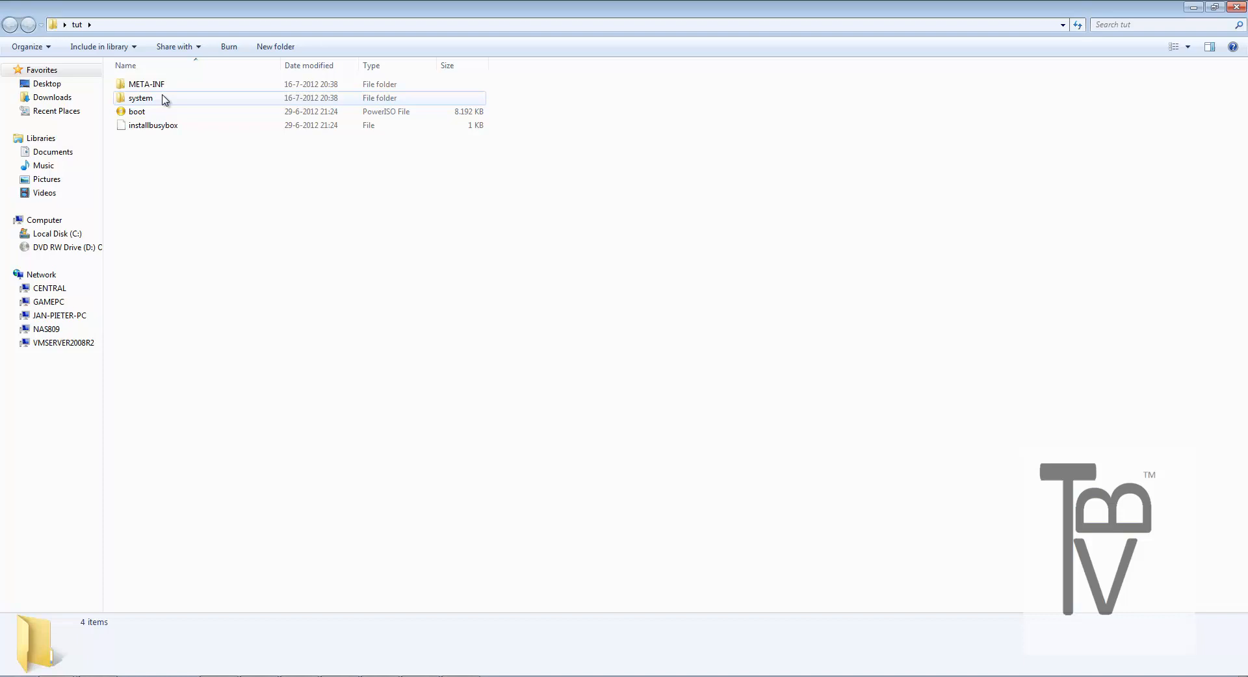
mouse_move(141, 97)
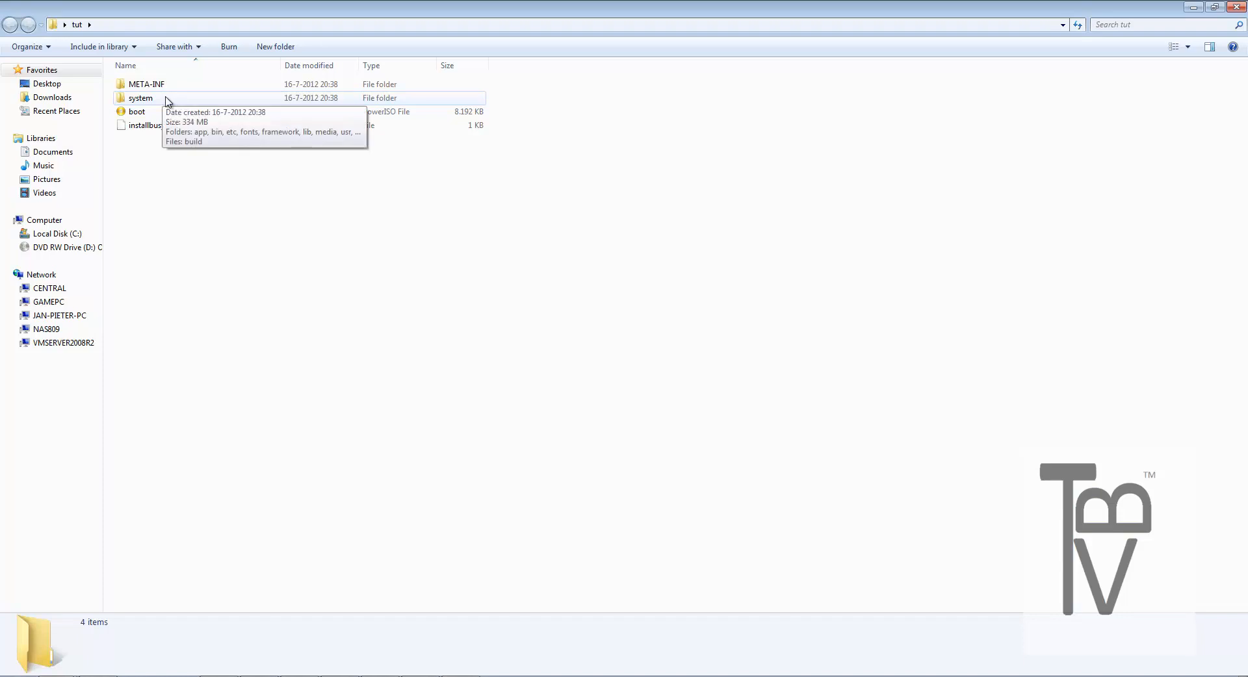
double_click(140, 97)
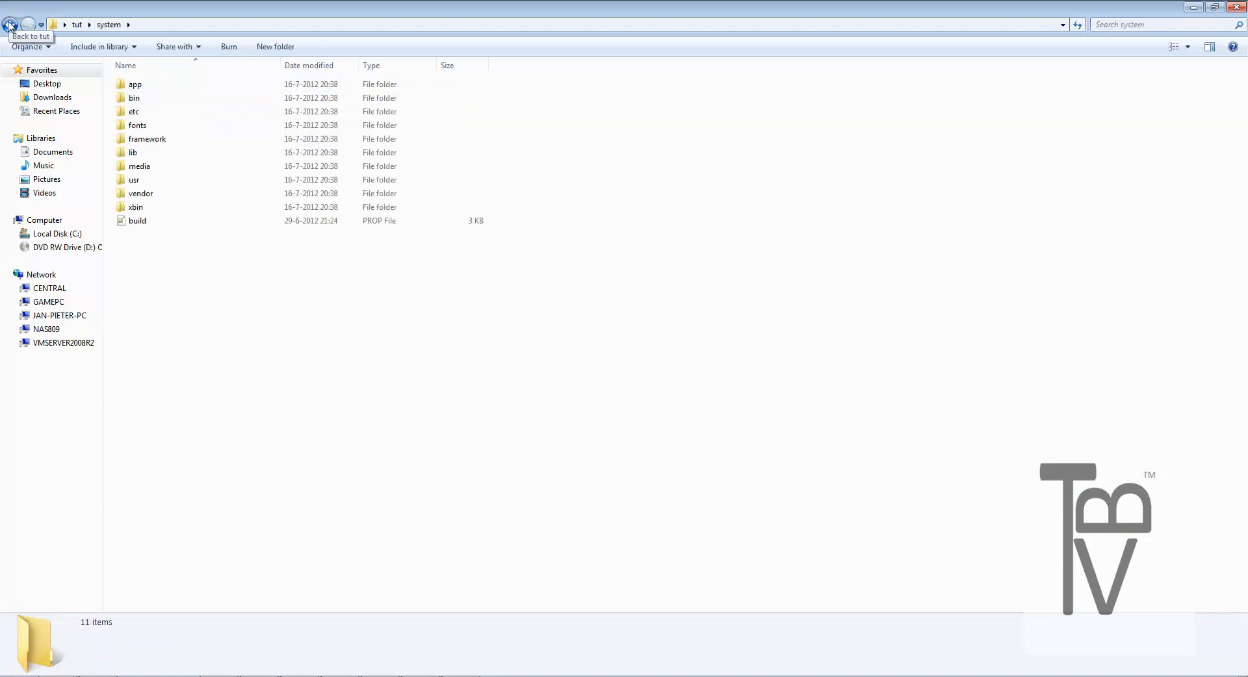
left_click(10, 25)
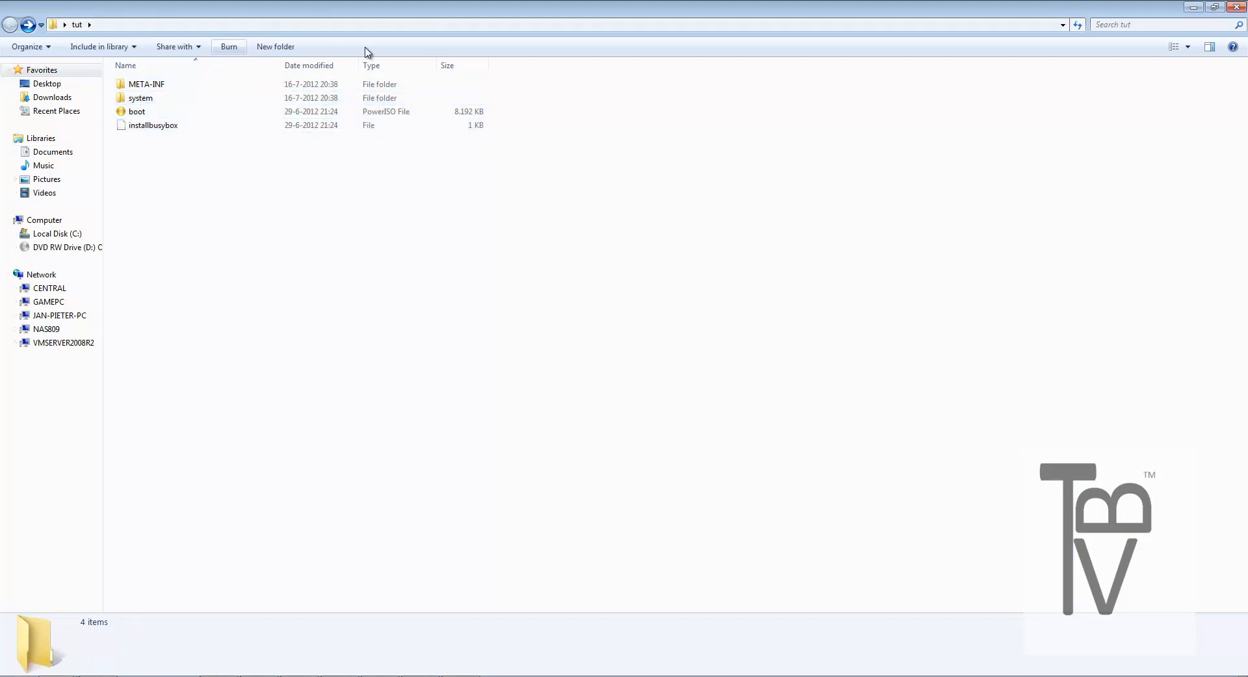
left_click(154, 125)
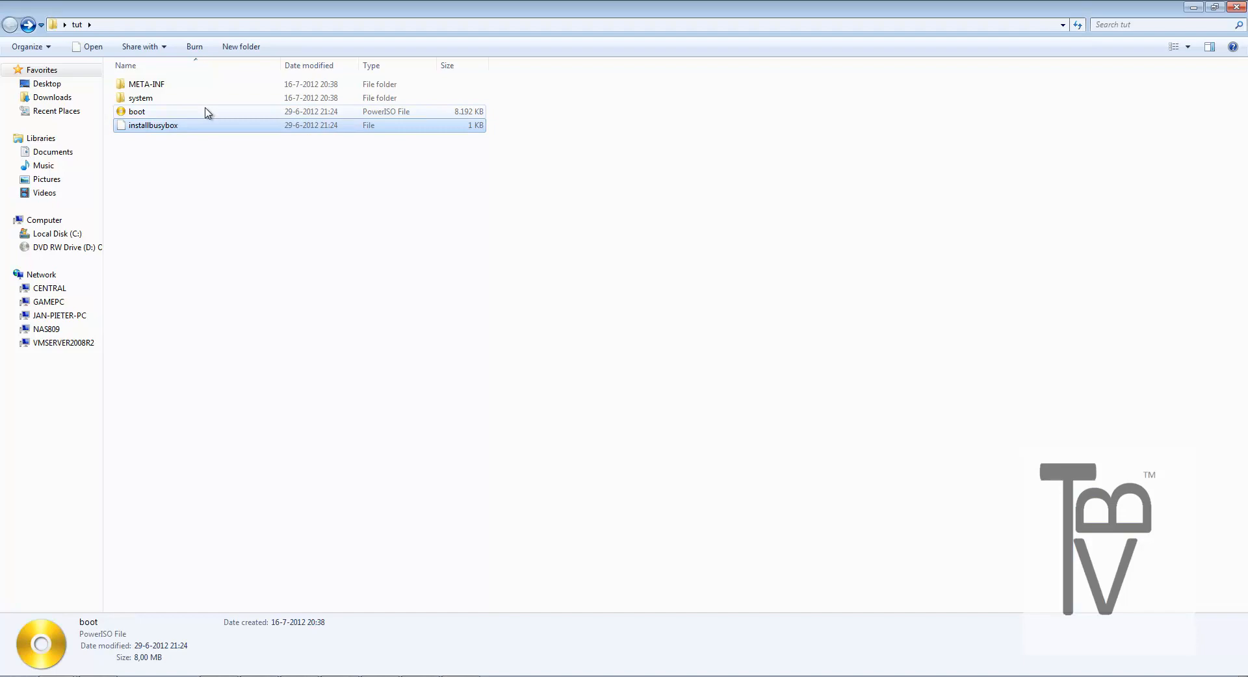
Reopen the system folder with the build file selected and the window maximized.
double_click(140, 98)
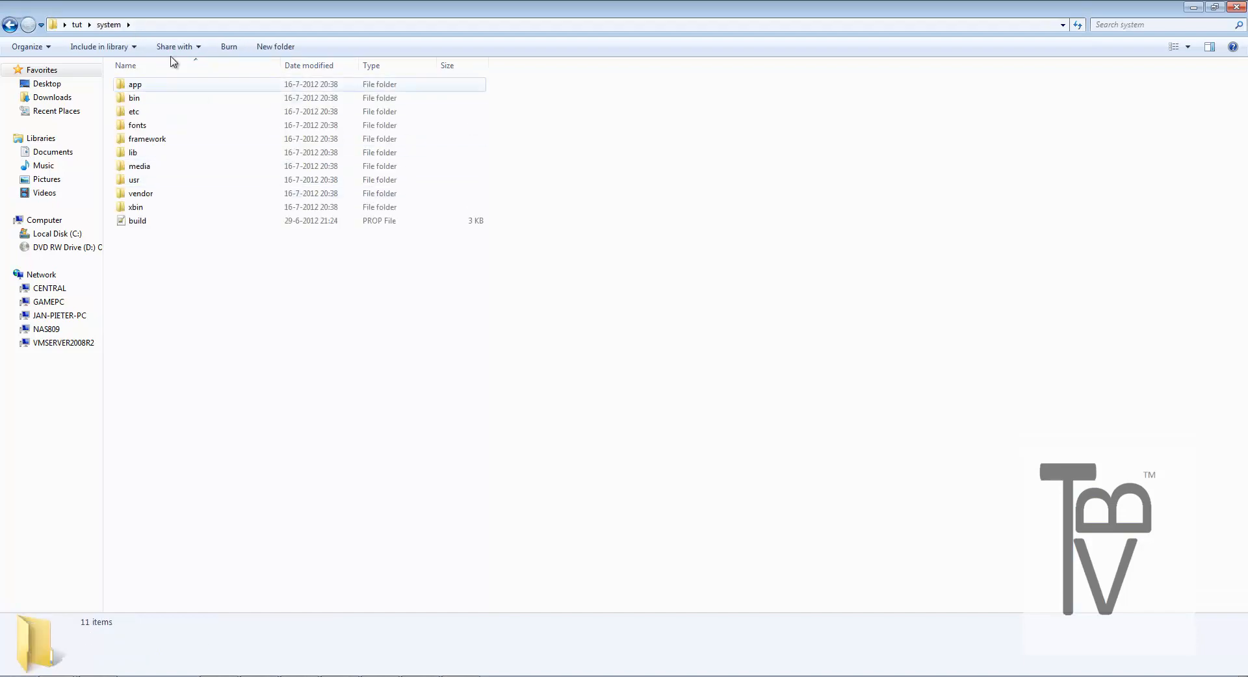
left_click(136, 221)
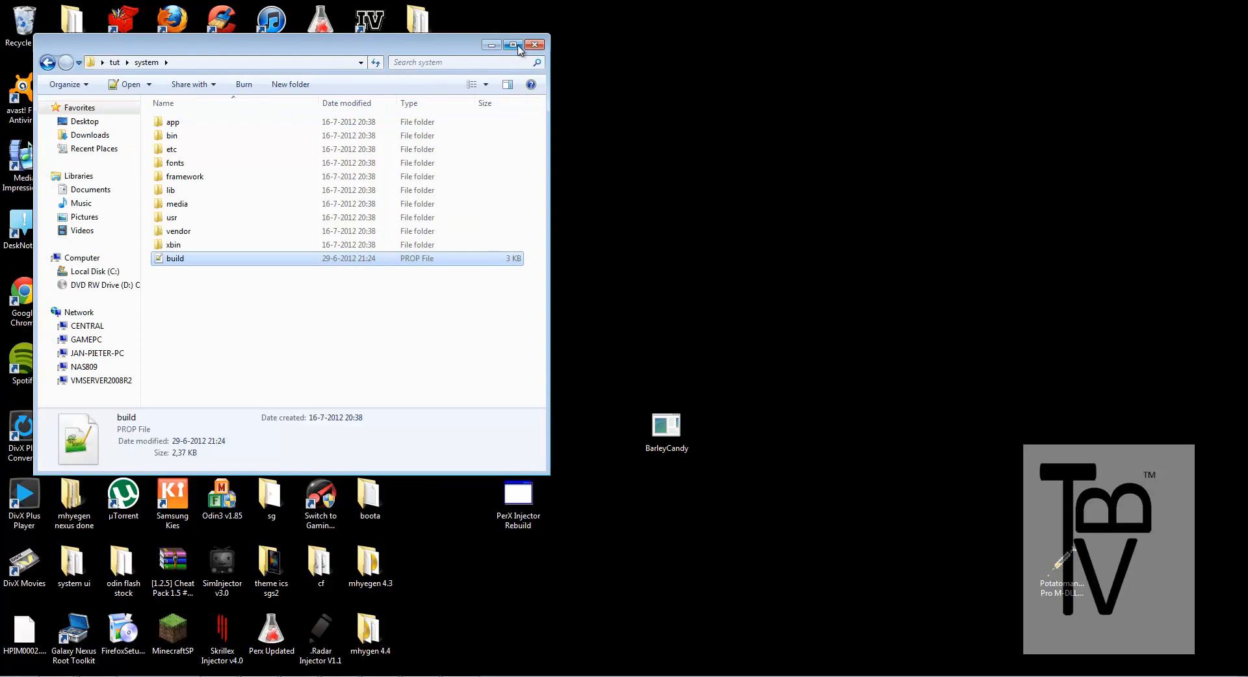
left_click(512, 44)
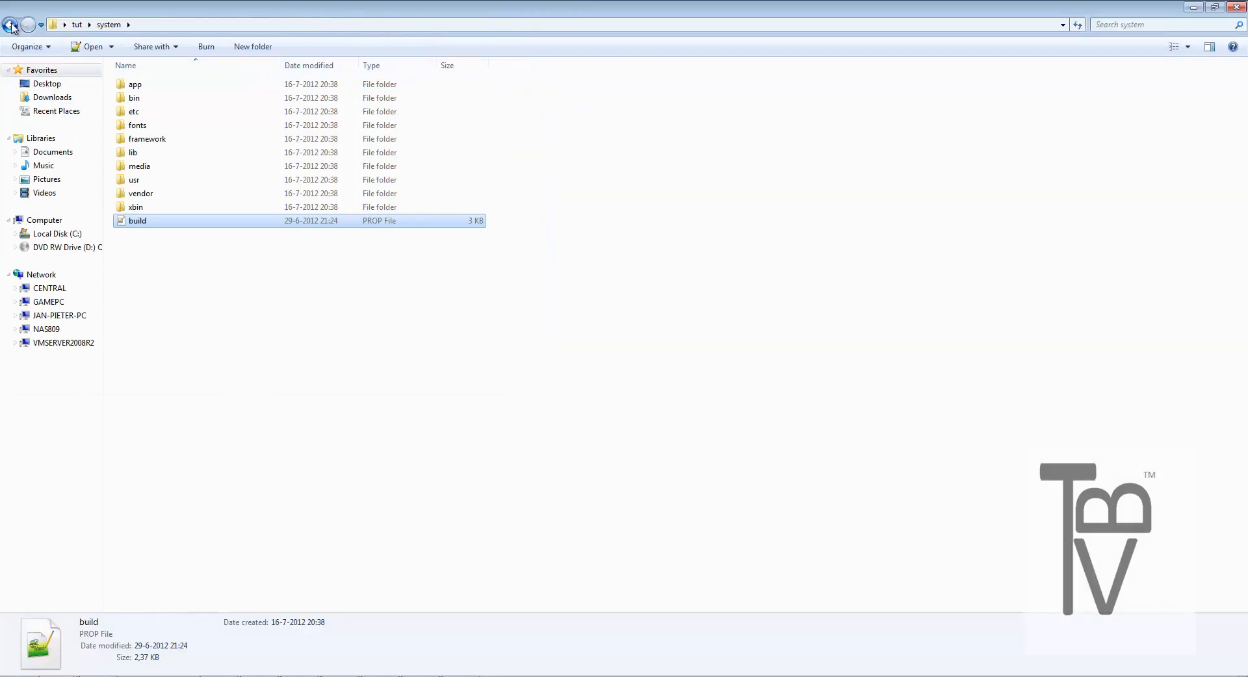
left_click(11, 24)
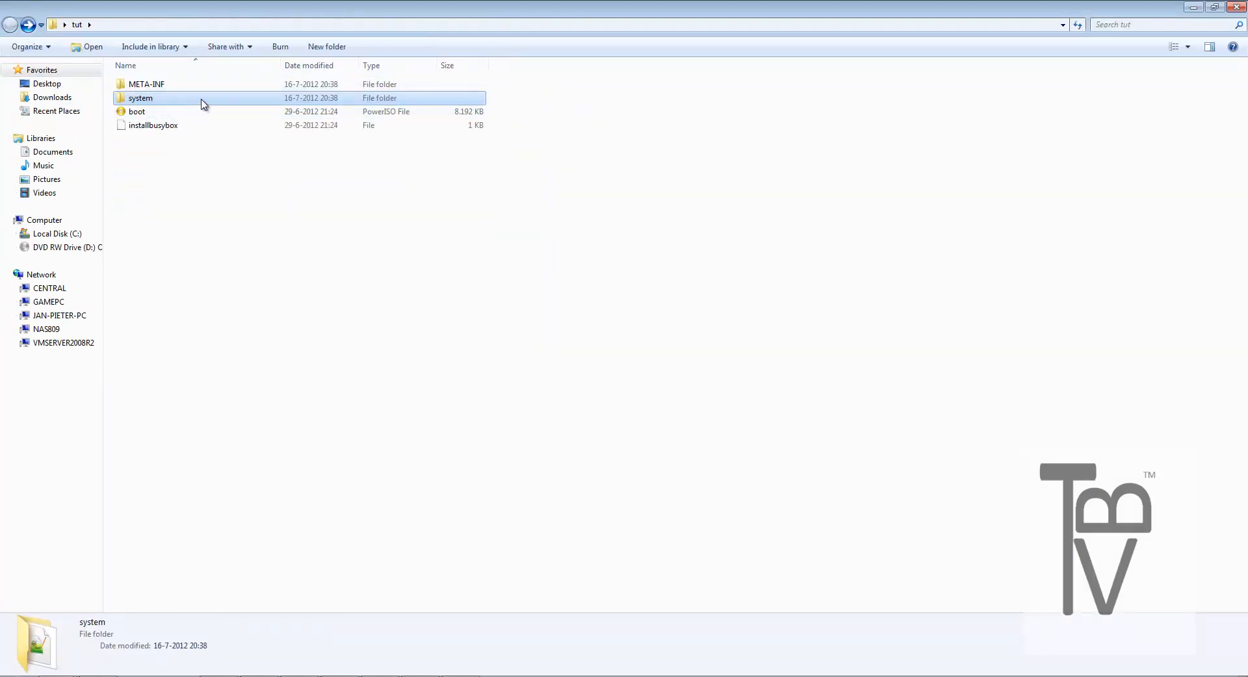
mouse_move(143, 108)
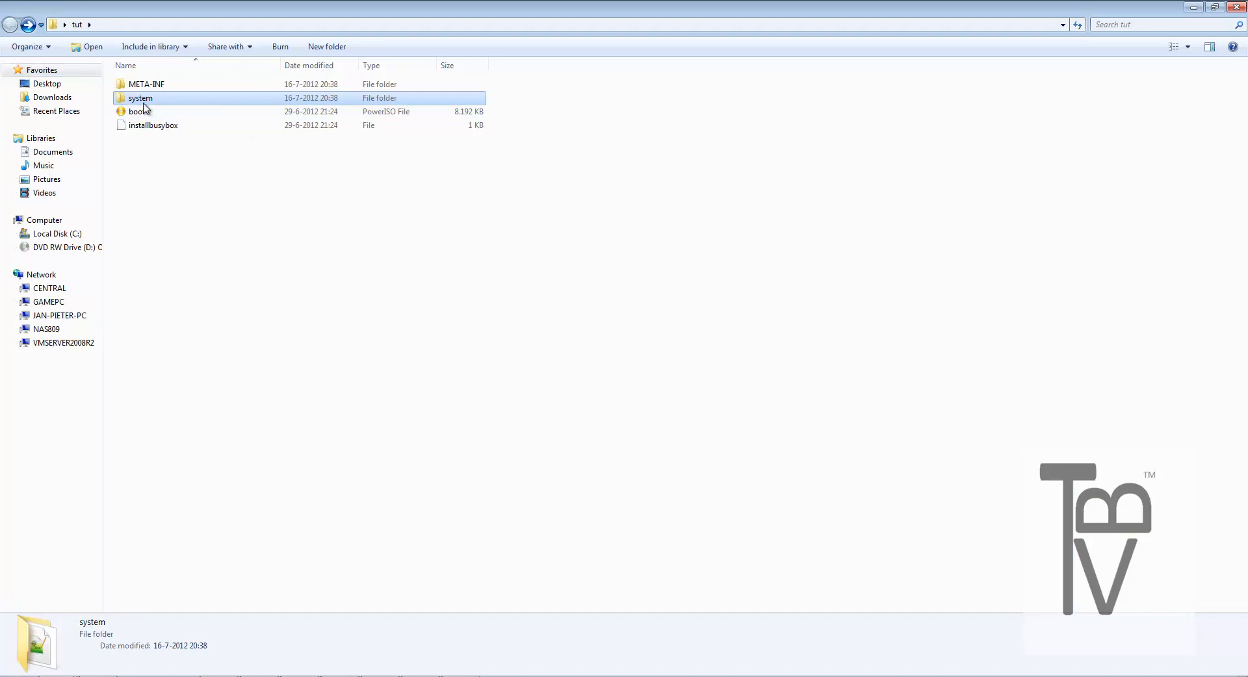
double_click(140, 97)
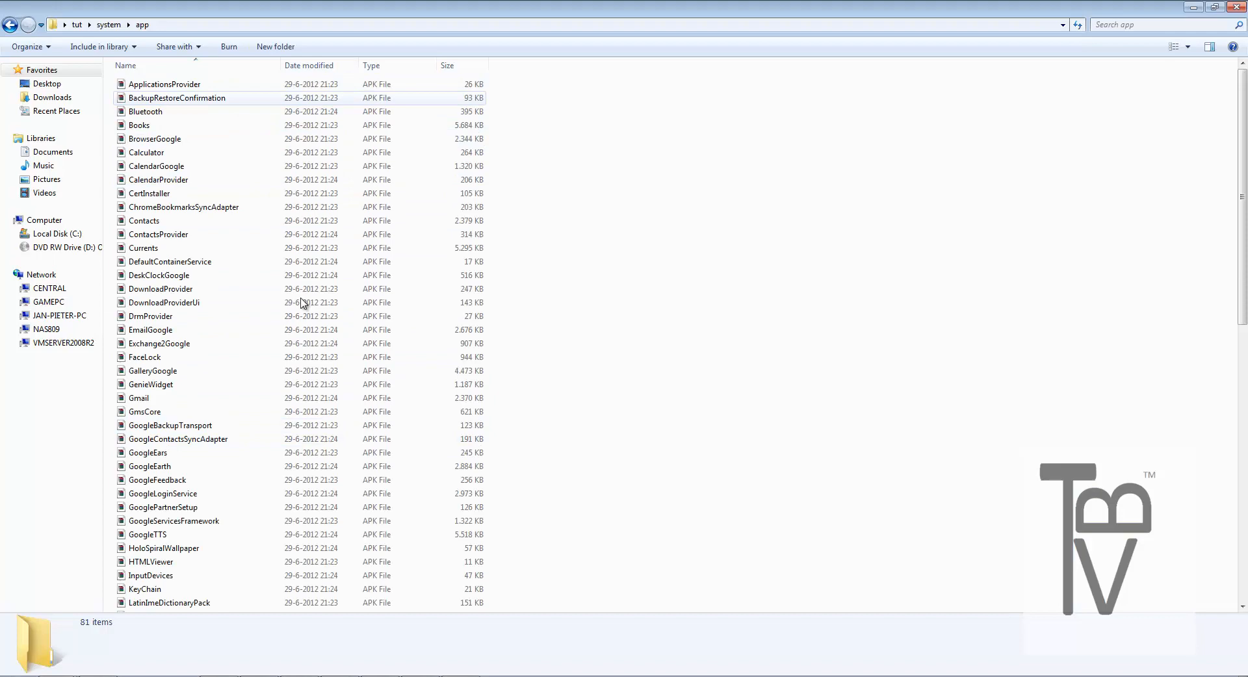
Delete YouTube.apk from system\app, sending it to the Recycle Bin.
scroll("down", 3)
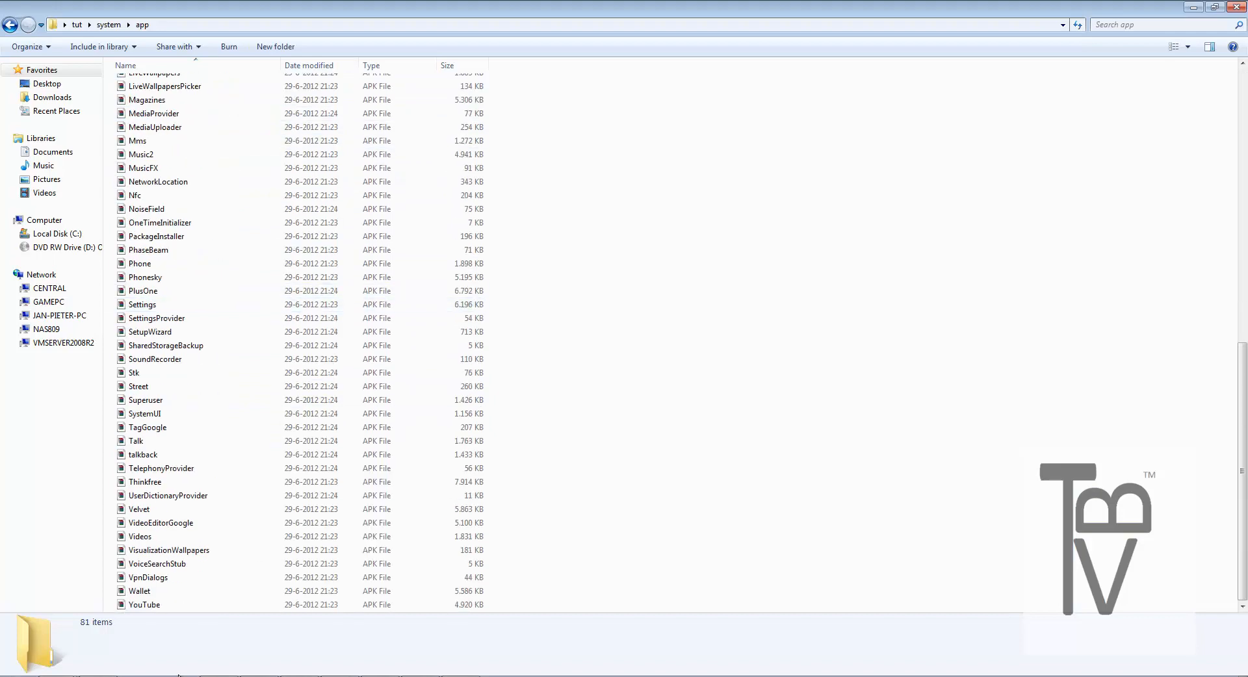
left_click(144, 604)
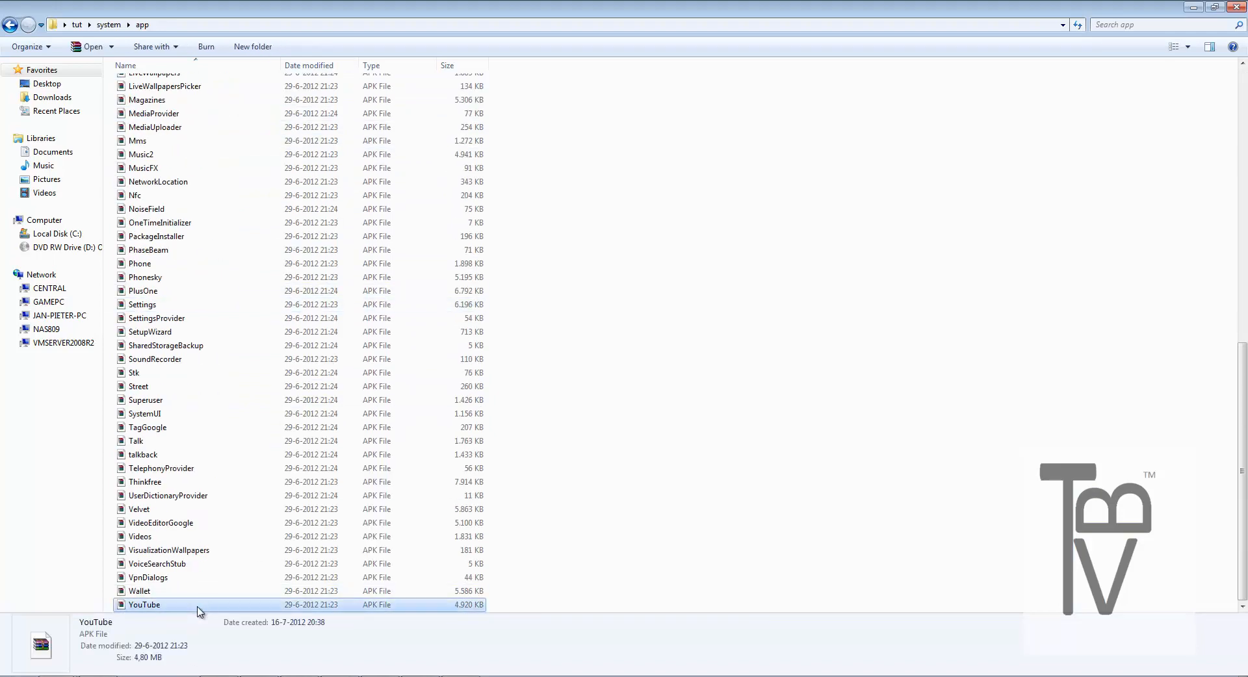
key("Delete")
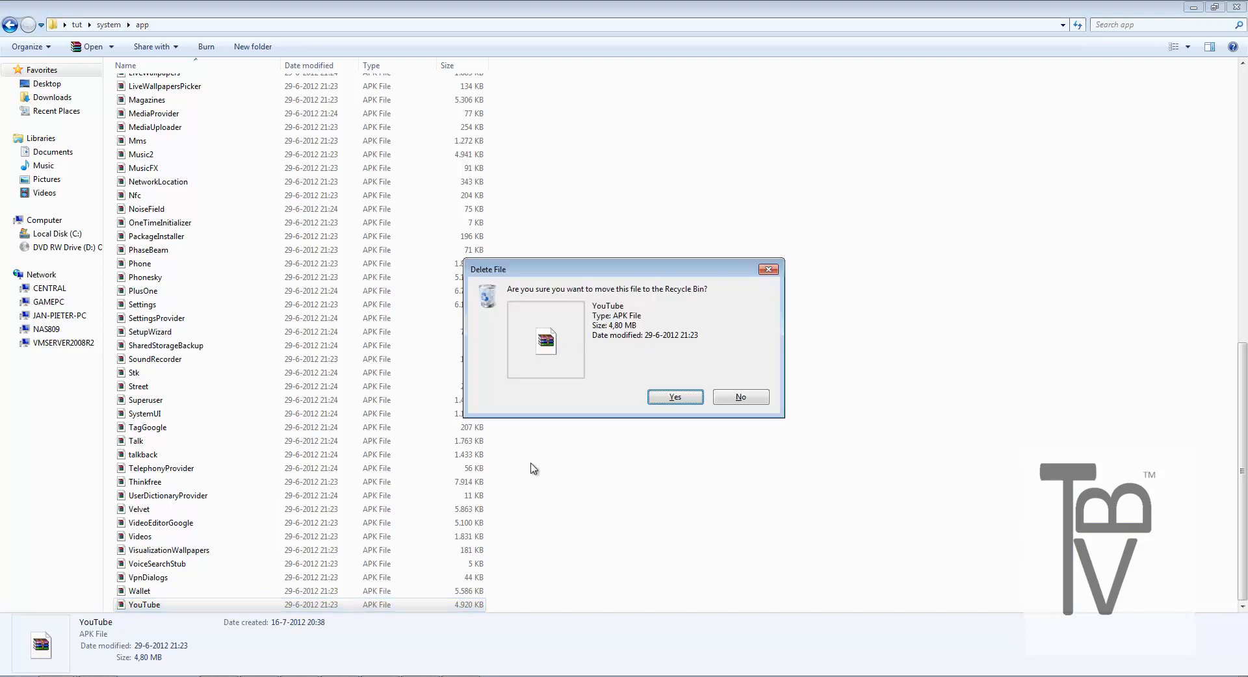
left_click(675, 397)
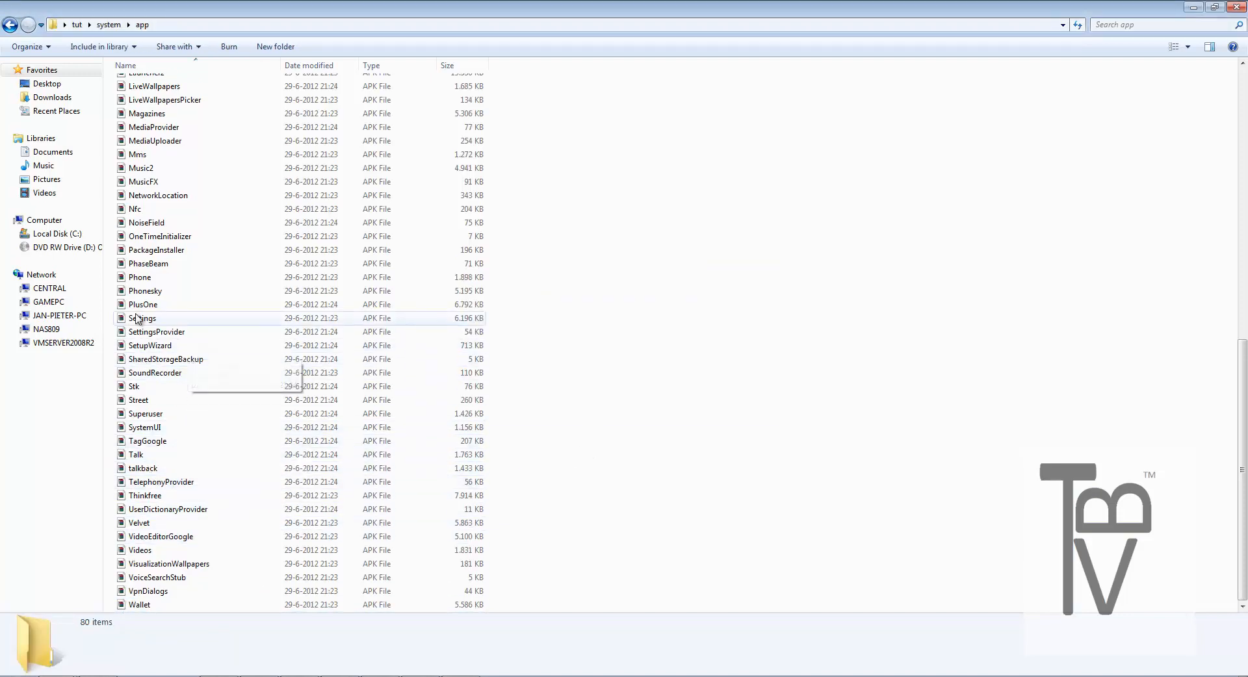
mouse_move(193, 86)
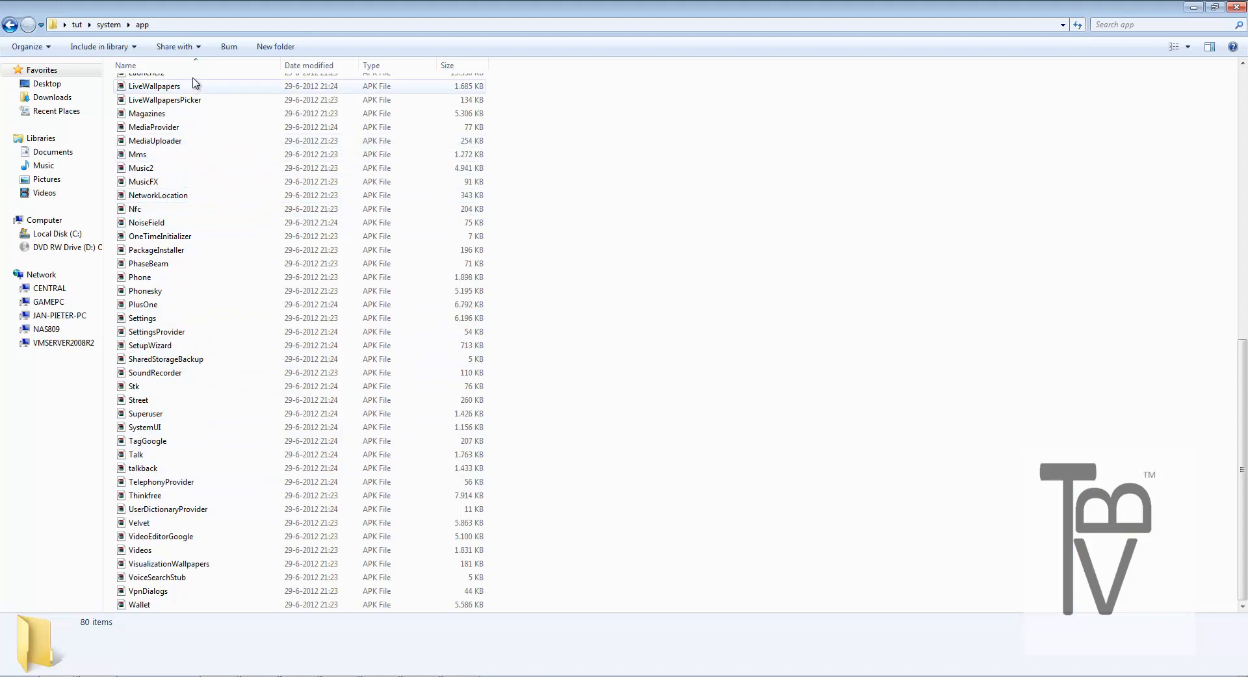
Glance at the Wallet package, then head back toward the system folder.
left_click(140, 605)
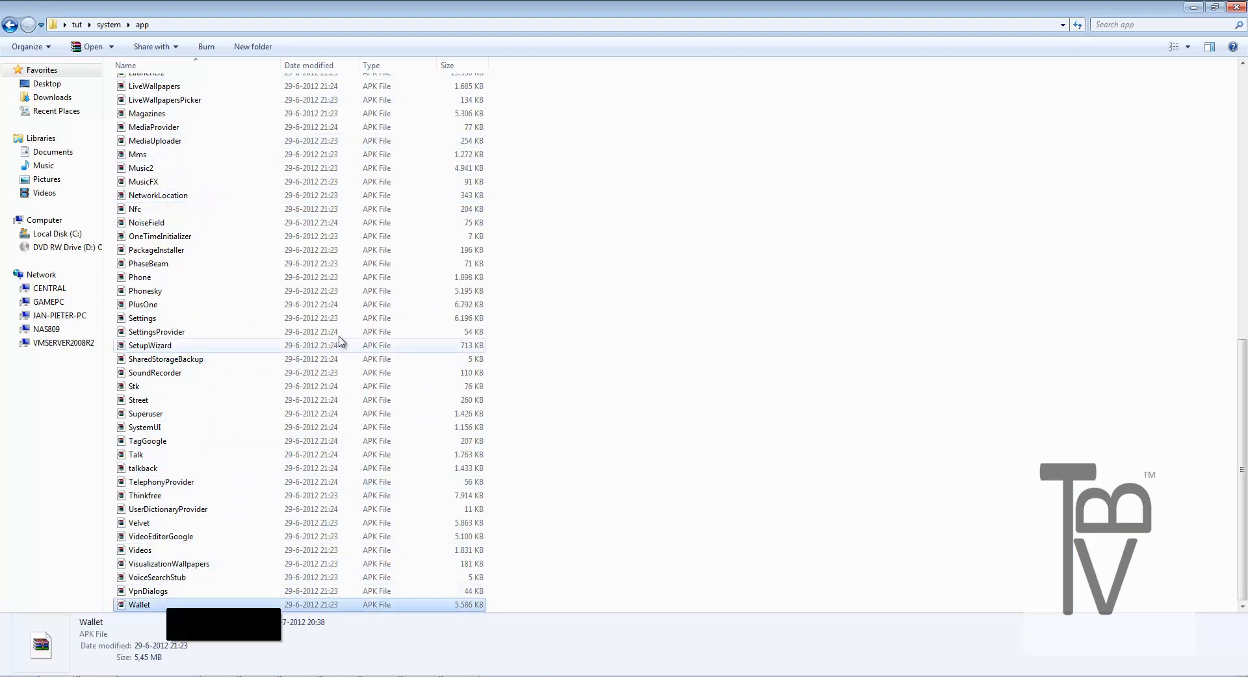
scroll("up", 3)
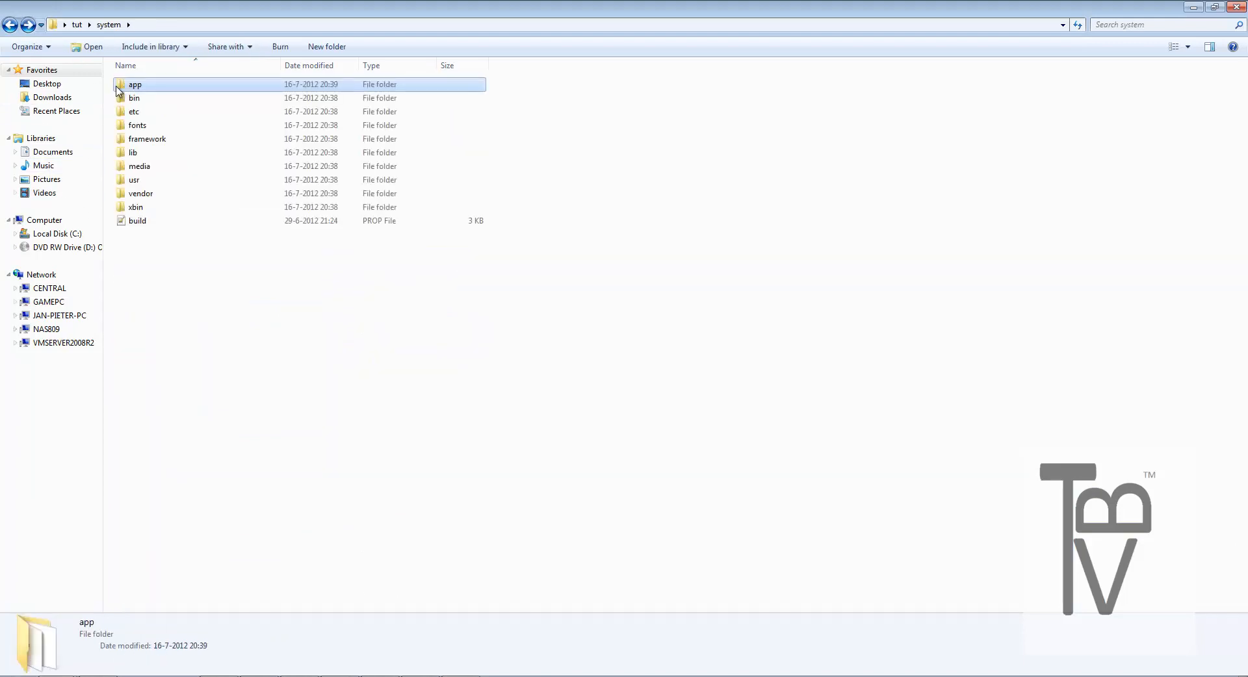
left_click(134, 98)
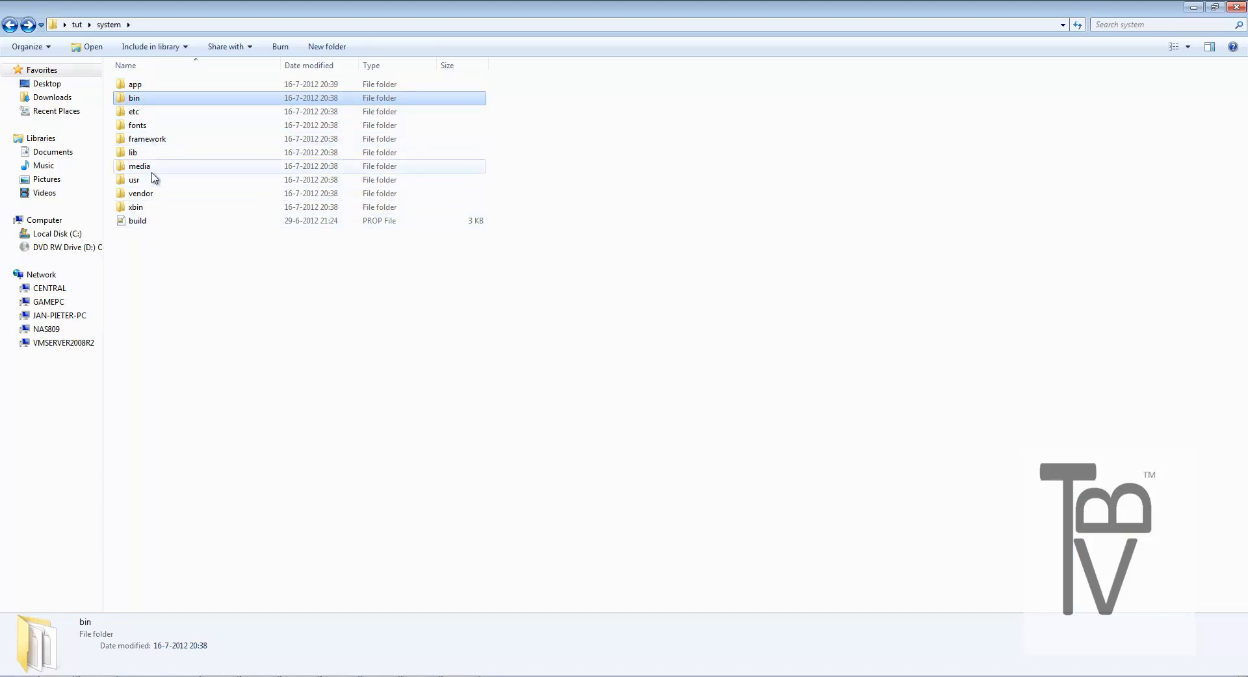
double_click(139, 165)
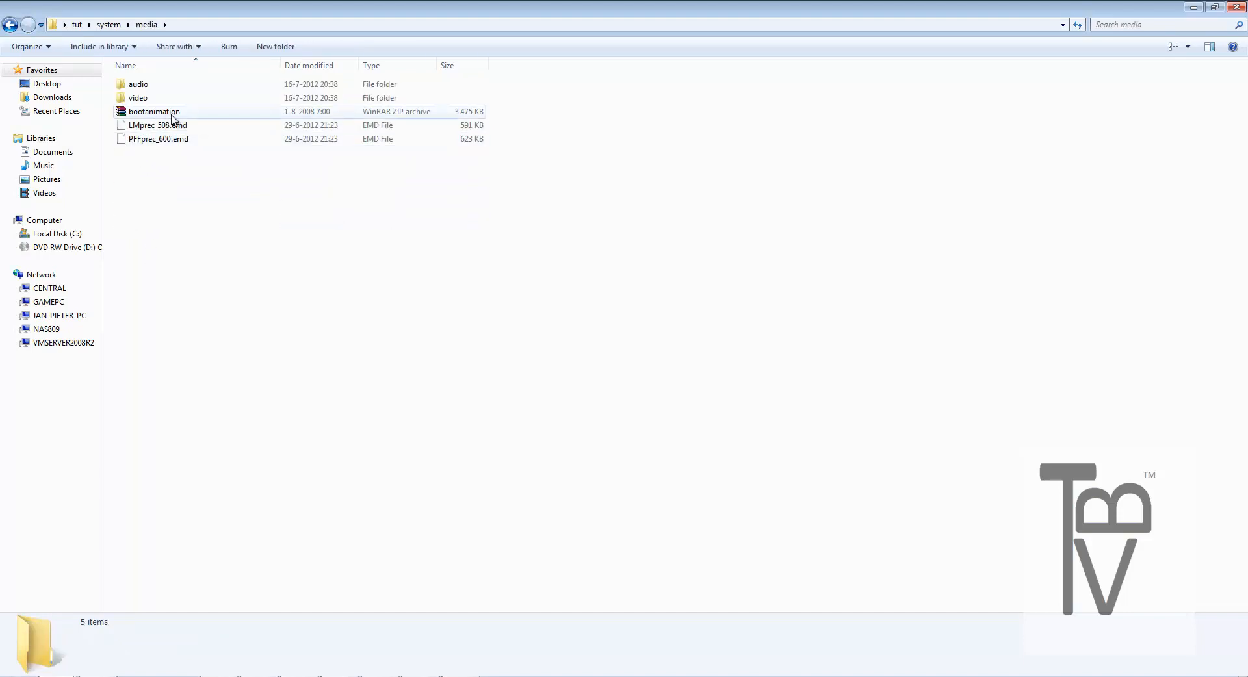
left_click(153, 111)
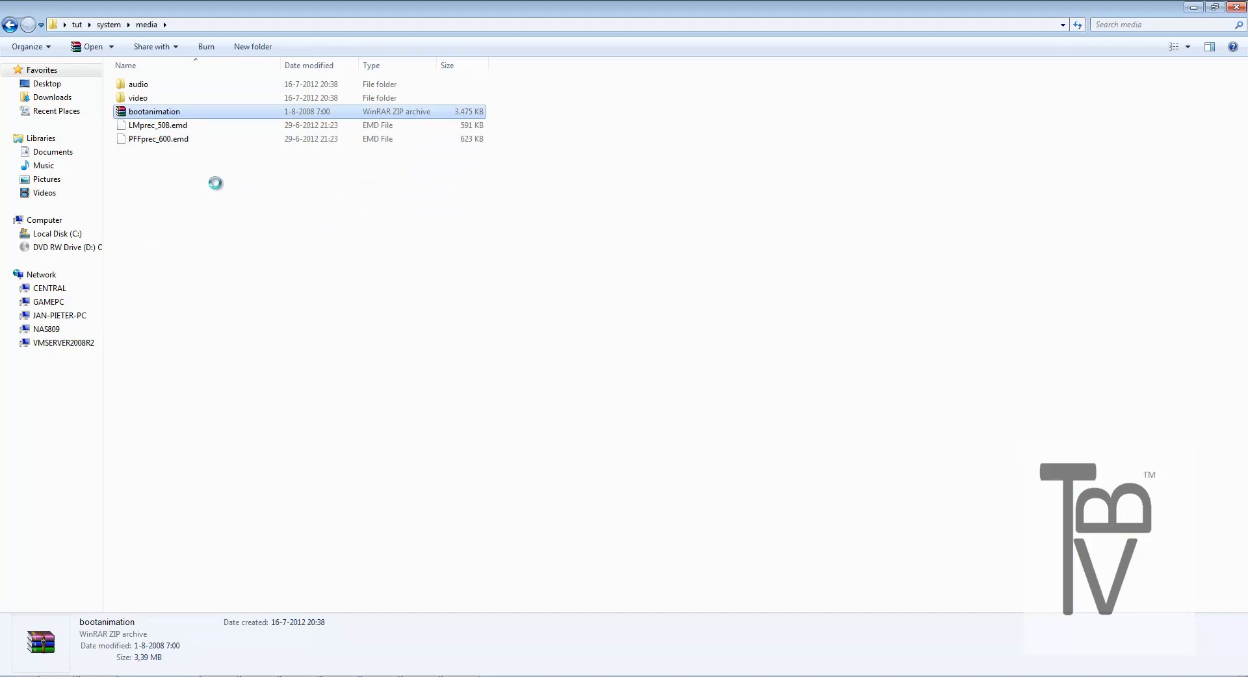
right_click(153, 112)
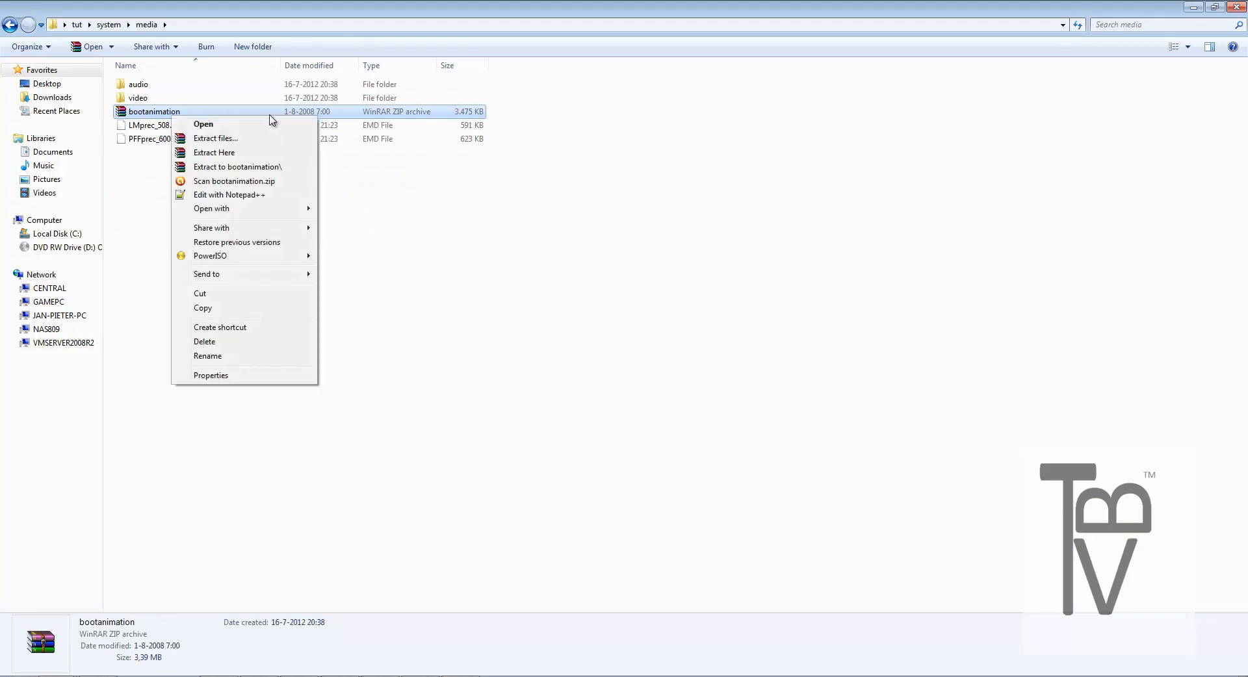
left_click(203, 123)
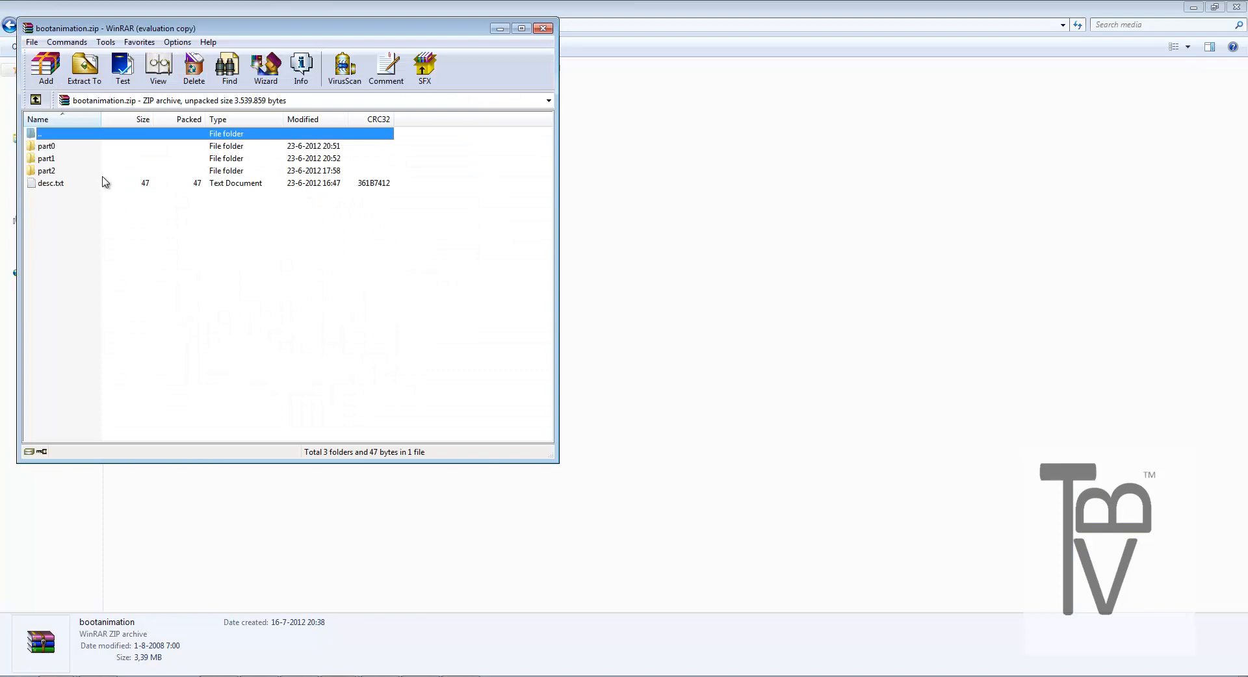
double_click(46, 145)
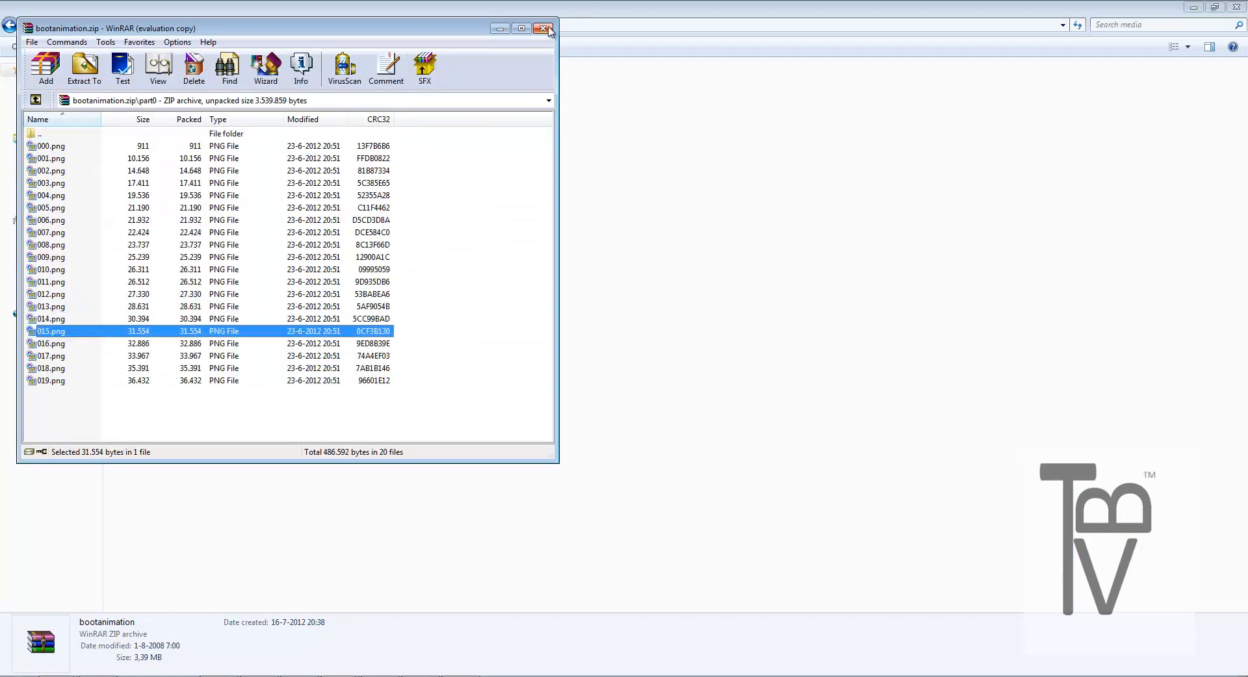
left_click(547, 28)
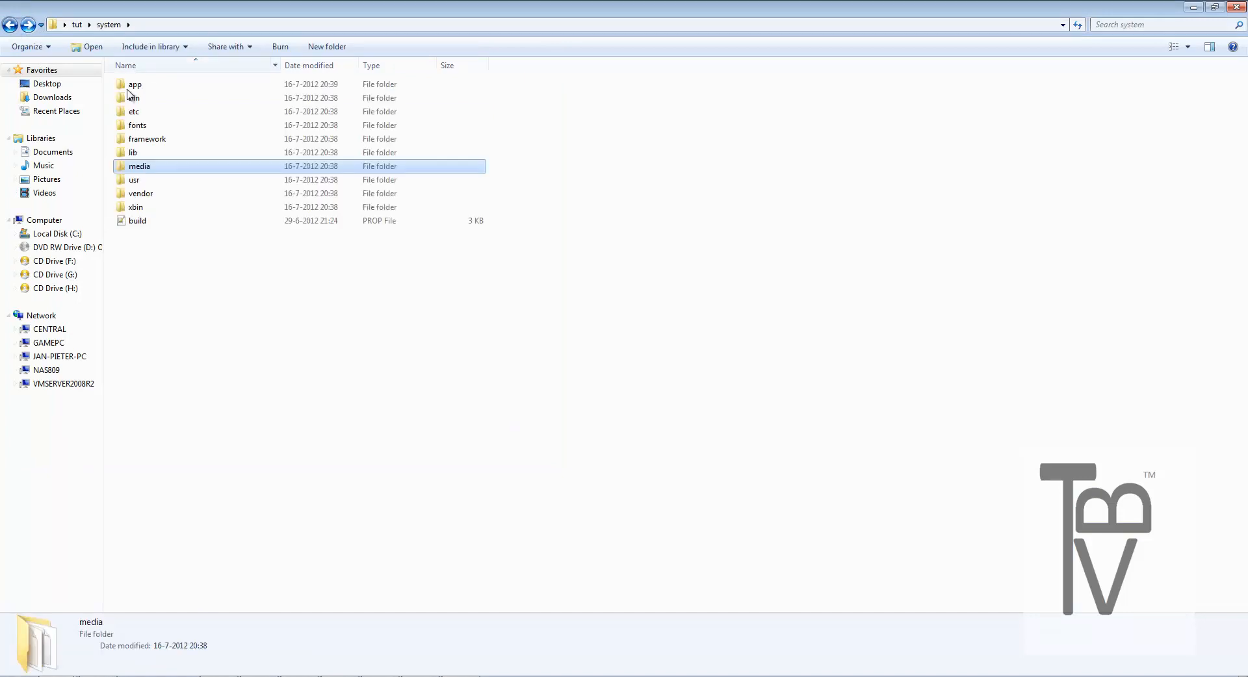
From the system folder, open the build.prop file for editing in Notepad++.
double_click(139, 165)
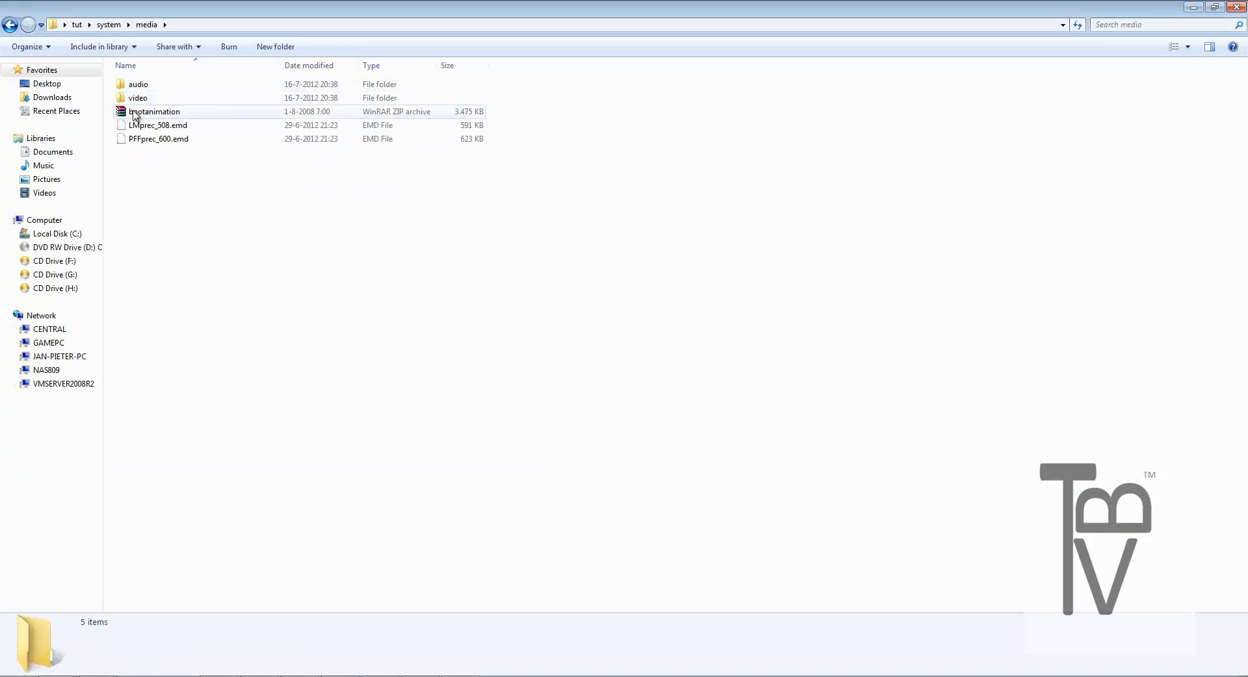
left_click(12, 25)
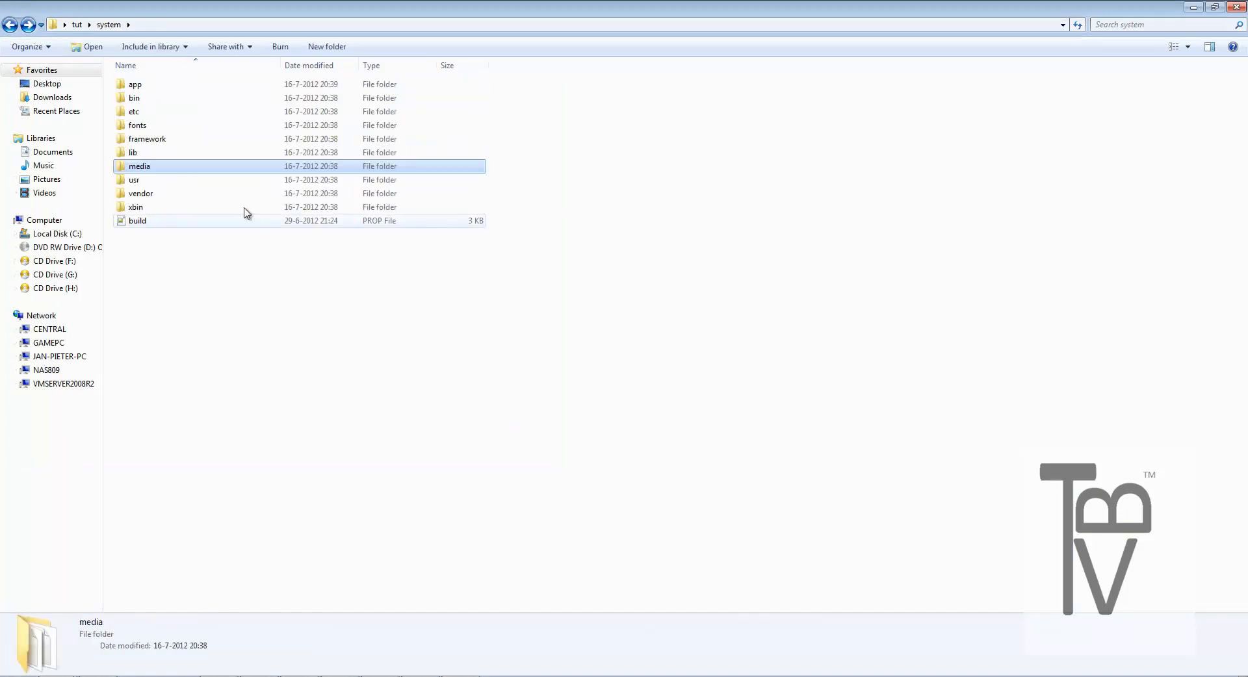
right_click(136, 221)
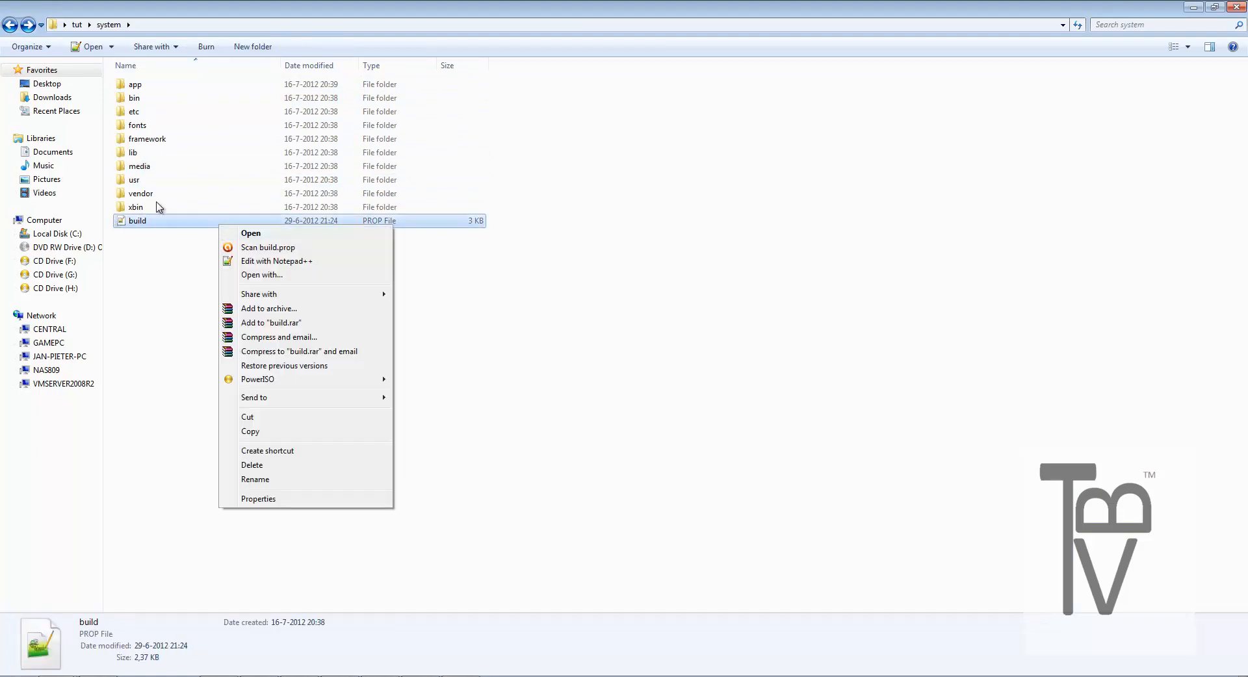
mouse_move(282, 262)
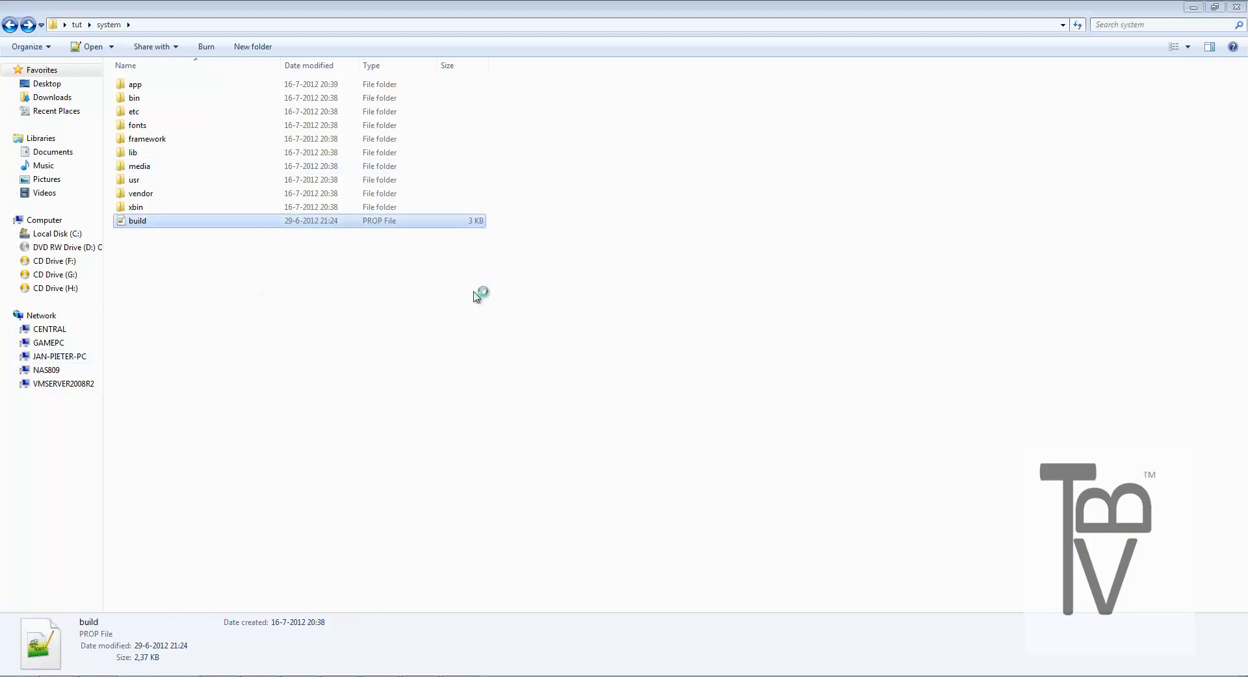
double_click(136, 221)
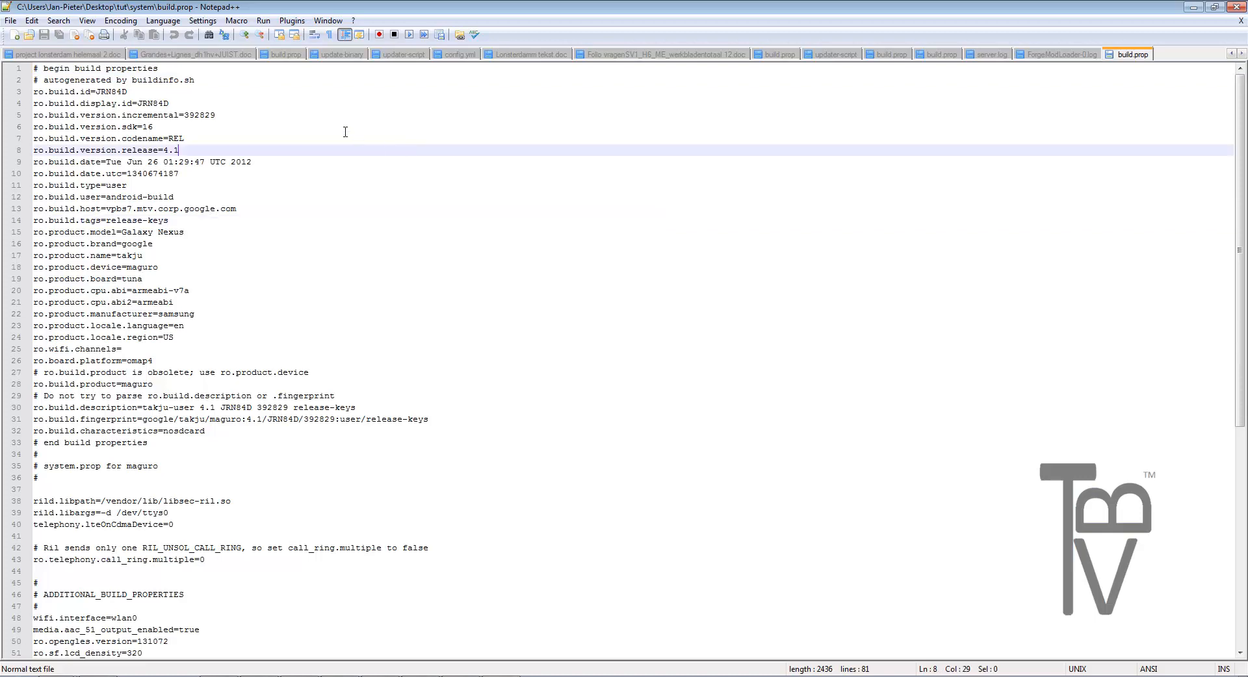
Replace the JRN84D ro.build.display.id value with 'Youtube Rom V 1.0'.
left_click(169, 103)
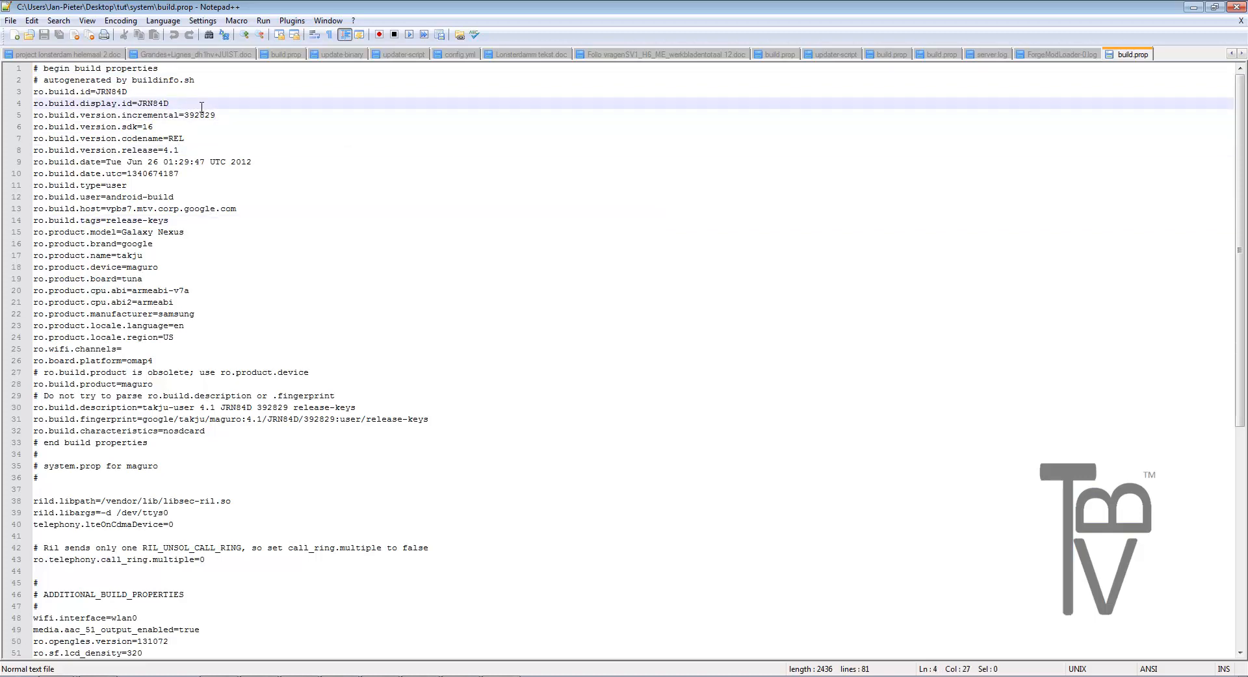
double_click(151, 103)
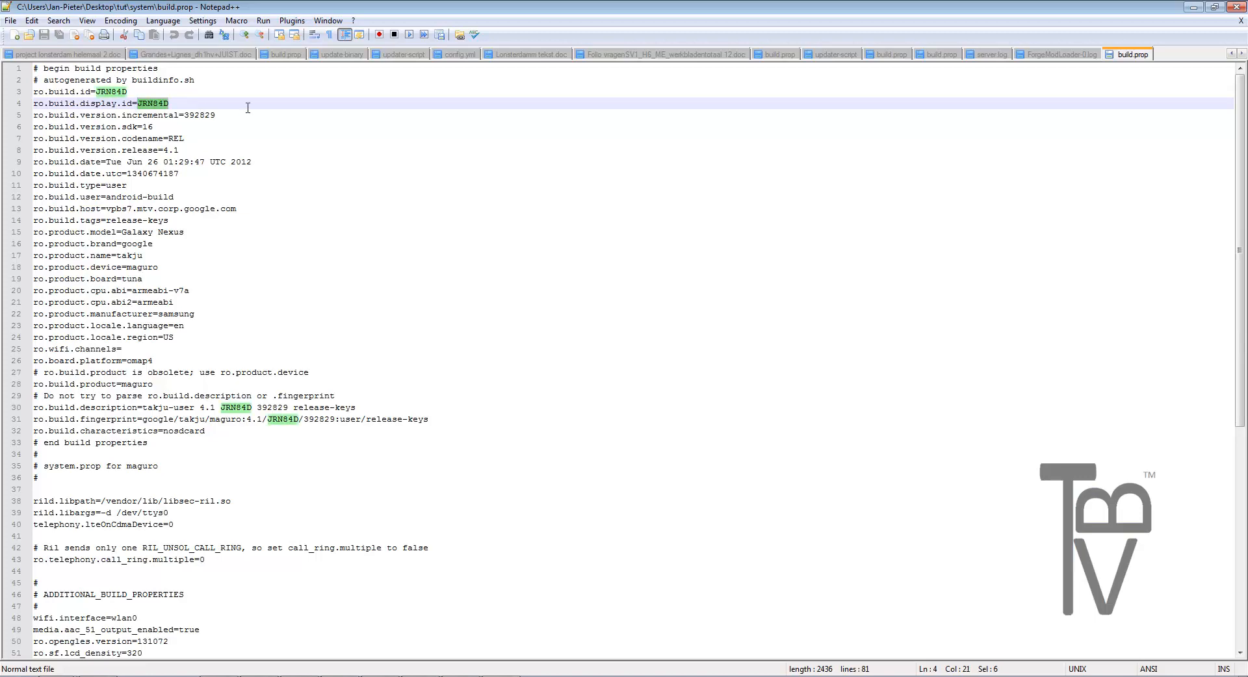
key("Delete")
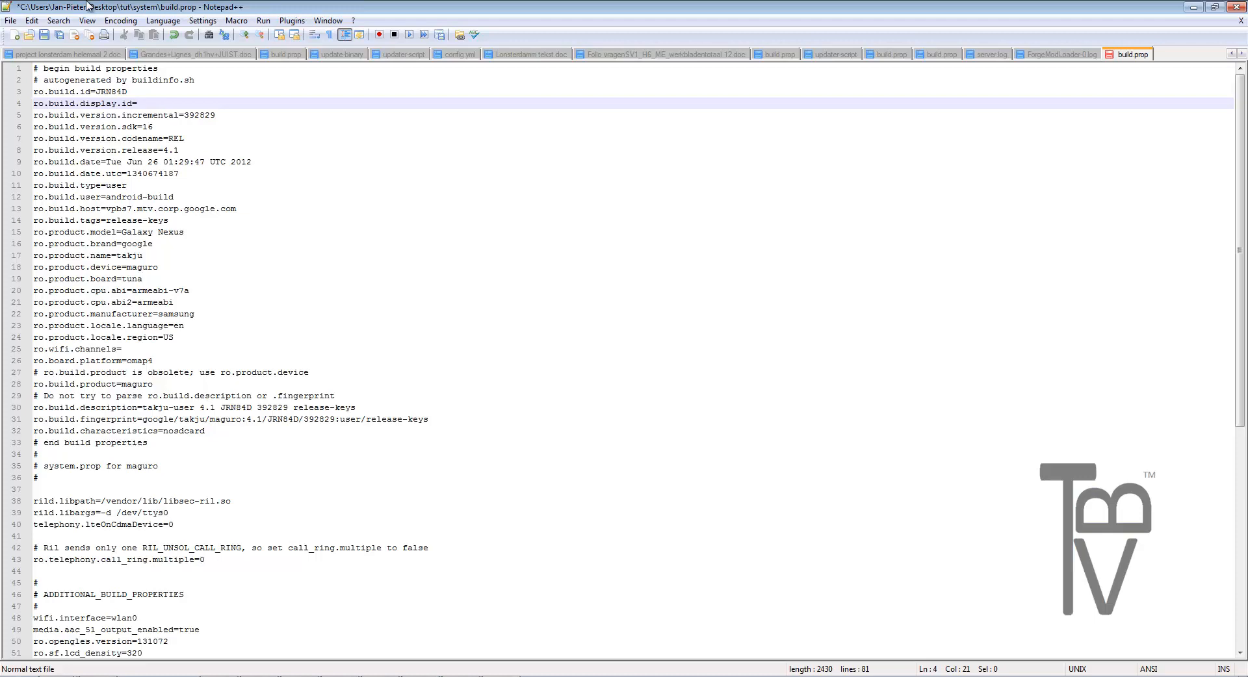
type("Yout")
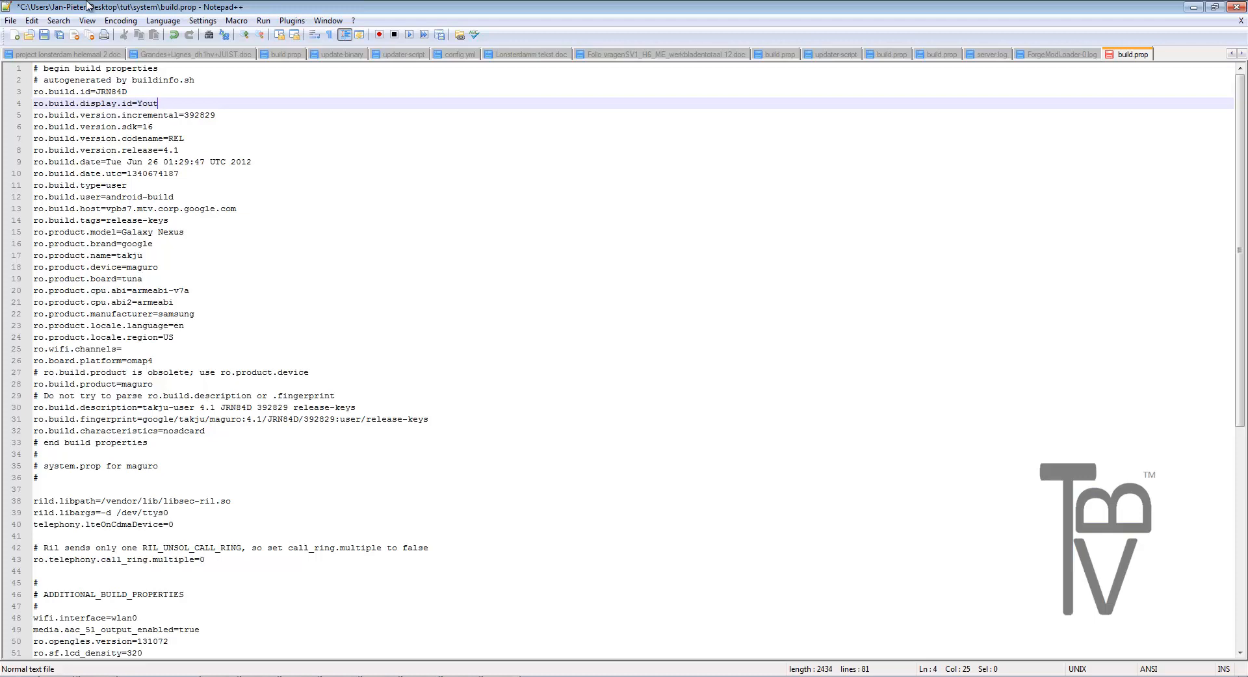
type("ube Rom")
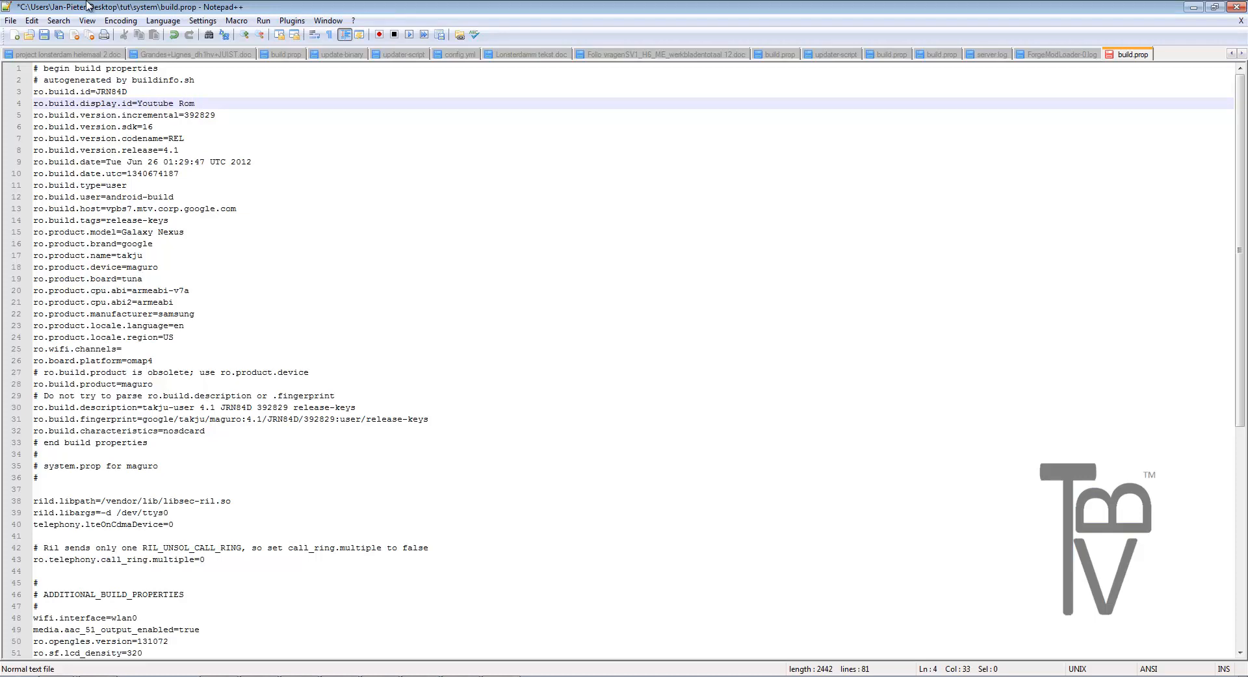
type("V 1")
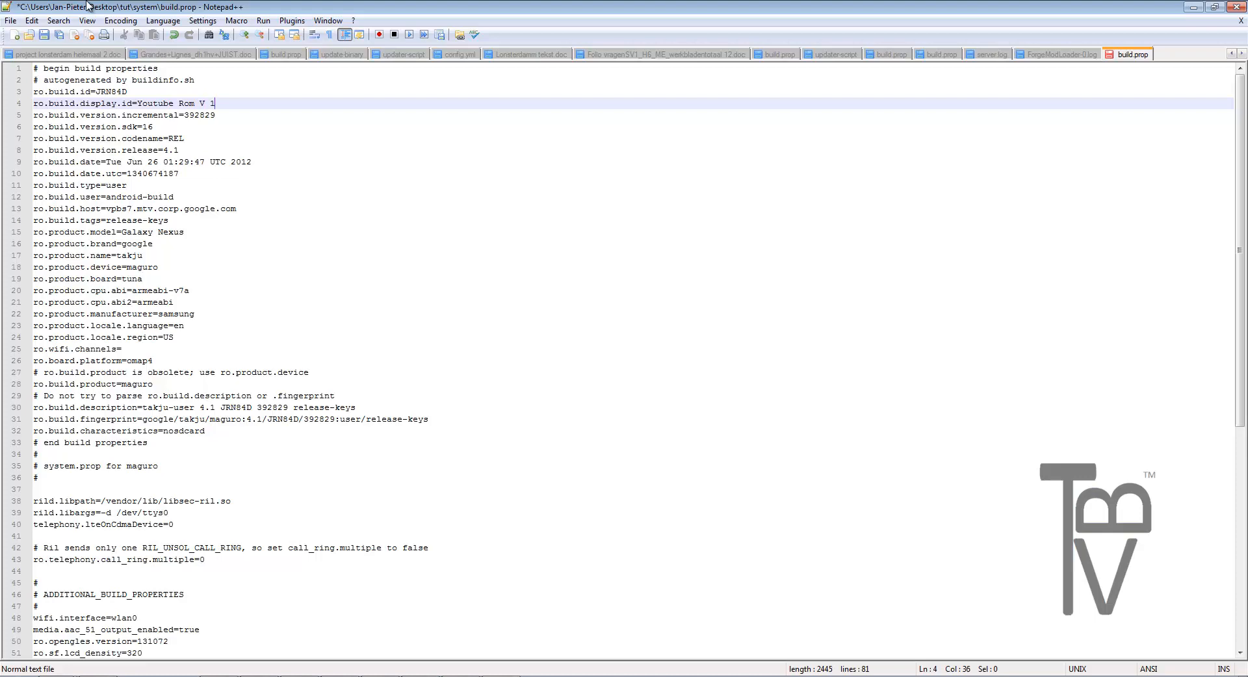
type(".0")
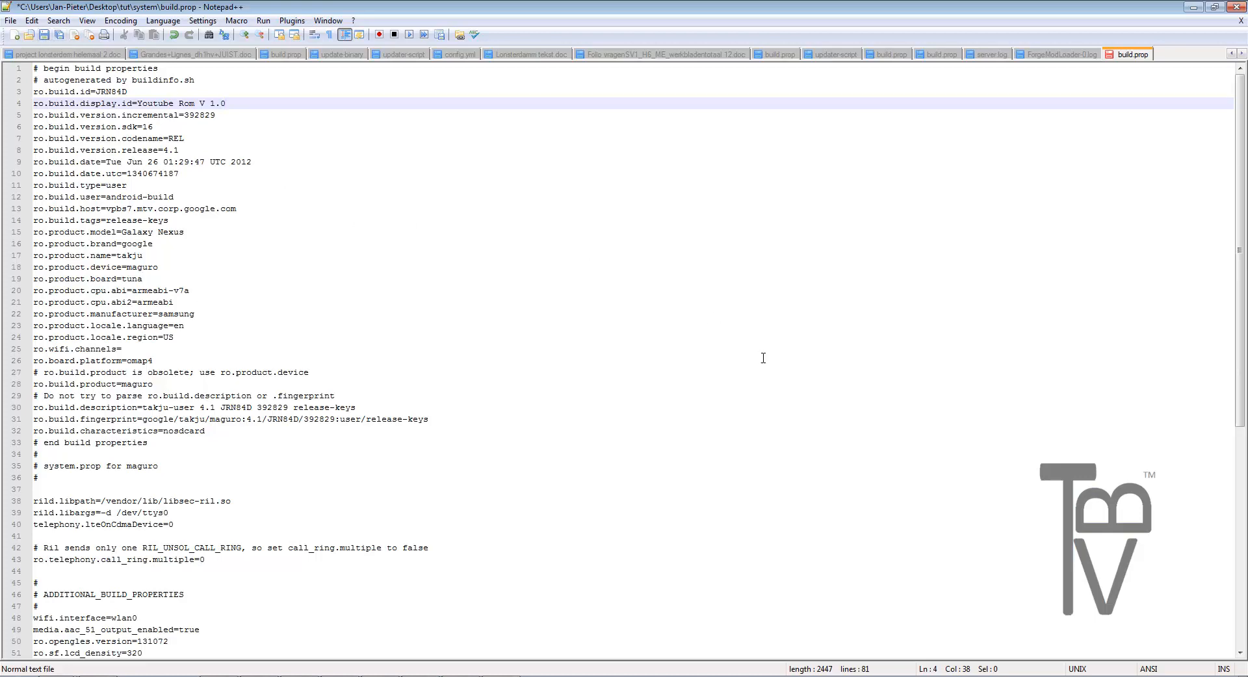
Append '.1' to the ro.build.version.release value.
left_click(179, 151)
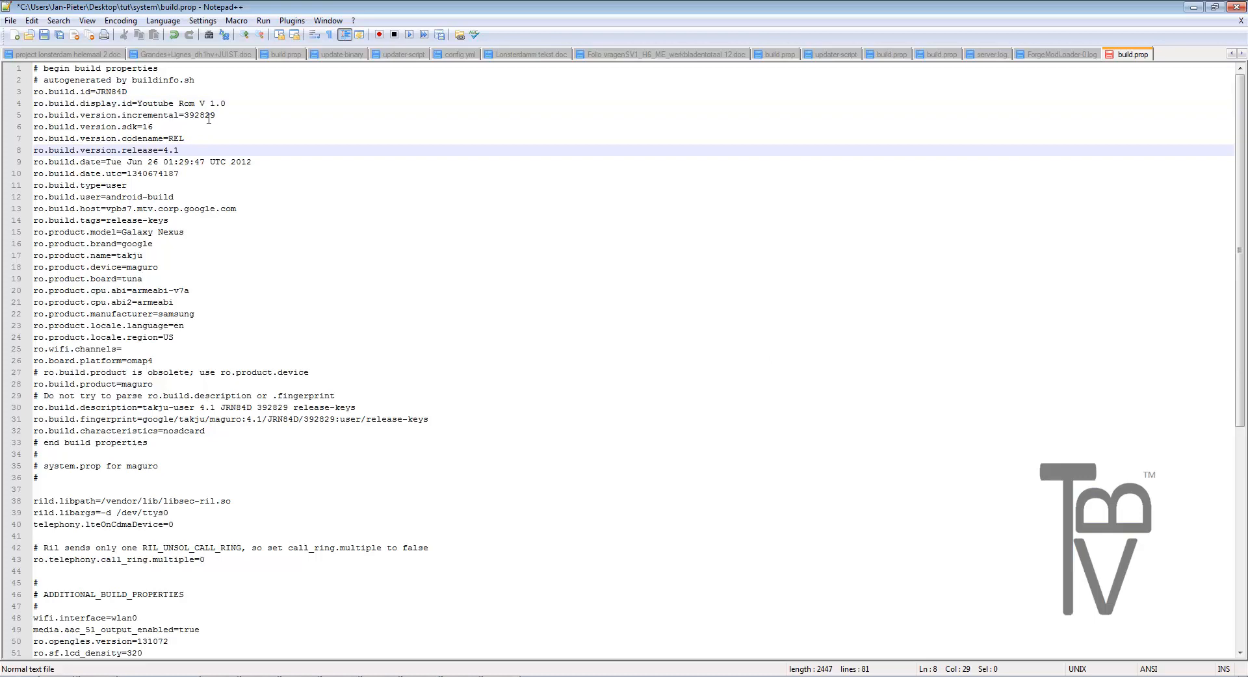
type(".1")
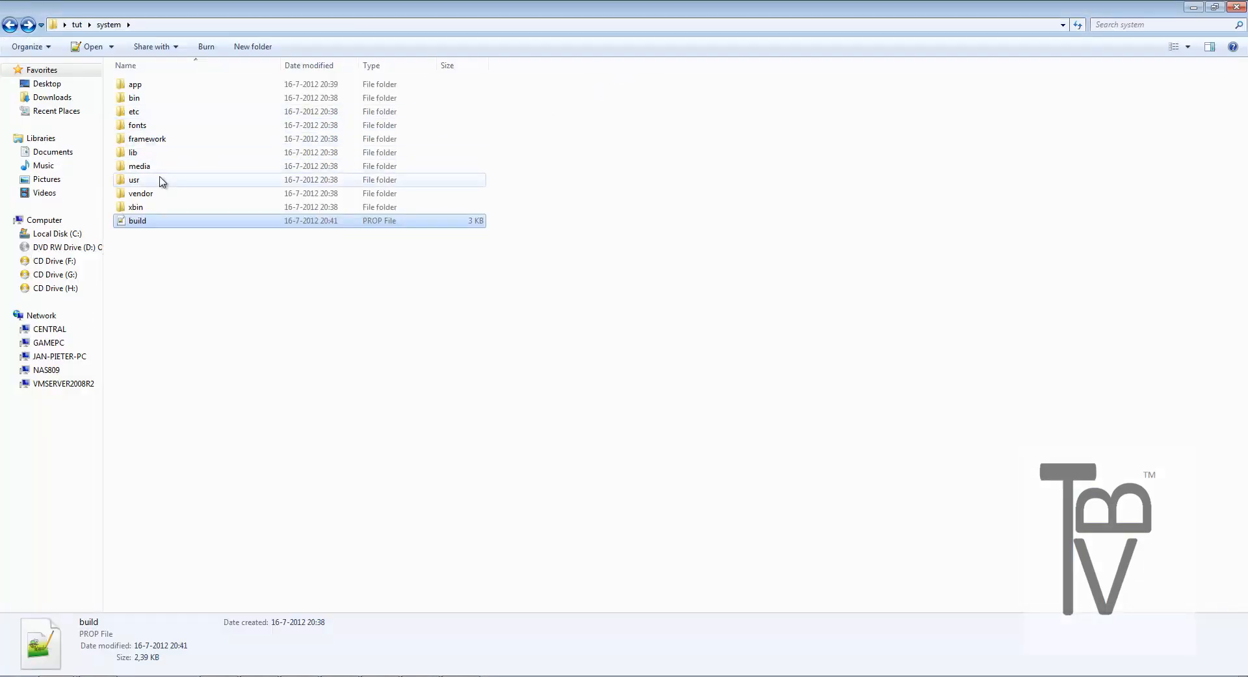
Navigate from tut into META-INF/com/google/android where updater-script lives.
left_click(11, 25)
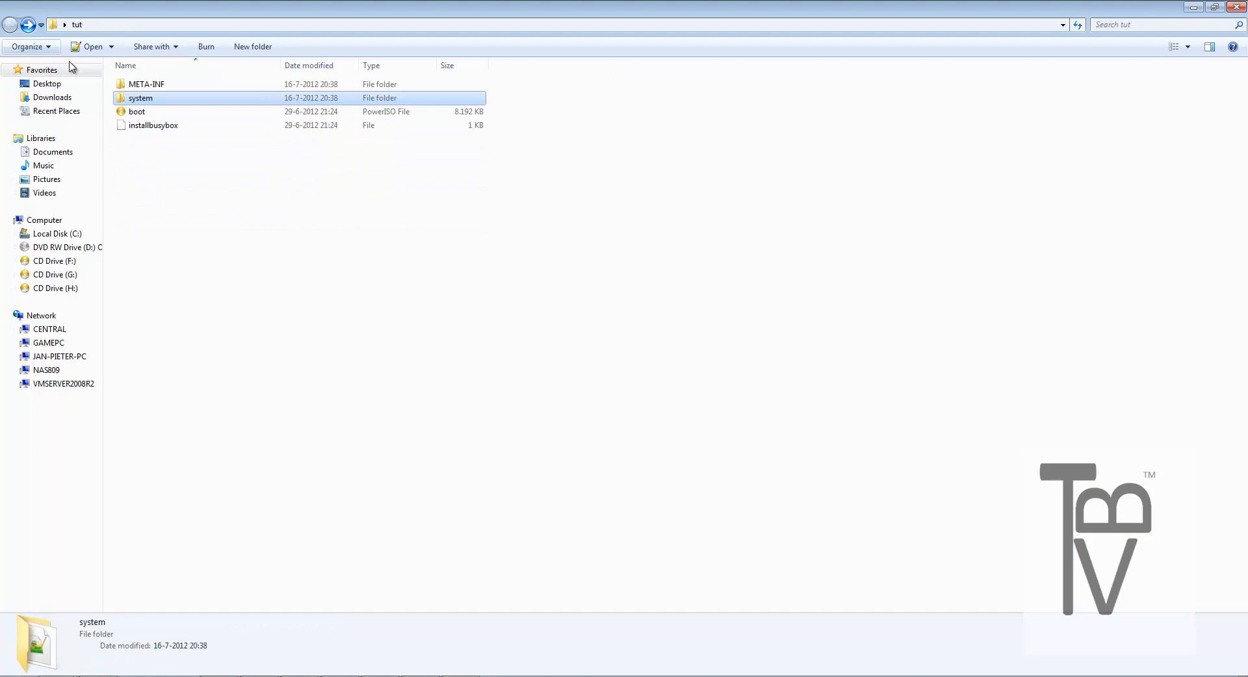
left_click(147, 83)
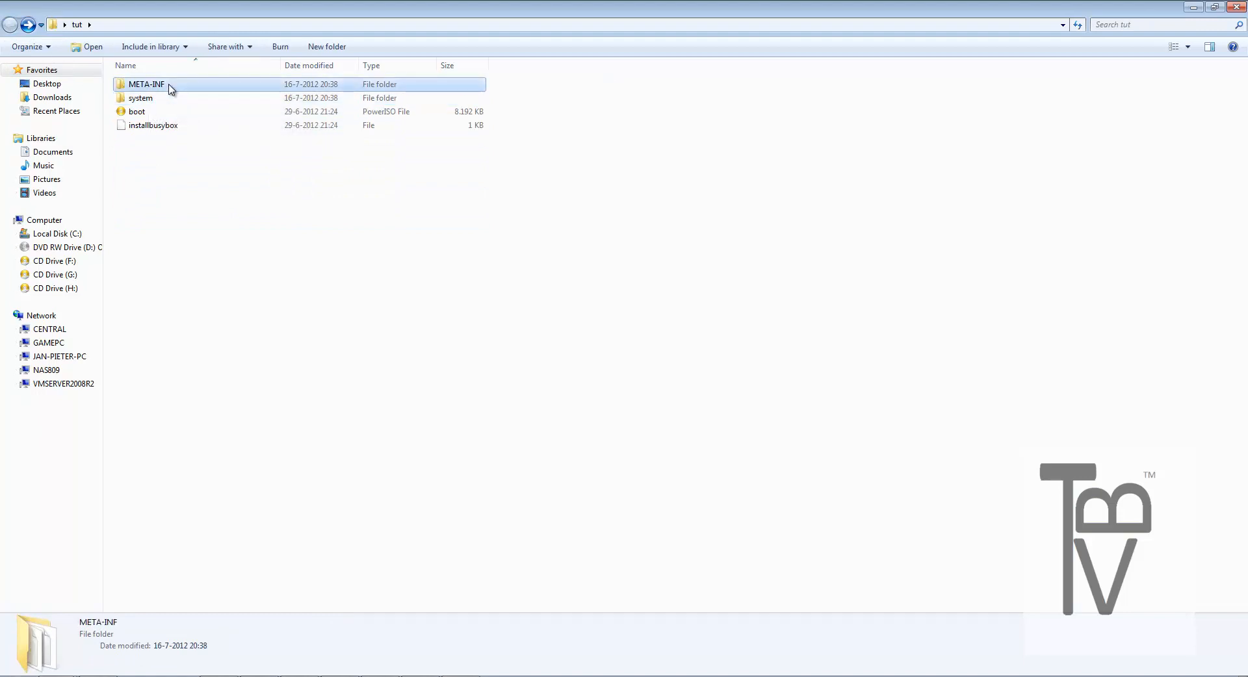
double_click(145, 83)
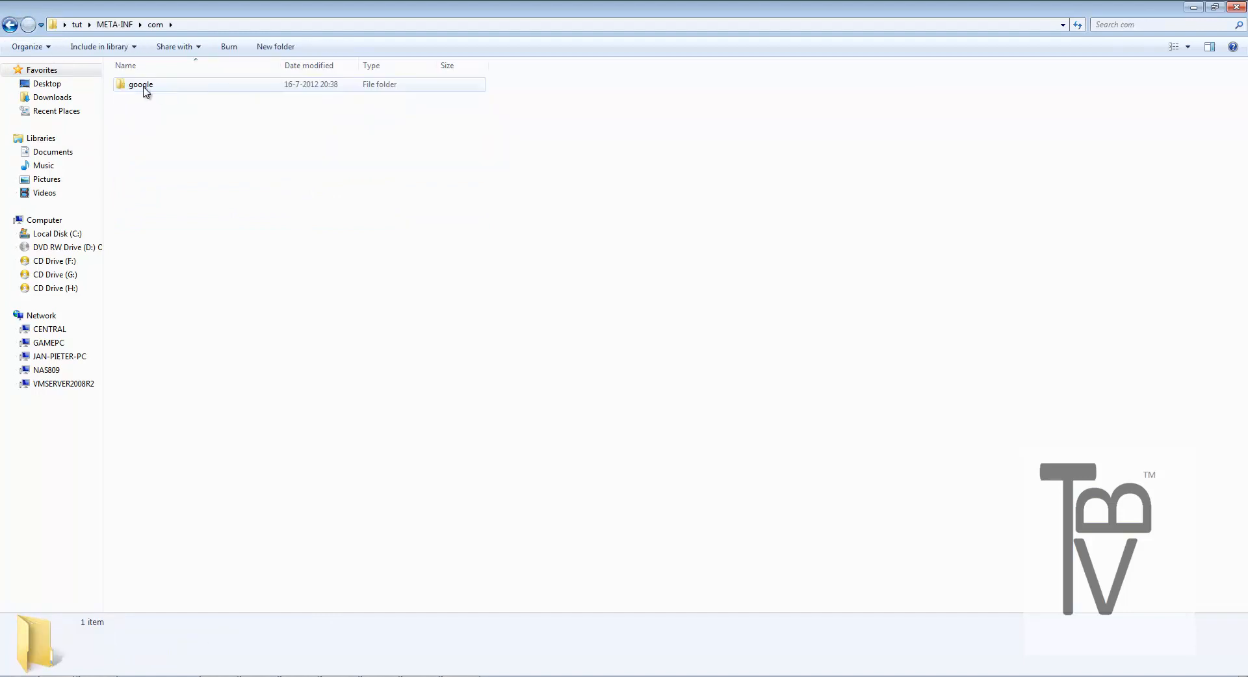
double_click(140, 85)
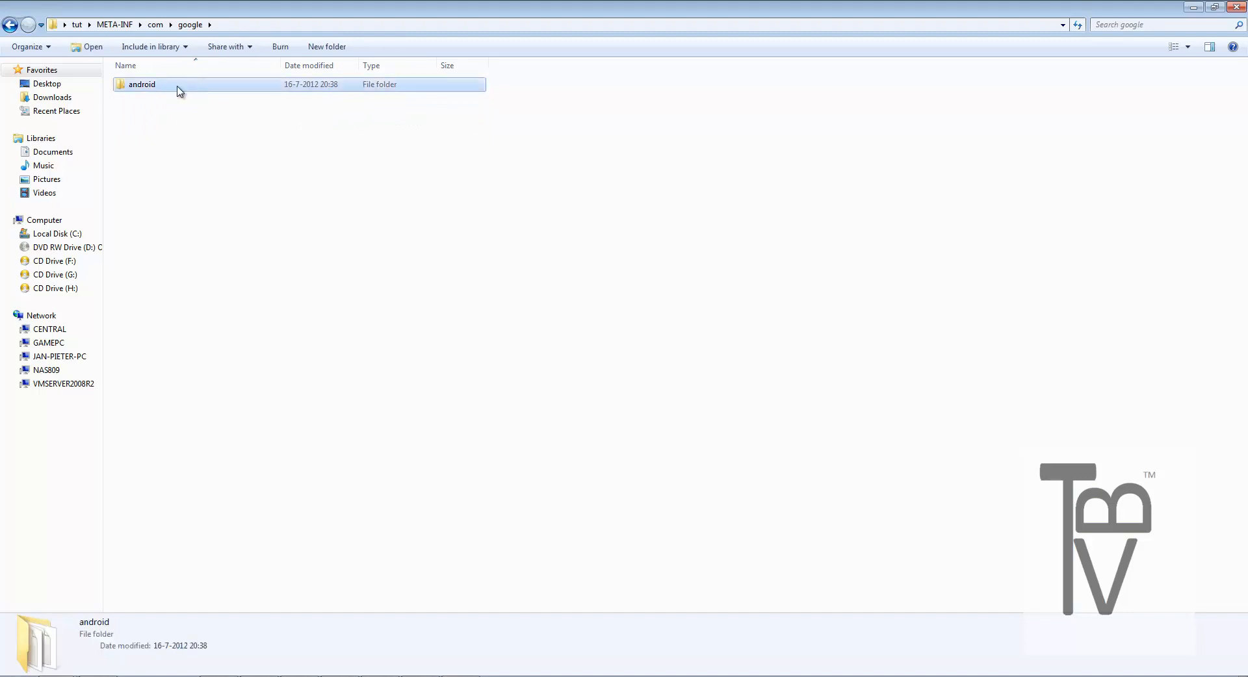
double_click(142, 84)
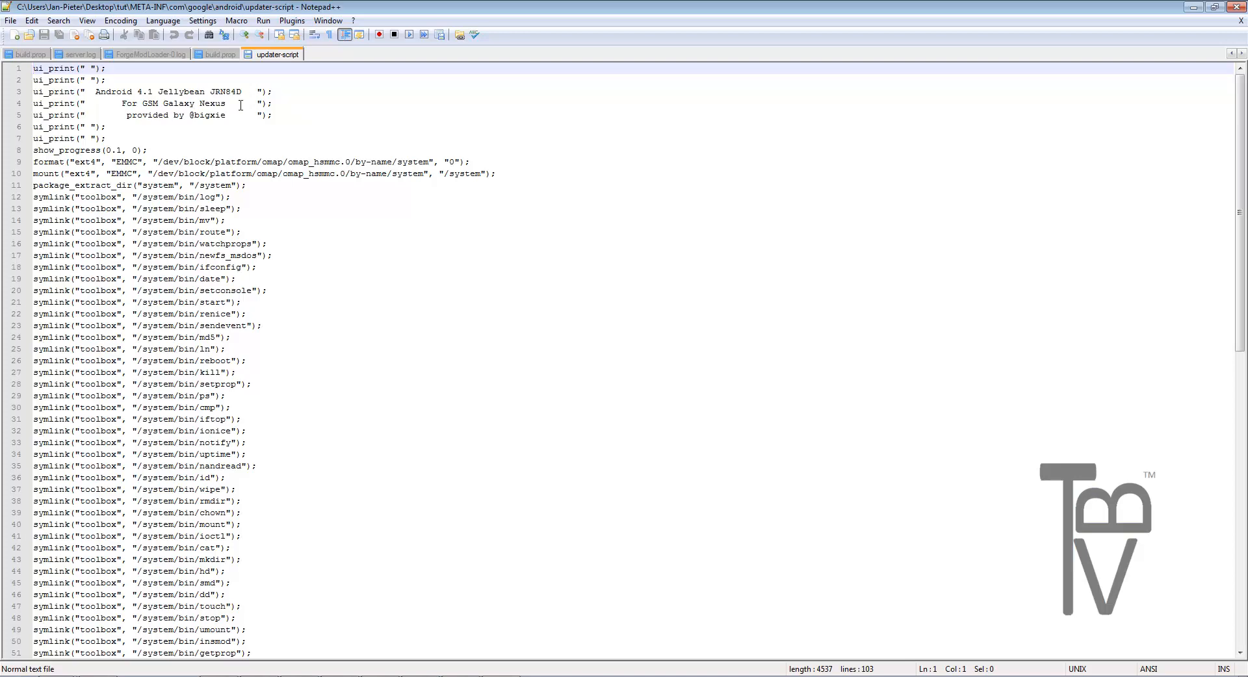
mouse_move(164, 125)
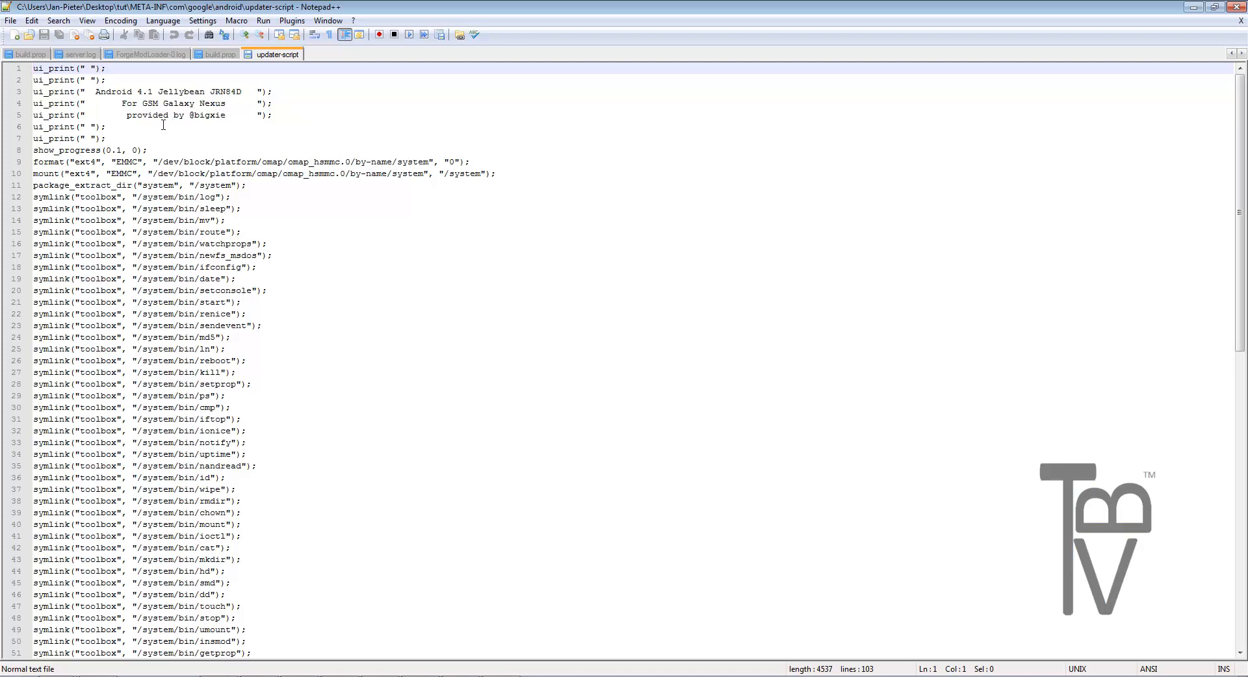
mouse_move(205, 109)
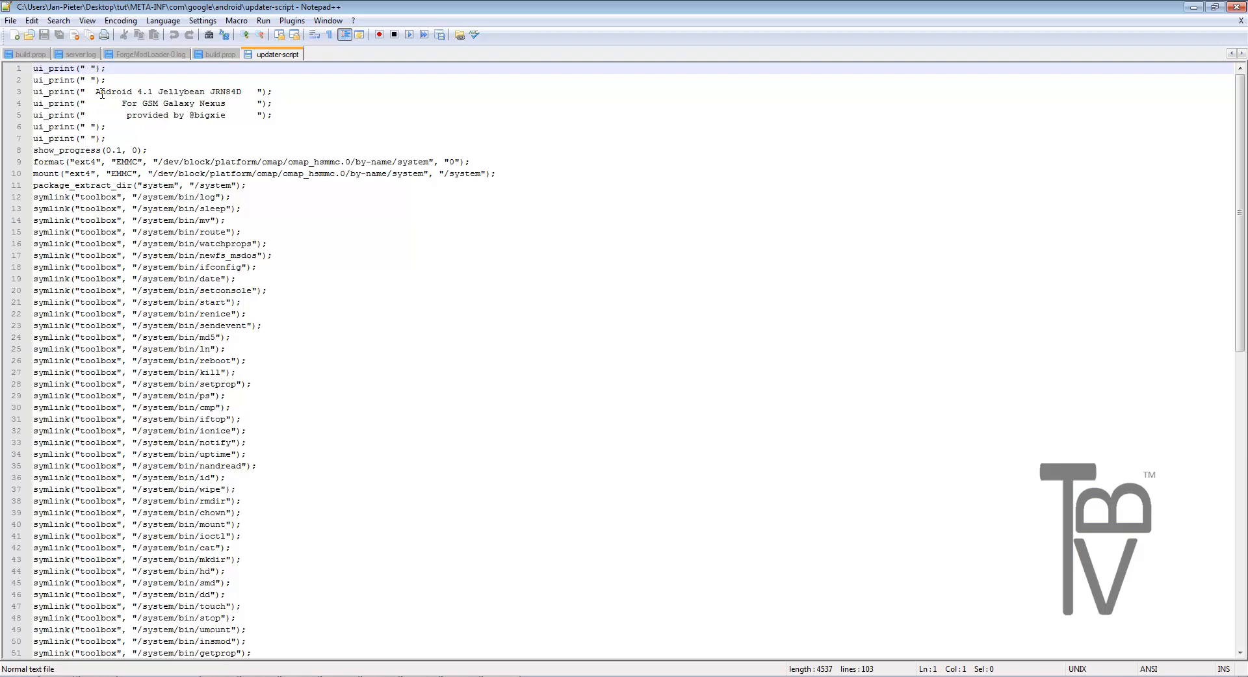
Replace the provided-by credit in line 5's ui_print with 'Youtube Rom !!!!!!!!'.
left_click_drag(95, 91, 239, 91)
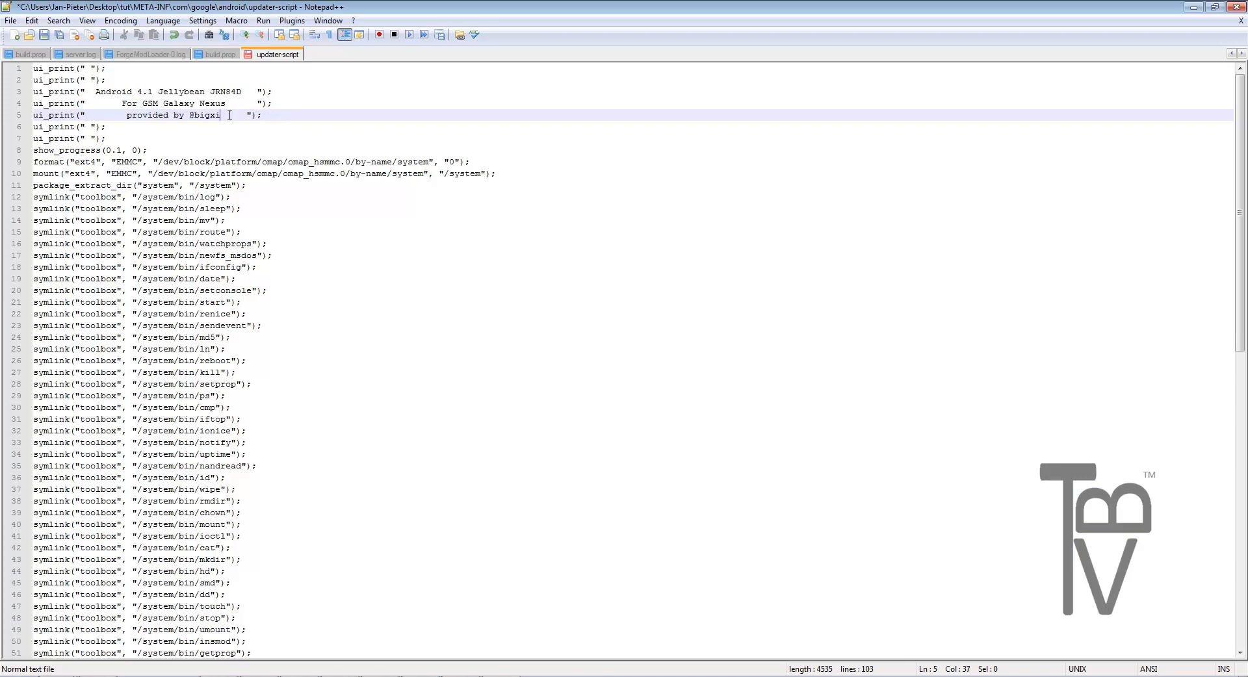
key("BackSpace")
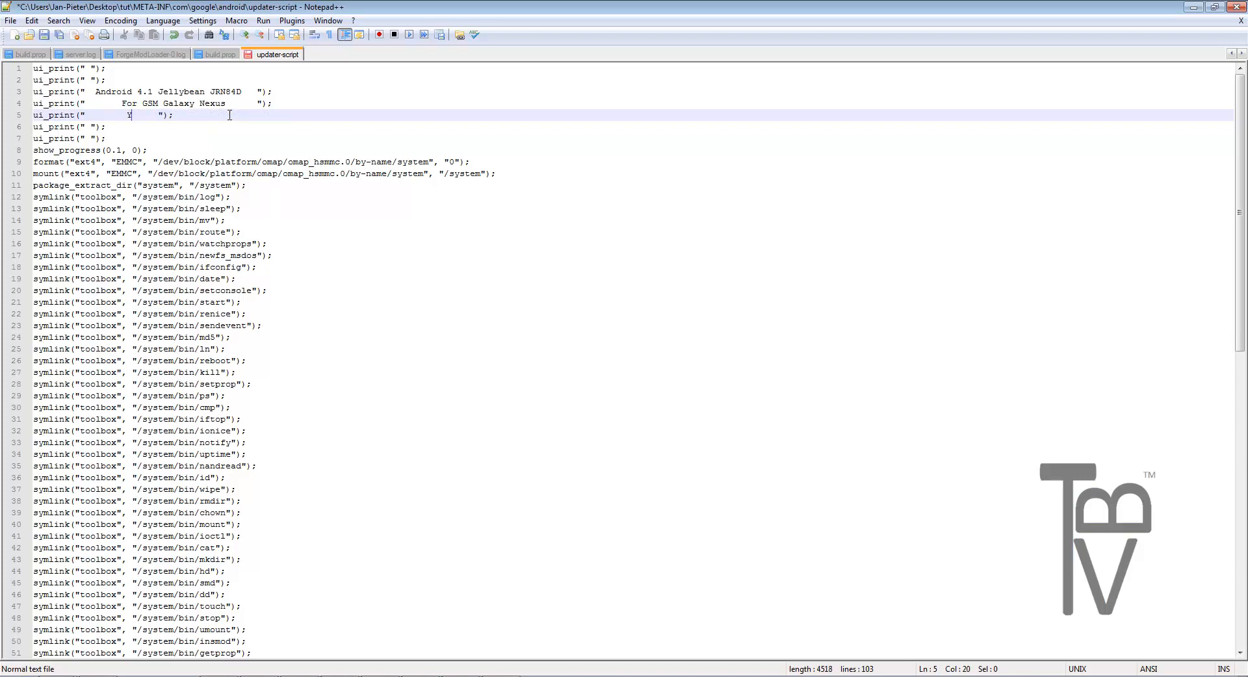
type("Youtube Ro")
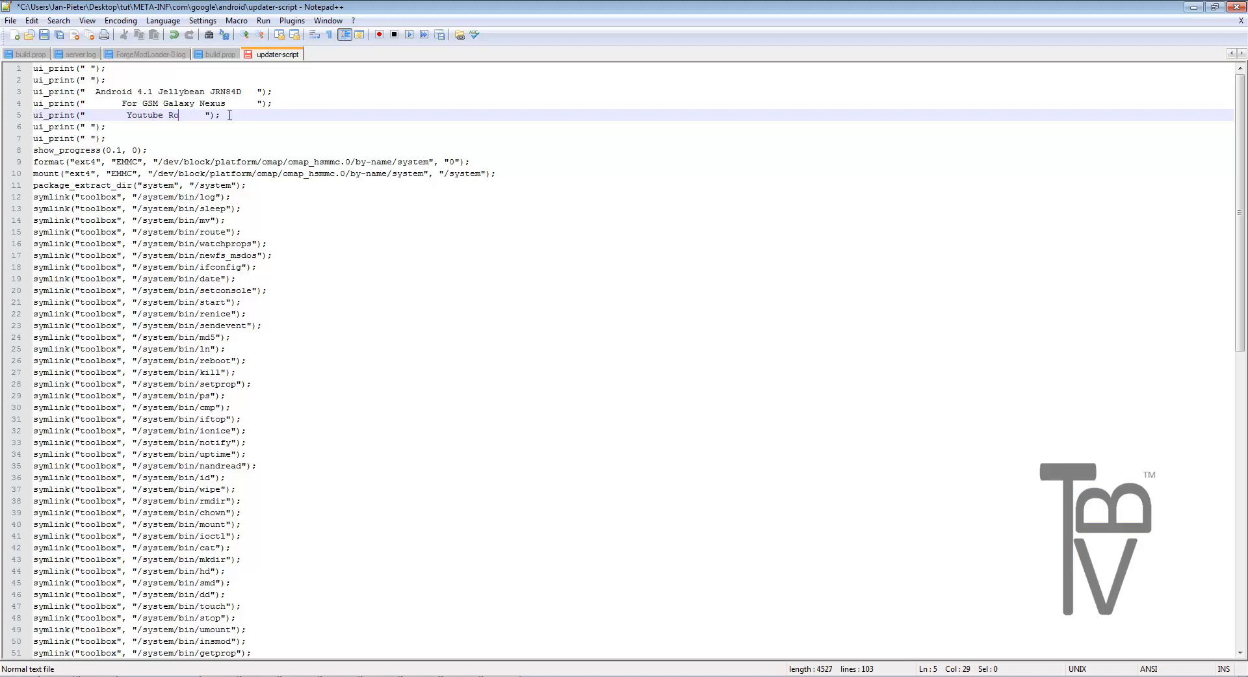
type("m !!!")
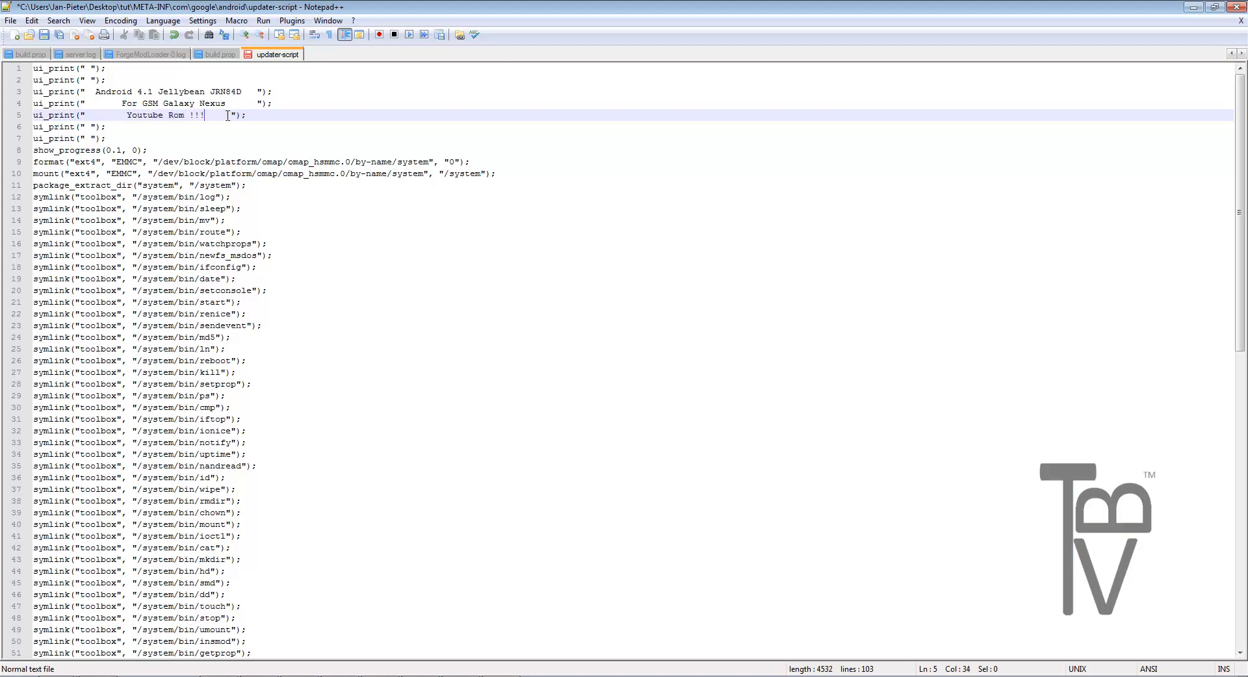
type("!!!!!")
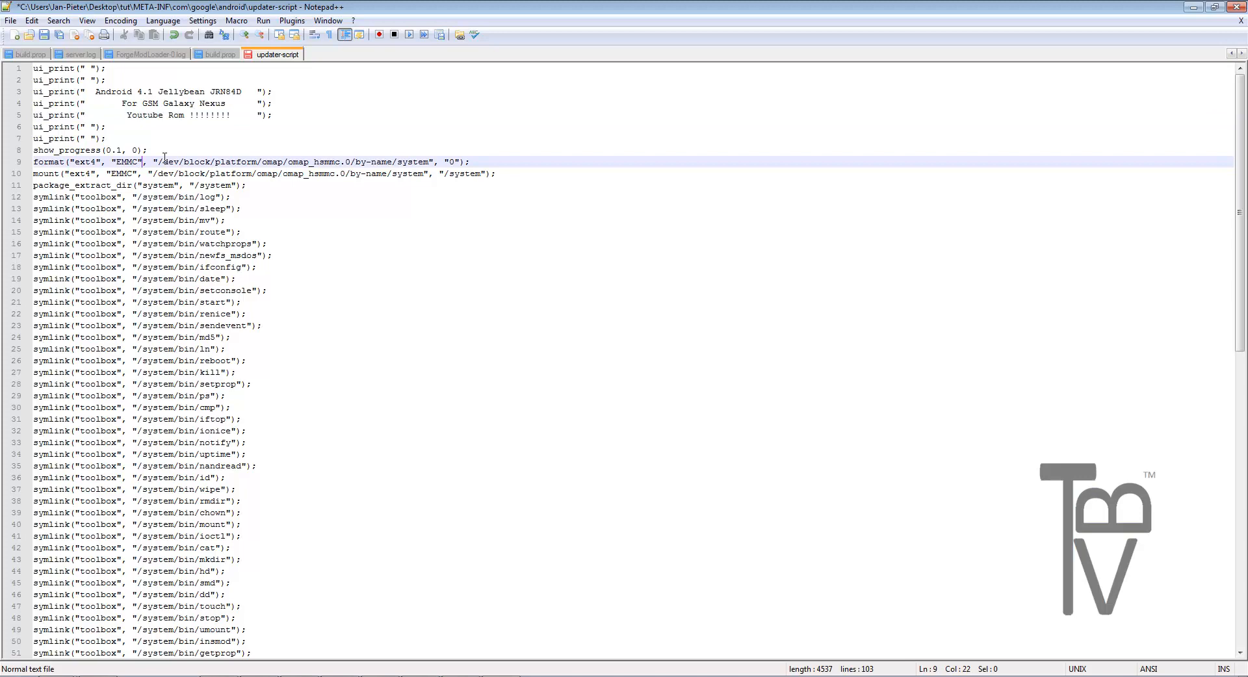
scroll("down", 3)
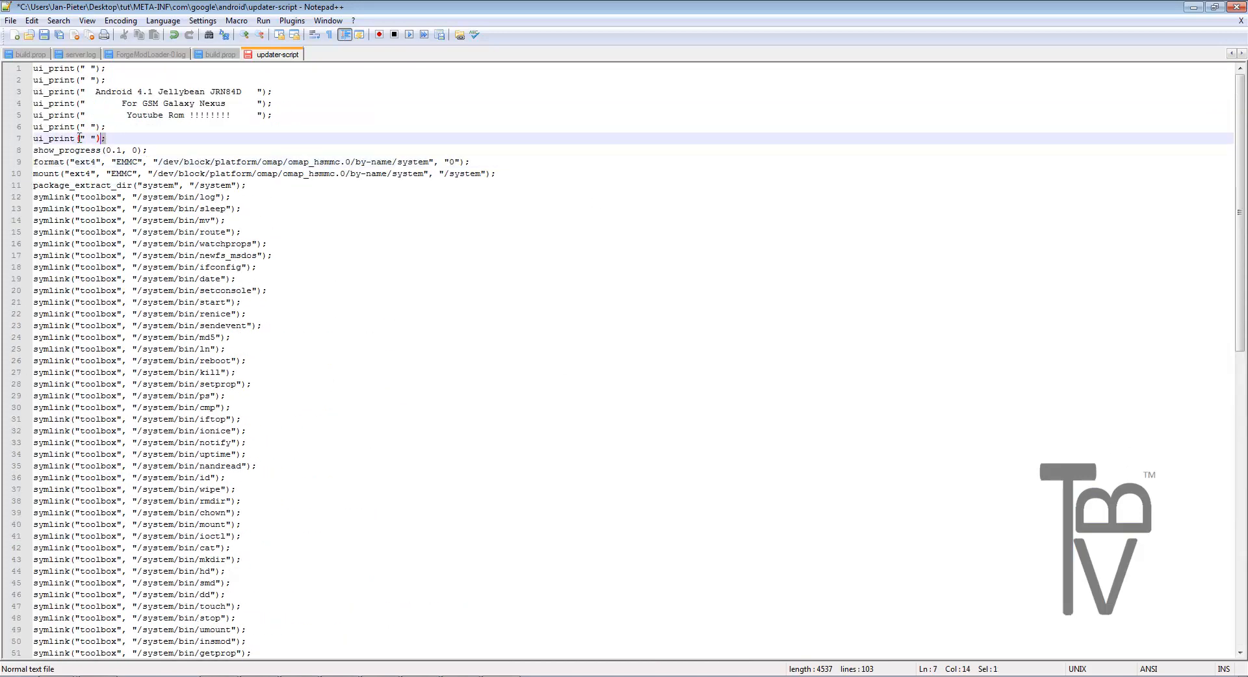
scroll("down", 3)
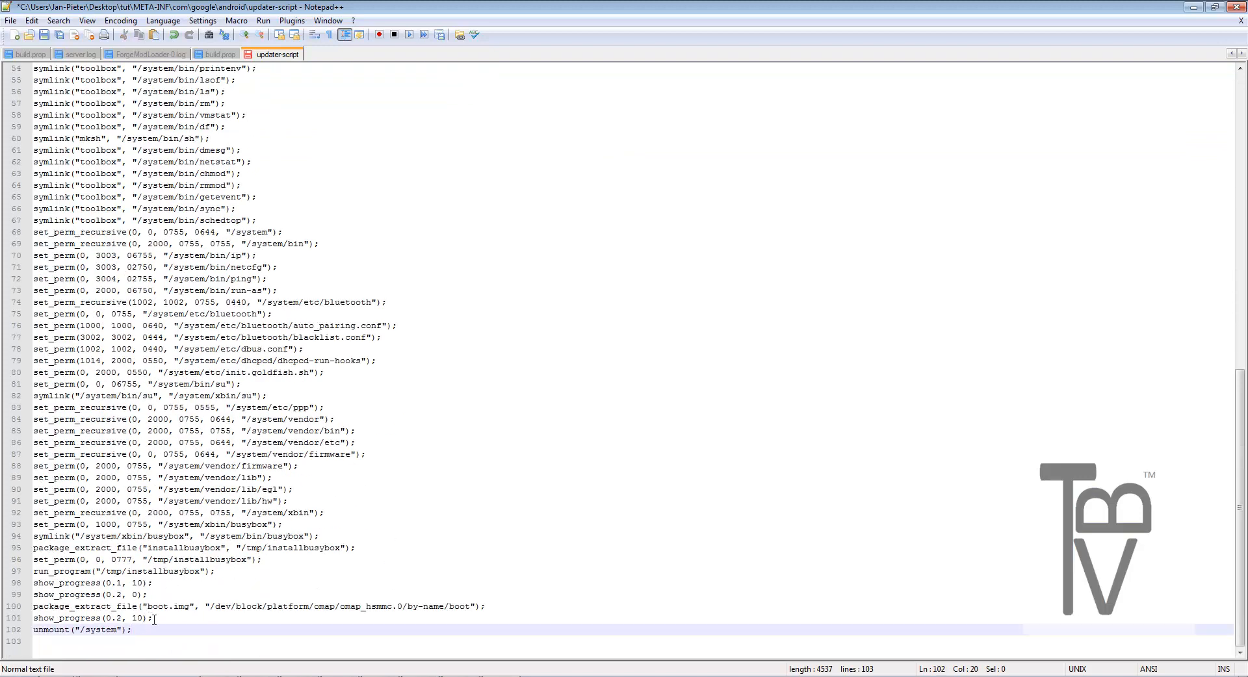
Add a closing ui_print("Thanks For Installing !!!!"); line and save the script.
type("ui_print(\"\");")
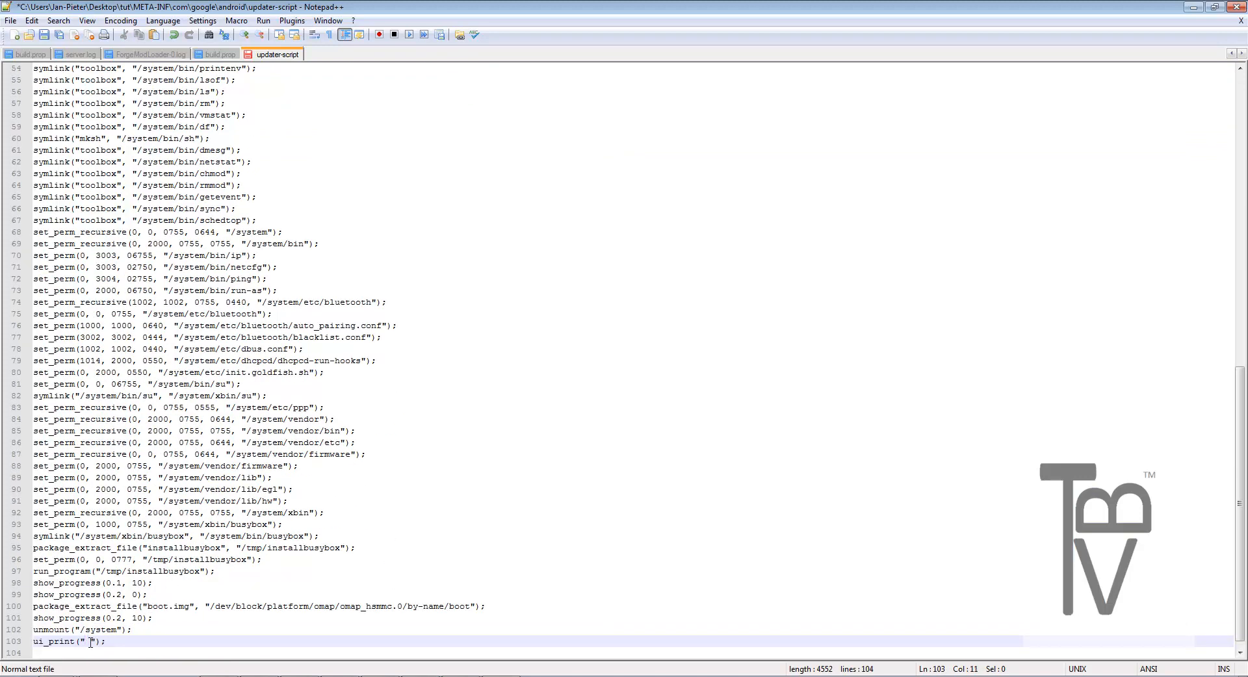
type("Thanks")
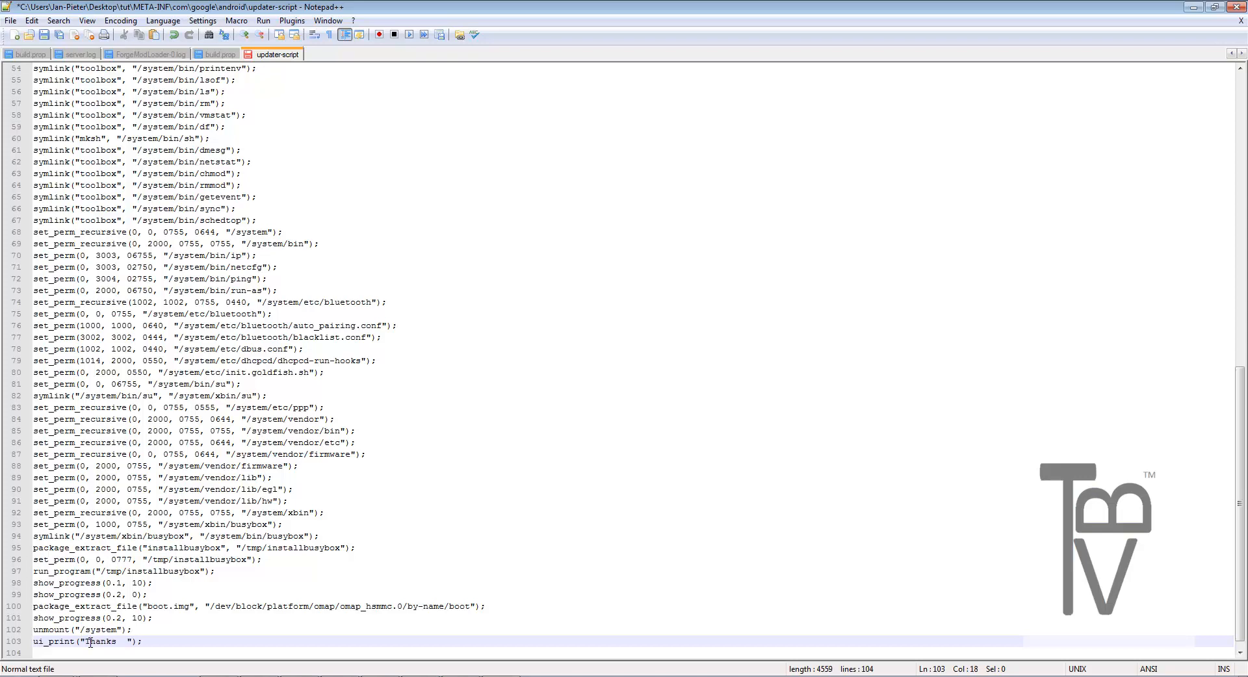
type("For Installing")
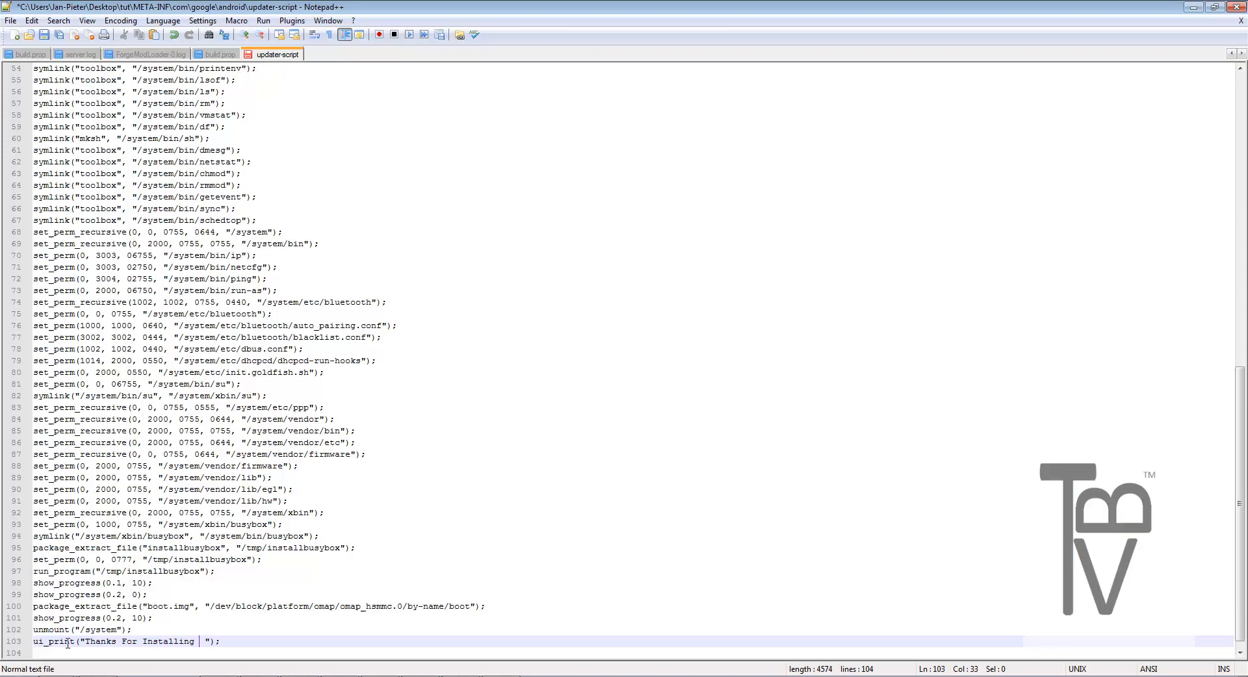
type("!!!!")
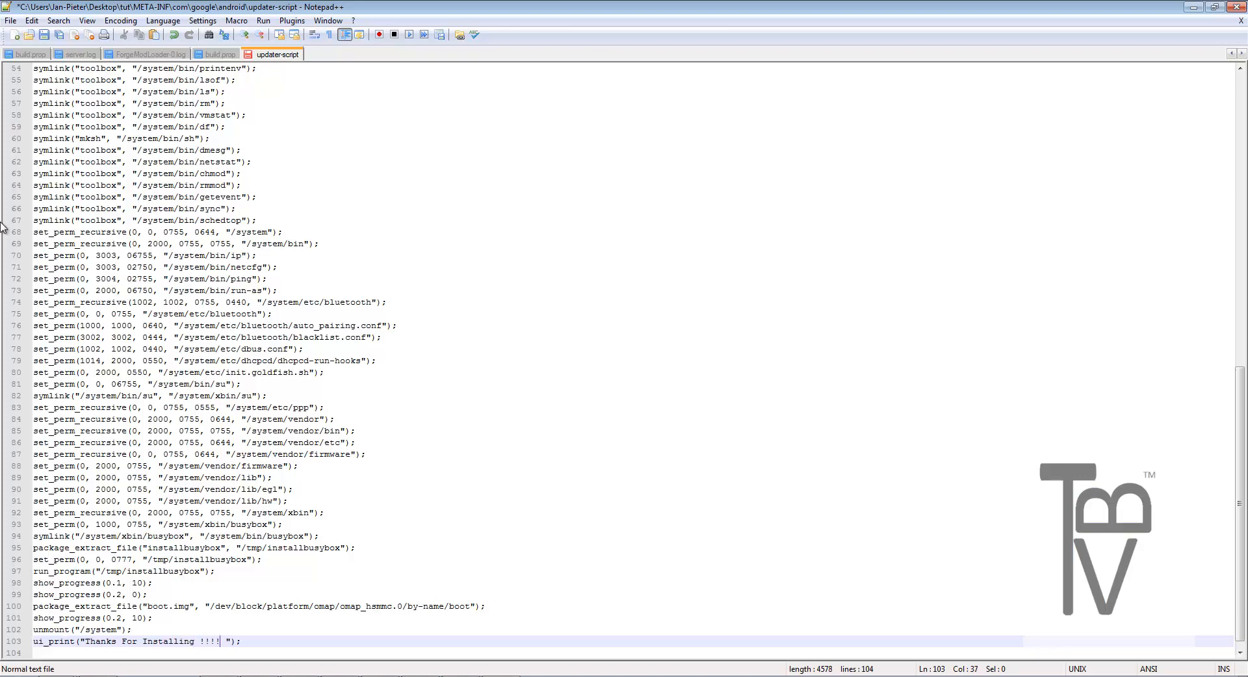
mouse_move(45, 37)
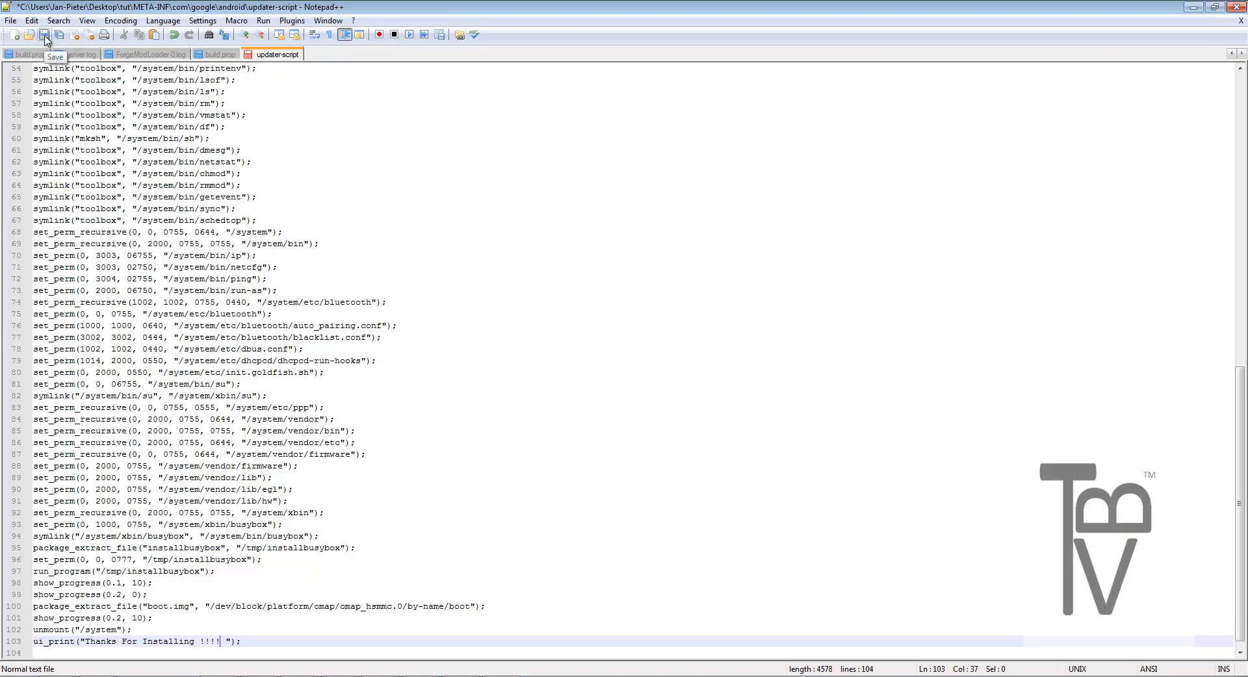
left_click(45, 34)
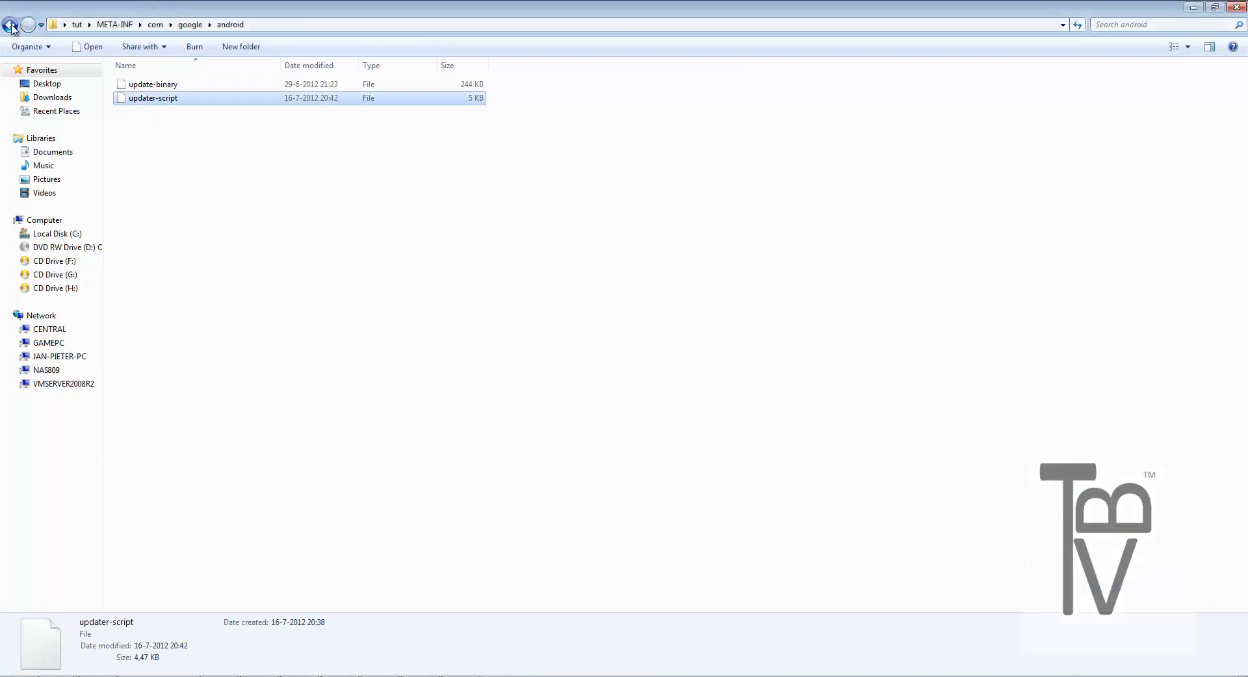
Reopen updater-script from the android folder in Notepad++, maximized.
left_click(12, 25)
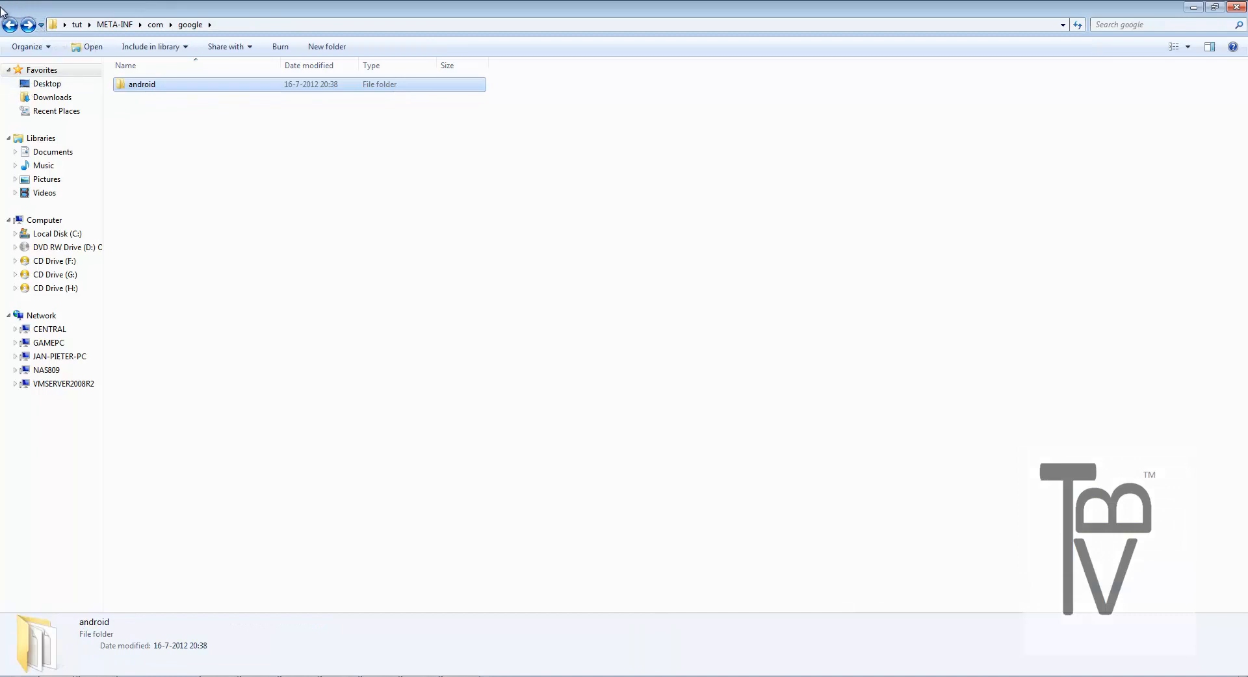
double_click(141, 84)
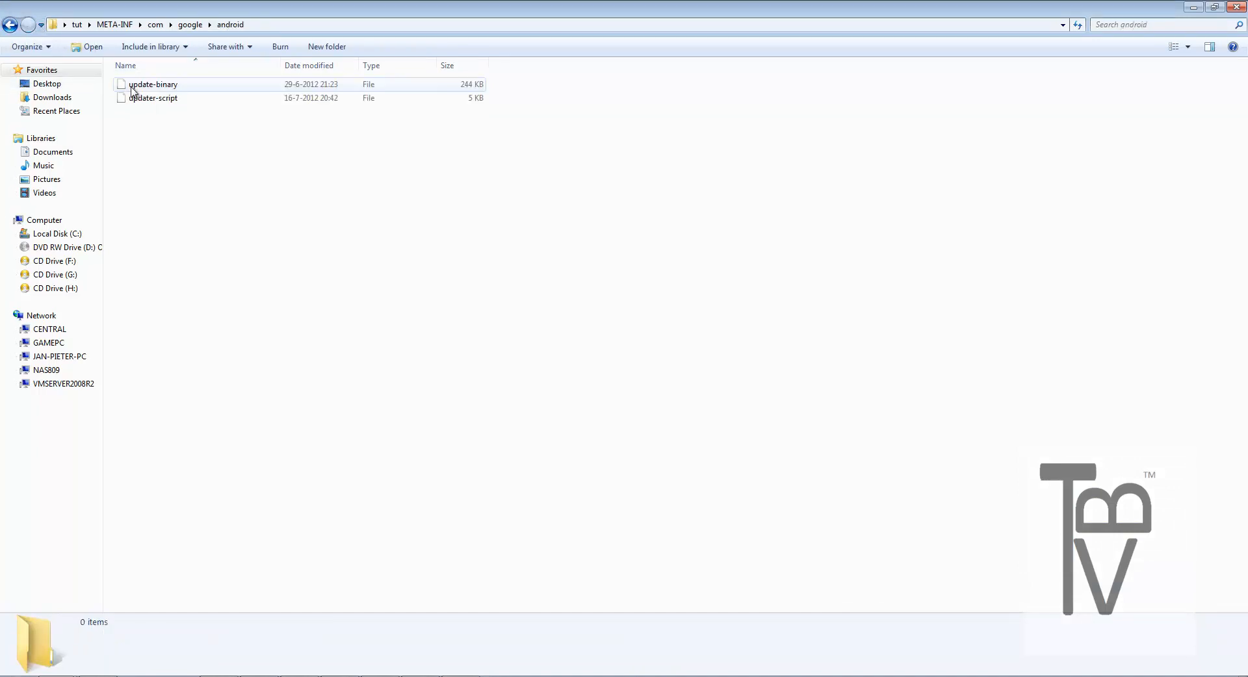
left_click(154, 84)
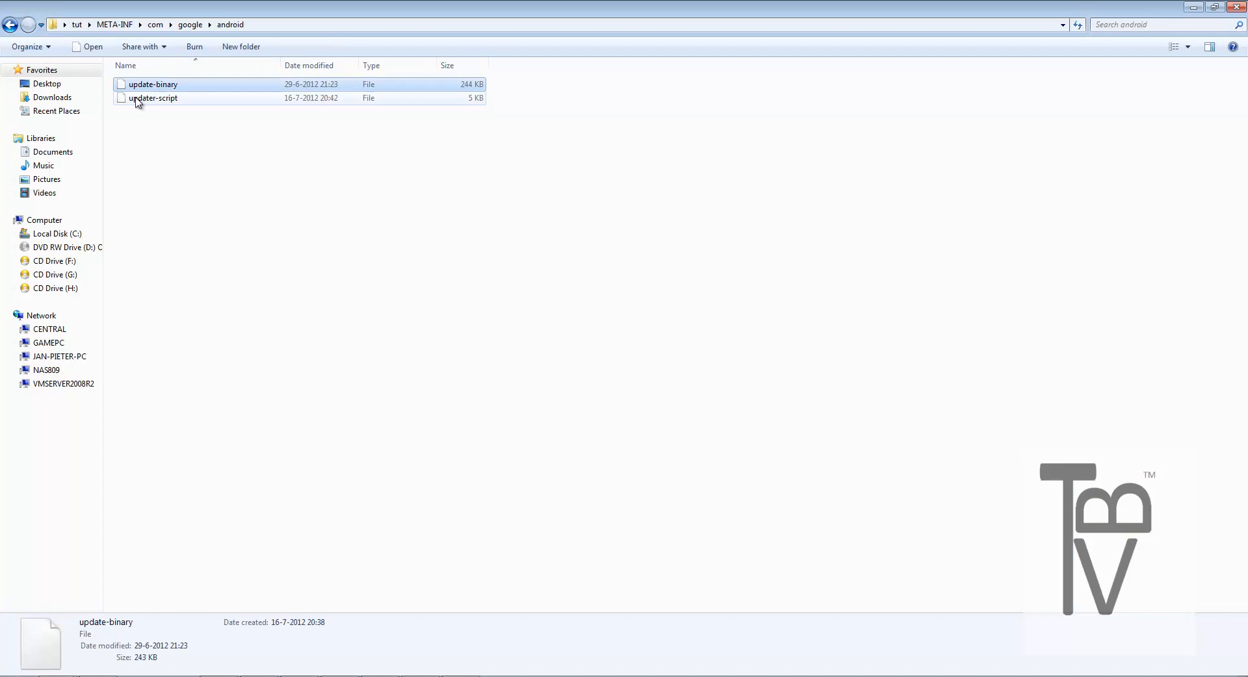
left_click(154, 98)
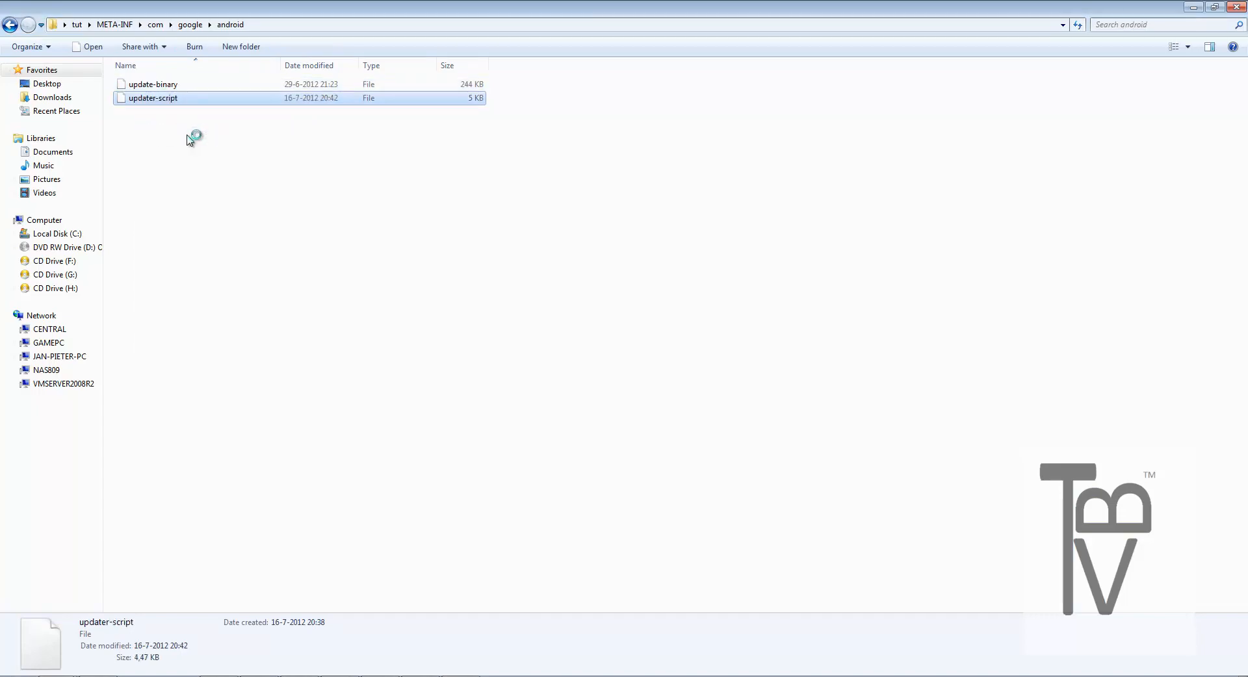
double_click(153, 97)
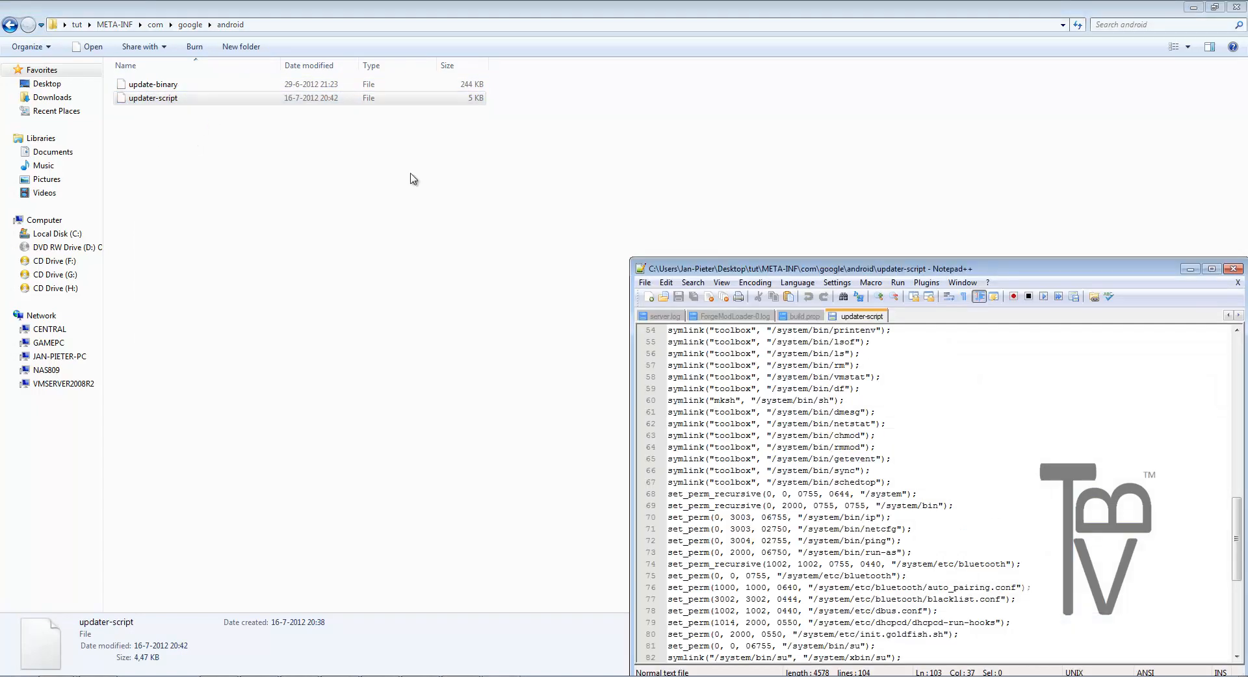
mouse_move(593, 237)
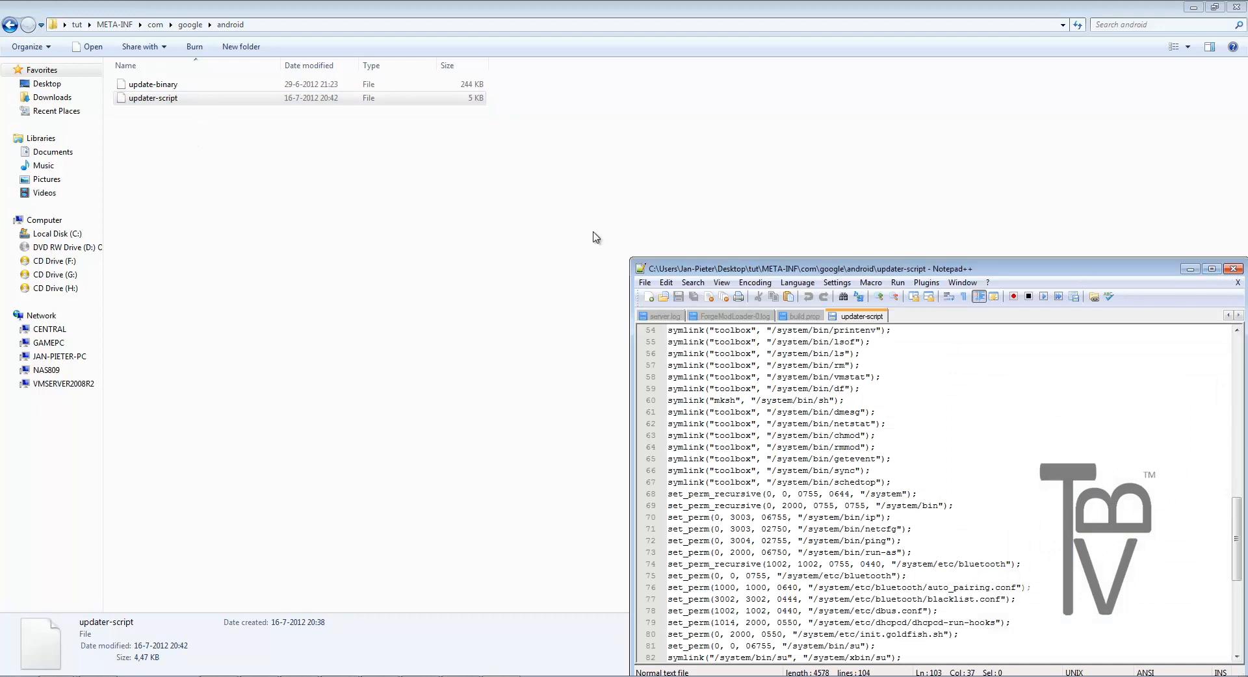
left_click(1210, 269)
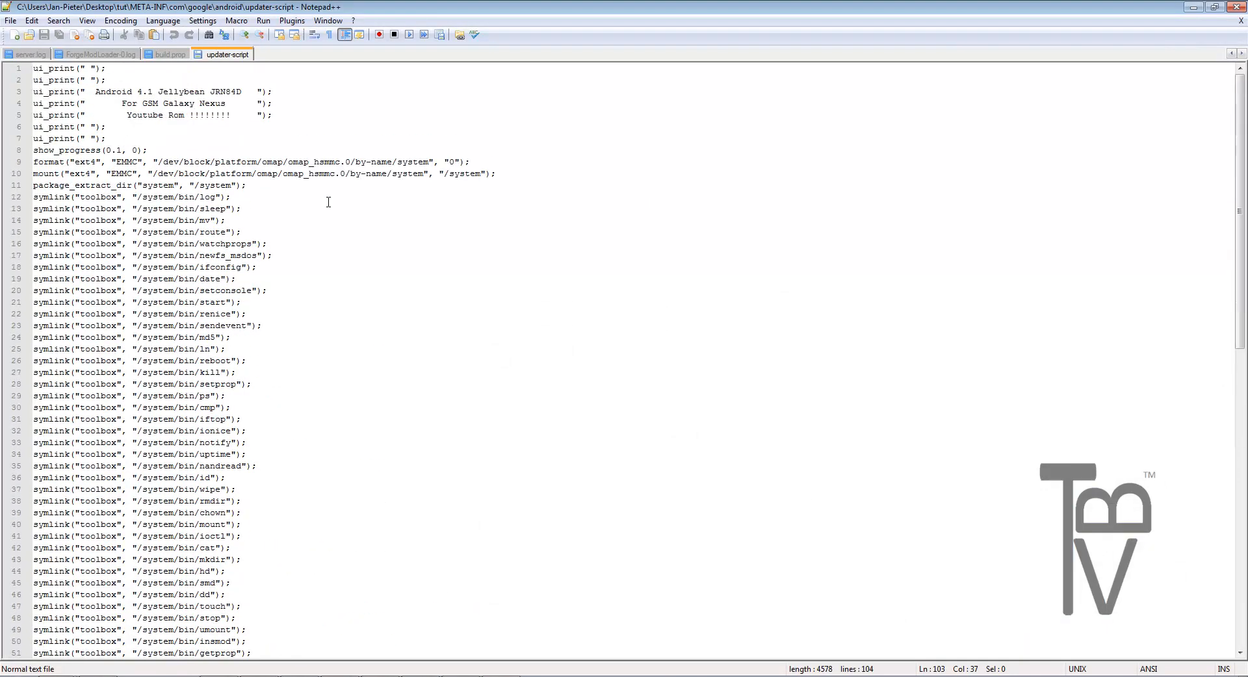
mouse_move(120, 130)
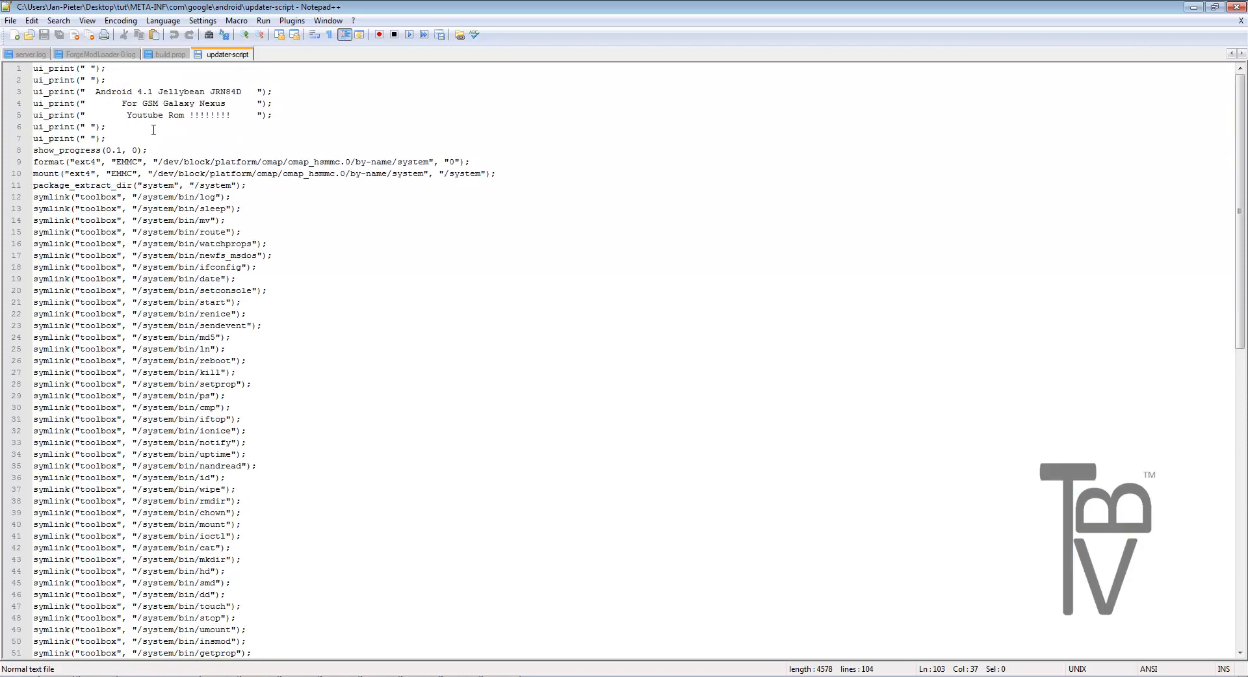
Review the script down to the thanks message, then close Notepad++.
left_click(63, 138)
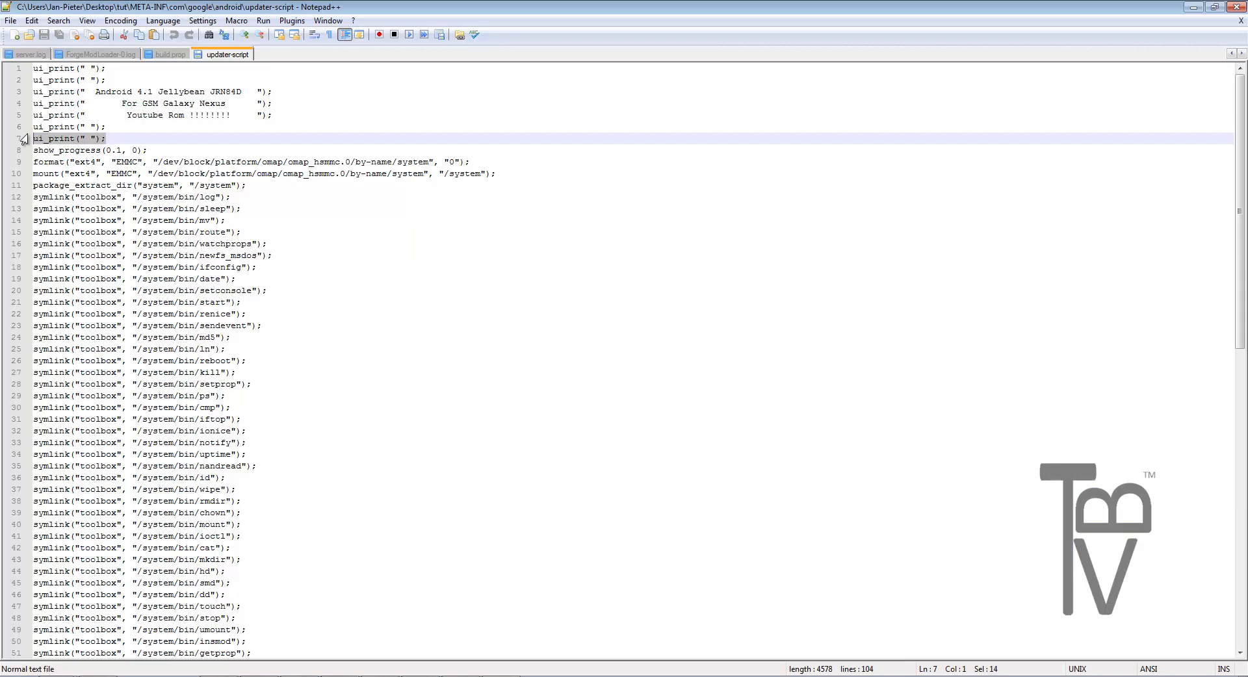
scroll("down", 3)
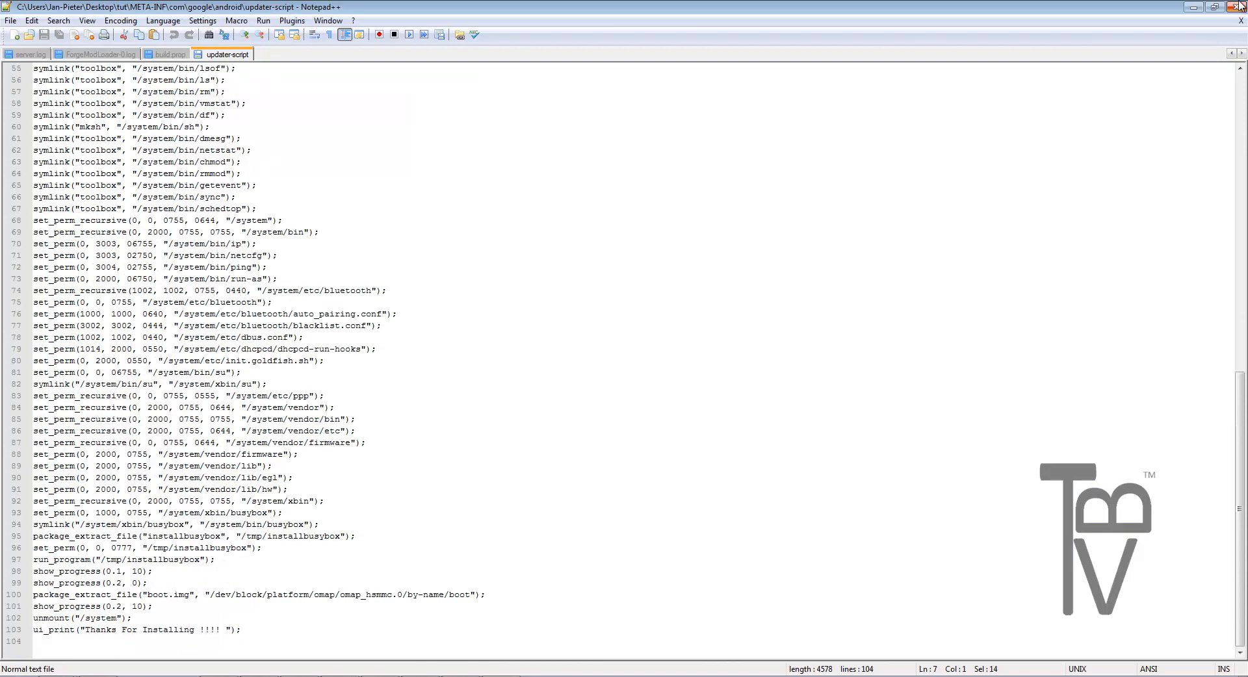
left_click(166, 54)
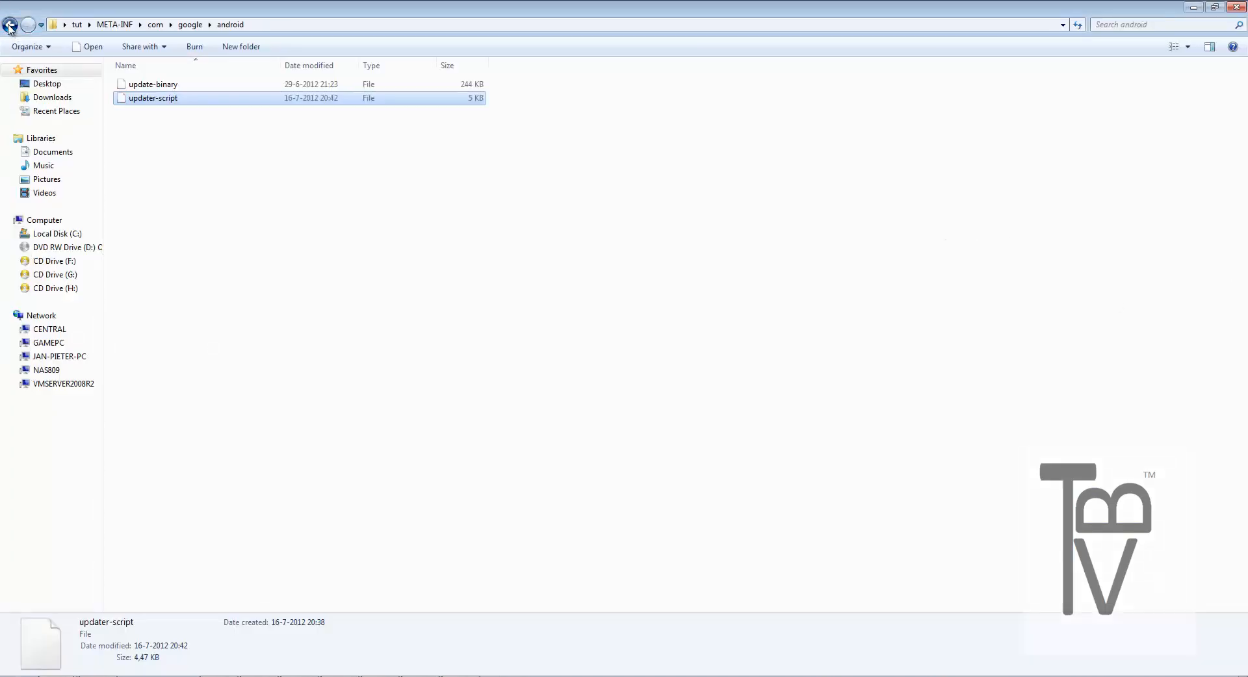
Return to the top tut folder, briefly checking system, ready to zip the ROM.
left_click(12, 24)
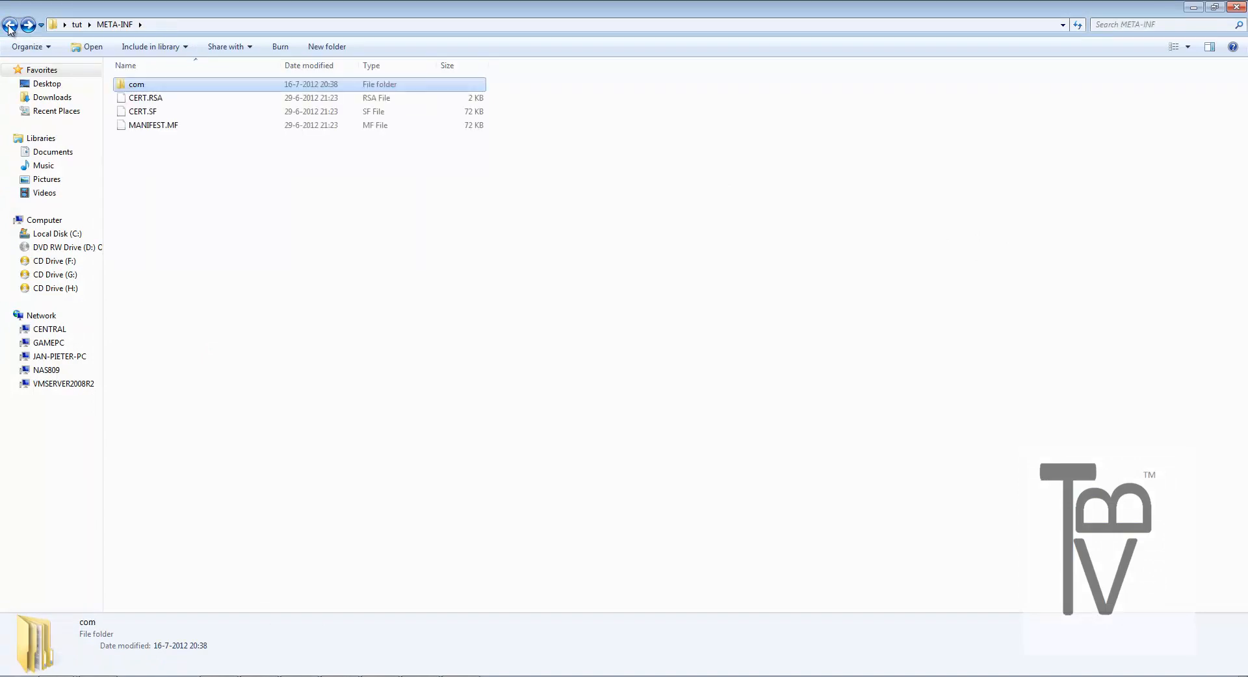
left_click(11, 24)
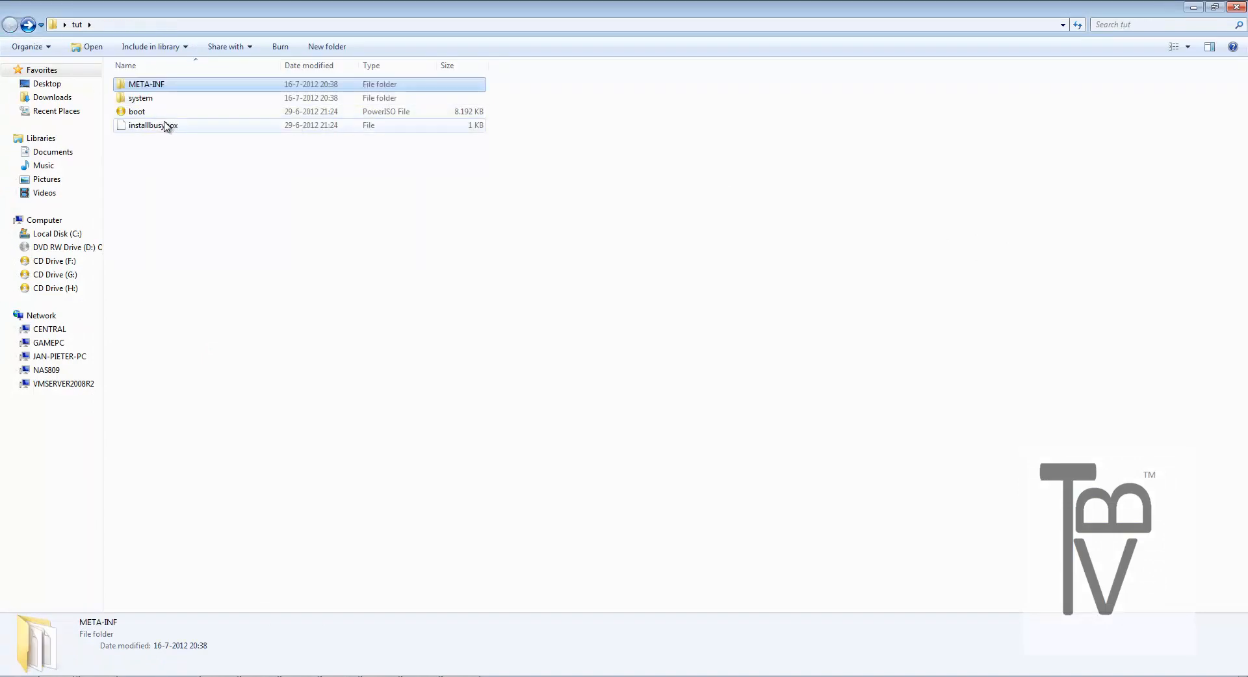
left_click(154, 125)
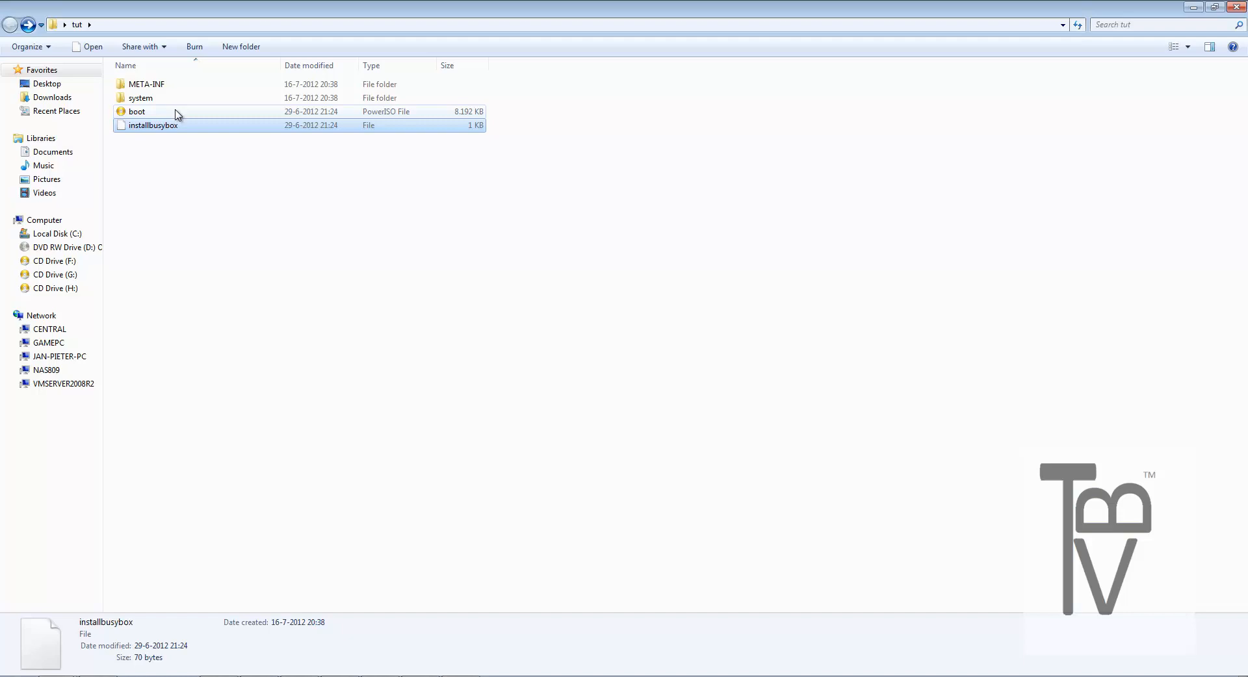
double_click(140, 97)
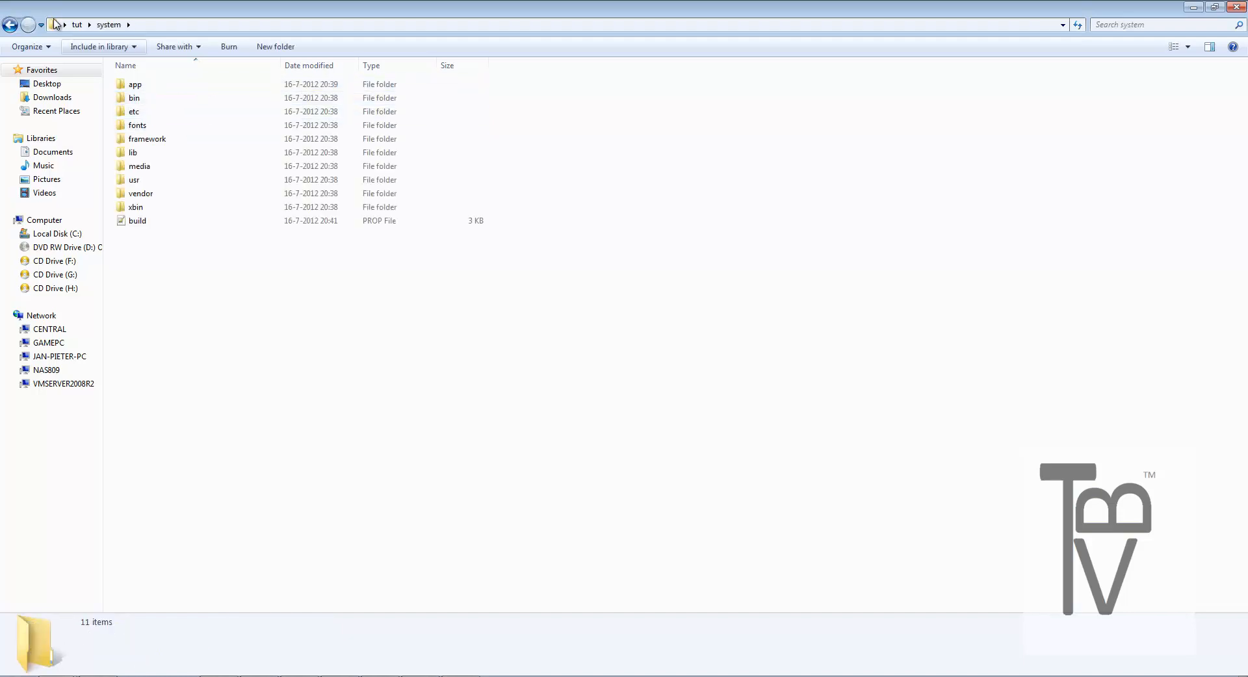
left_click(12, 24)
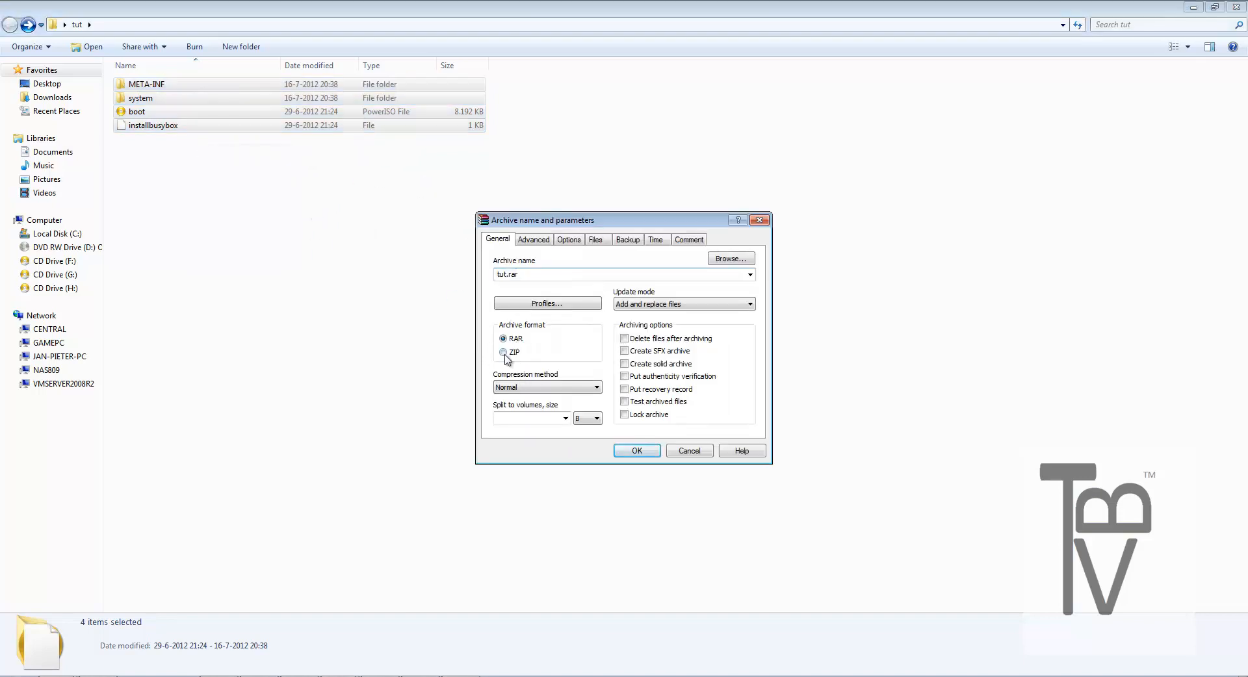
Set the archive format to ZIP so the ROM files save as tut.zip.
left_click(505, 352)
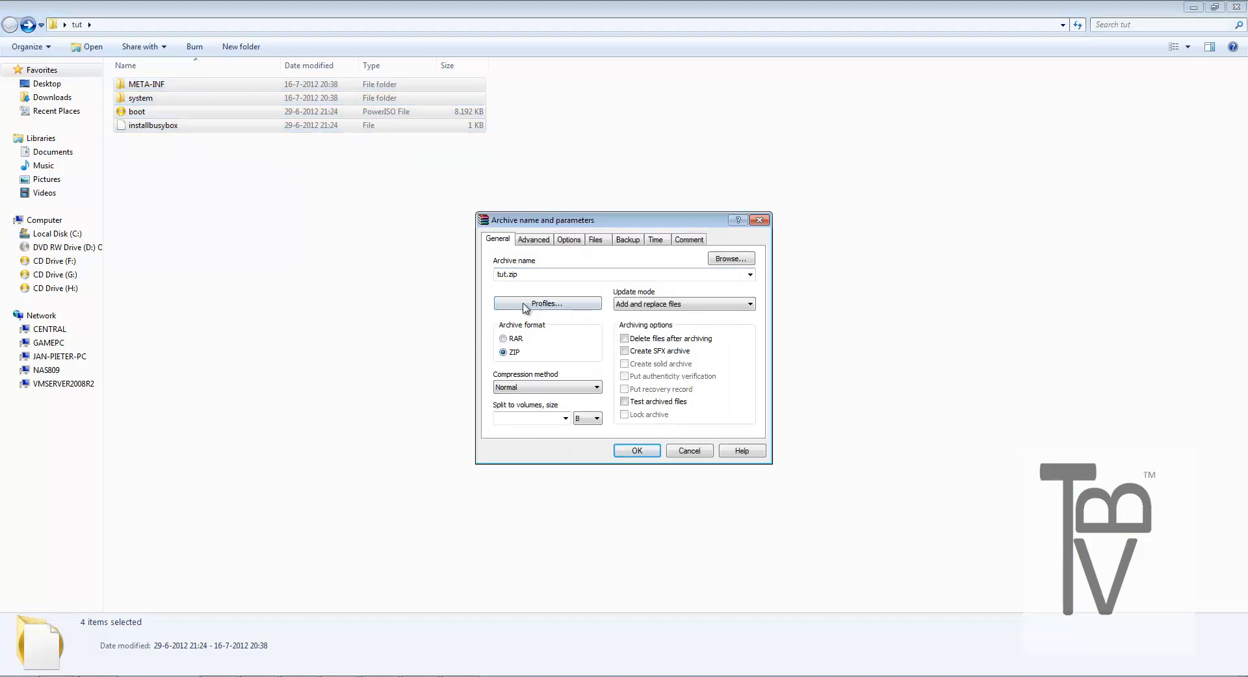